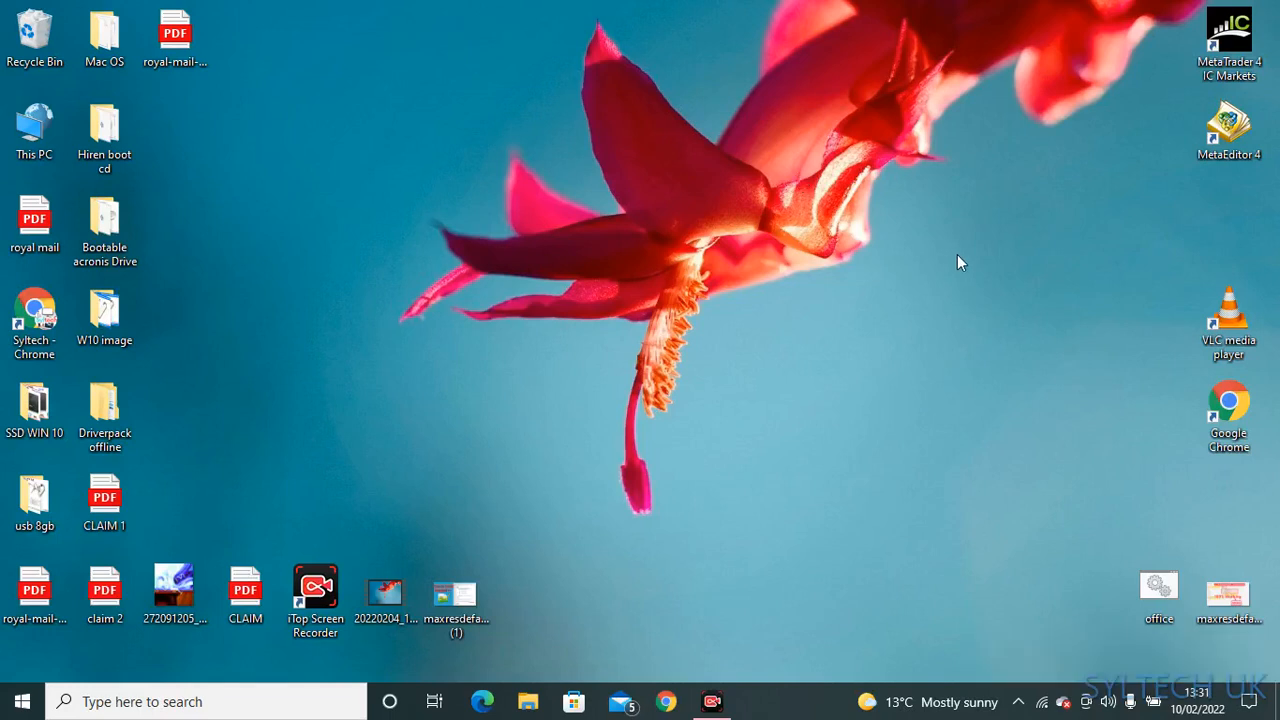
pyautogui.moveTo(877, 267)
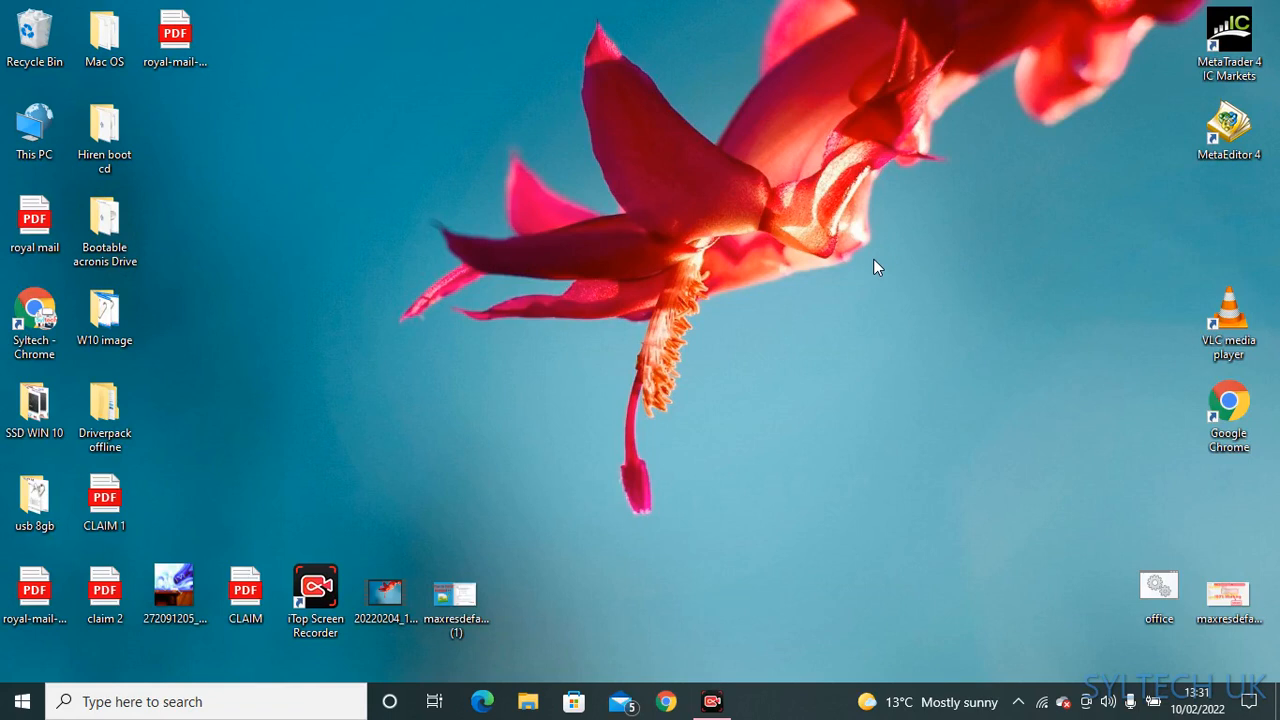
pyautogui.moveTo(838, 301)
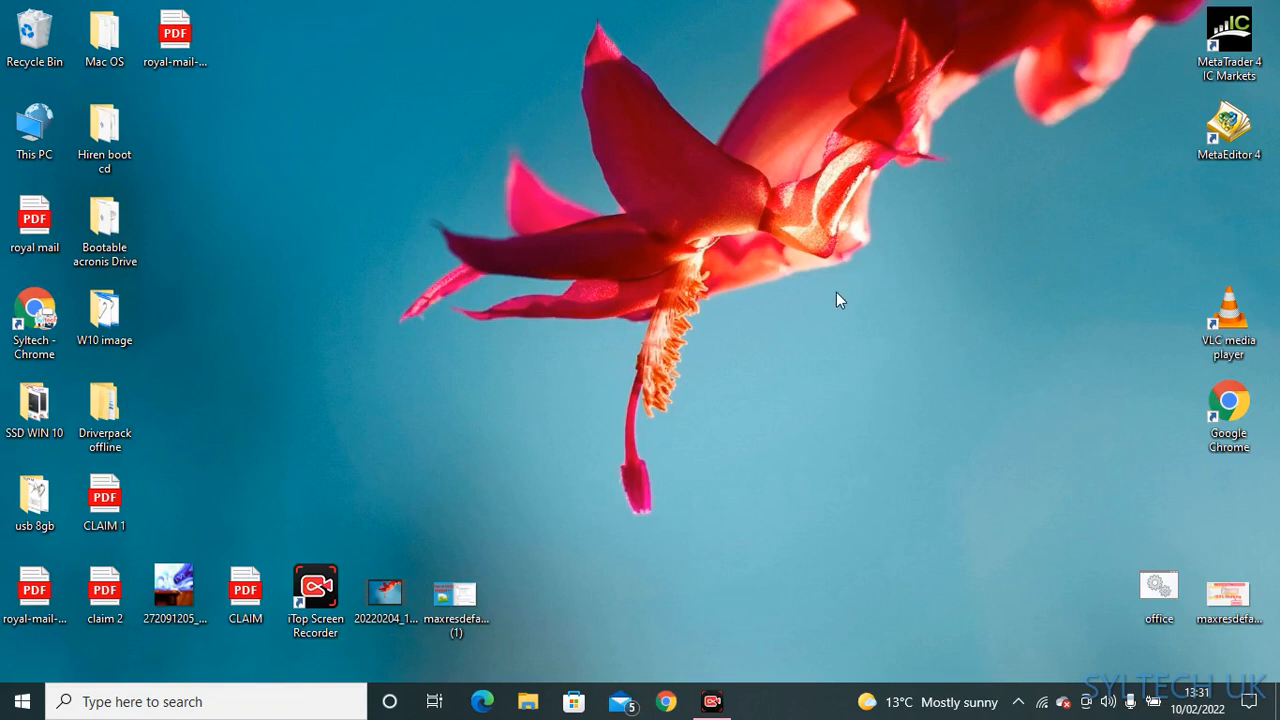
pyautogui.moveTo(800, 300)
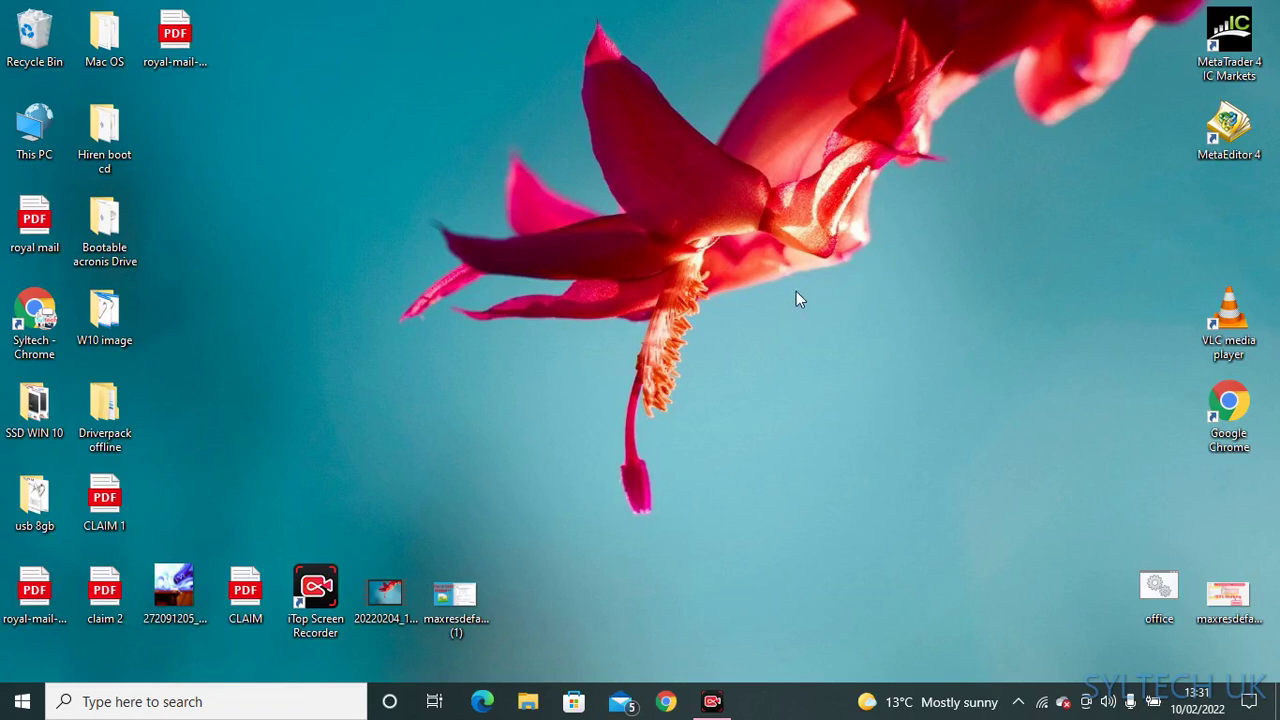
pyautogui.moveTo(780, 330)
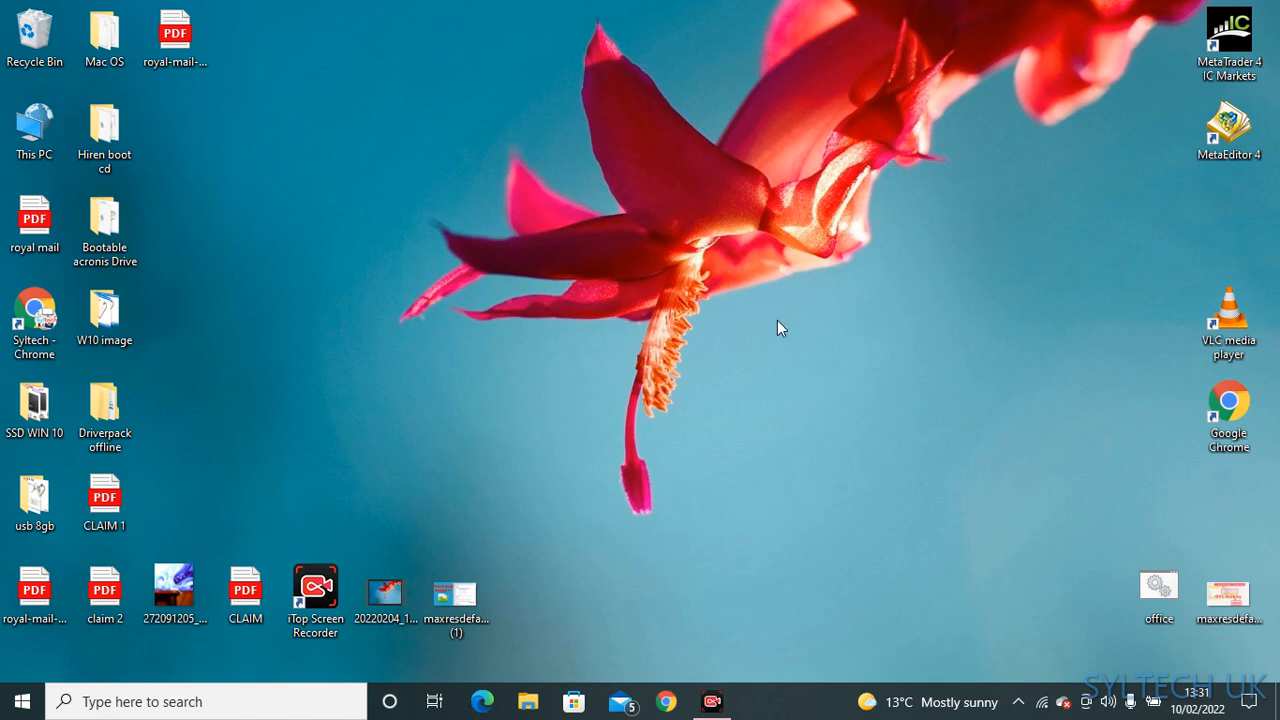
pyautogui.moveTo(725, 363)
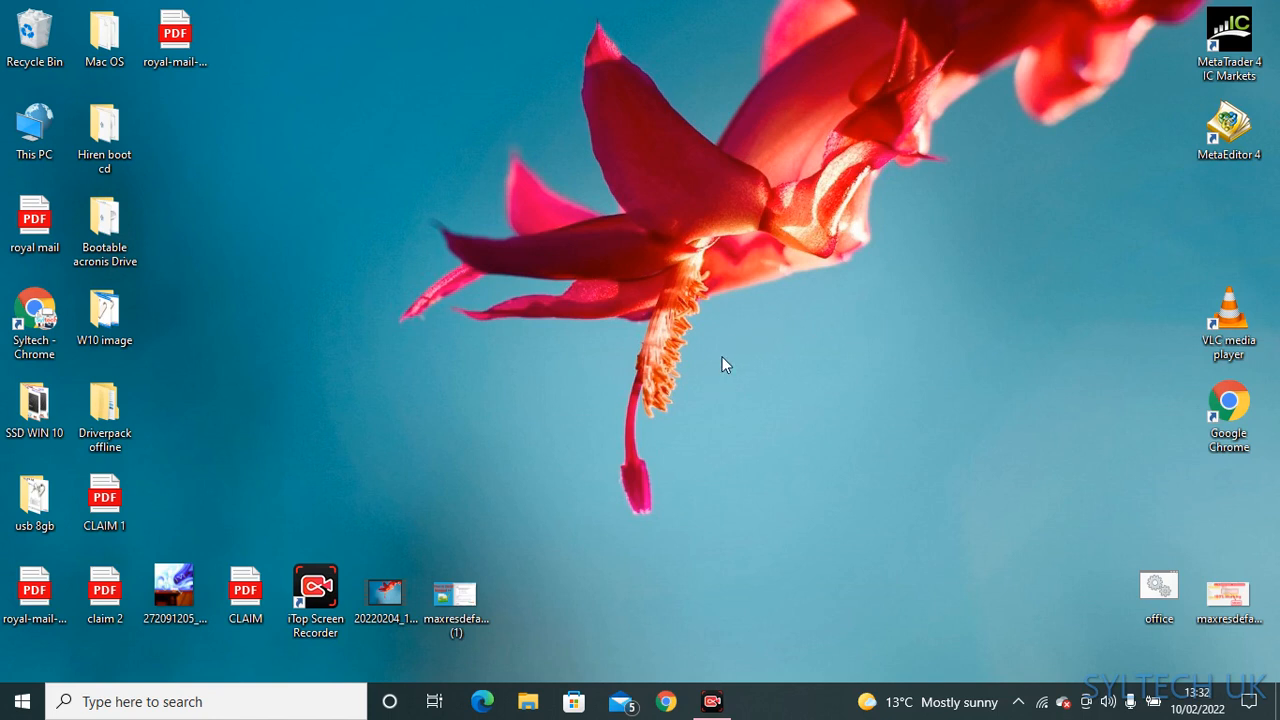
pyautogui.moveTo(668, 508)
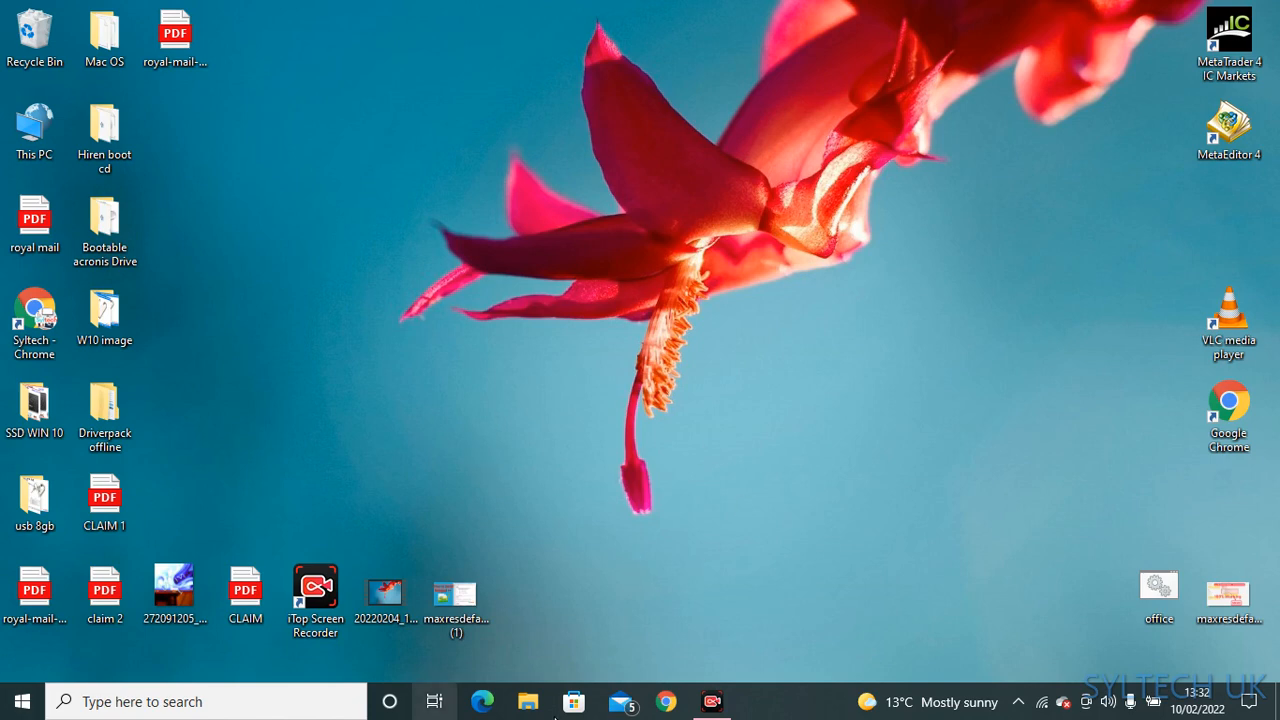
# Step: Open the Format dialog for the MULTIBOOT (E:) drive in File Explorer
pyautogui.click(528, 701)
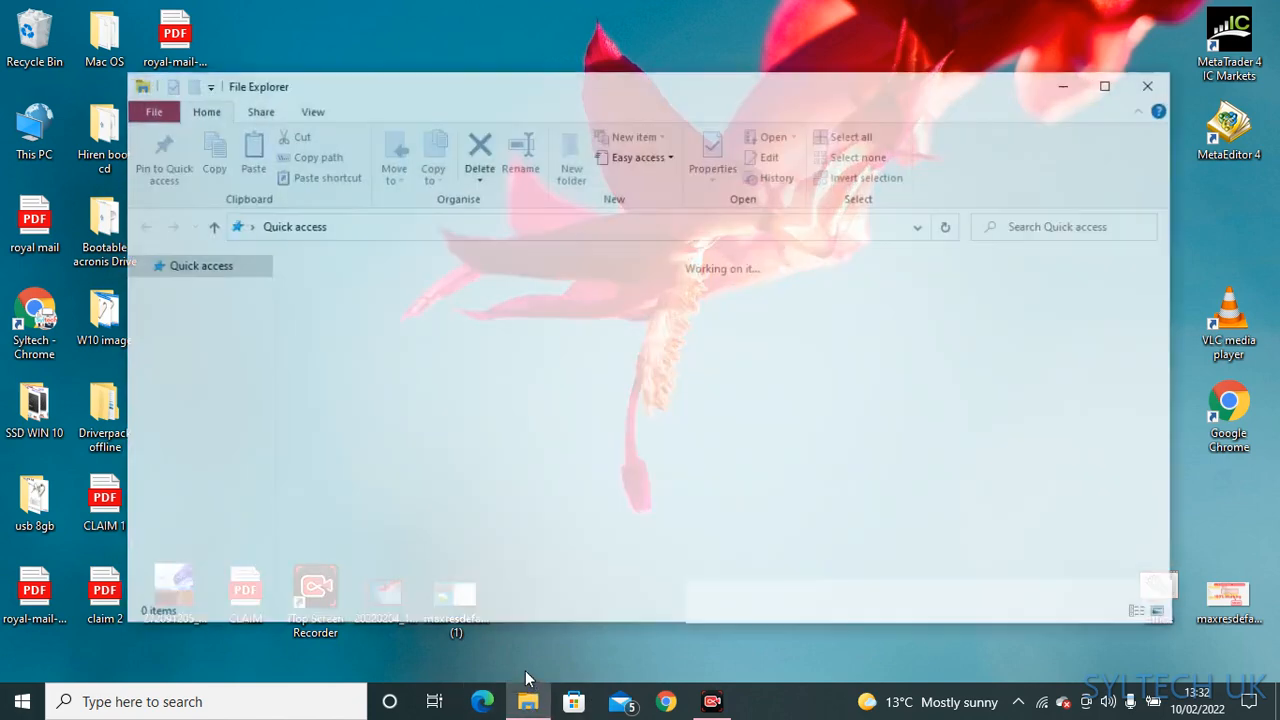
pyautogui.click(203, 542)
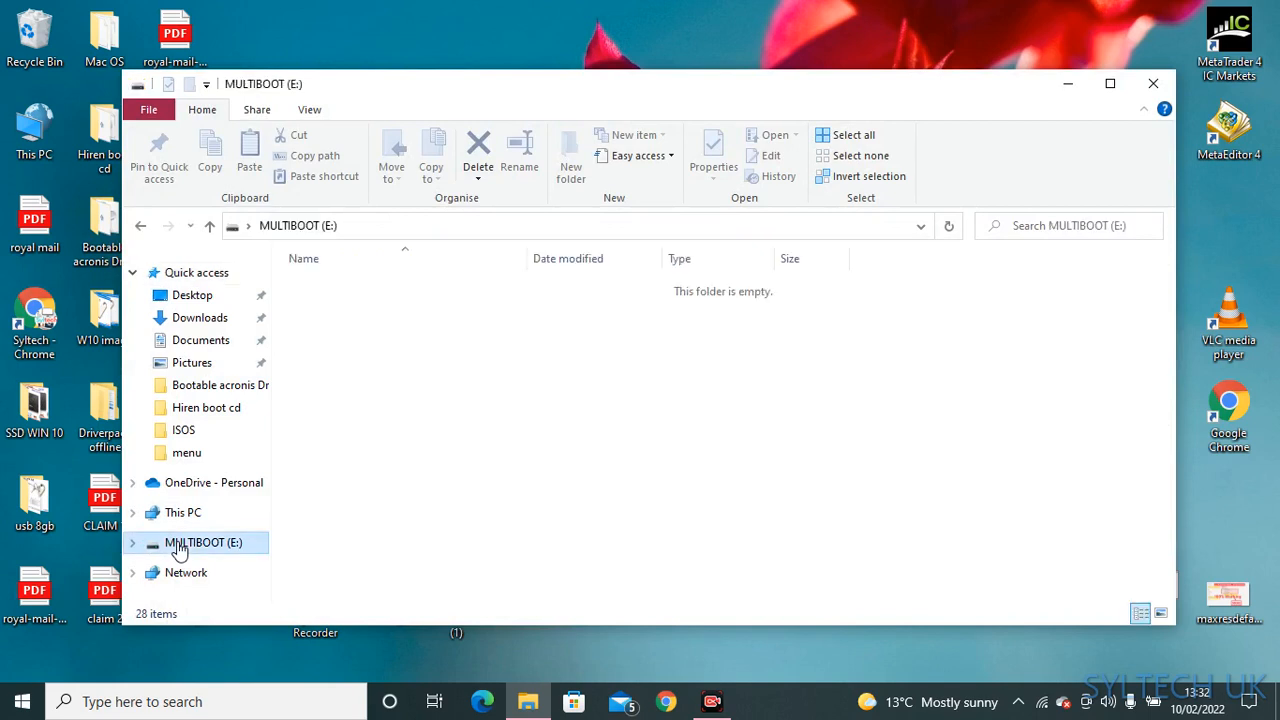
pyautogui.rightClick(202, 542)
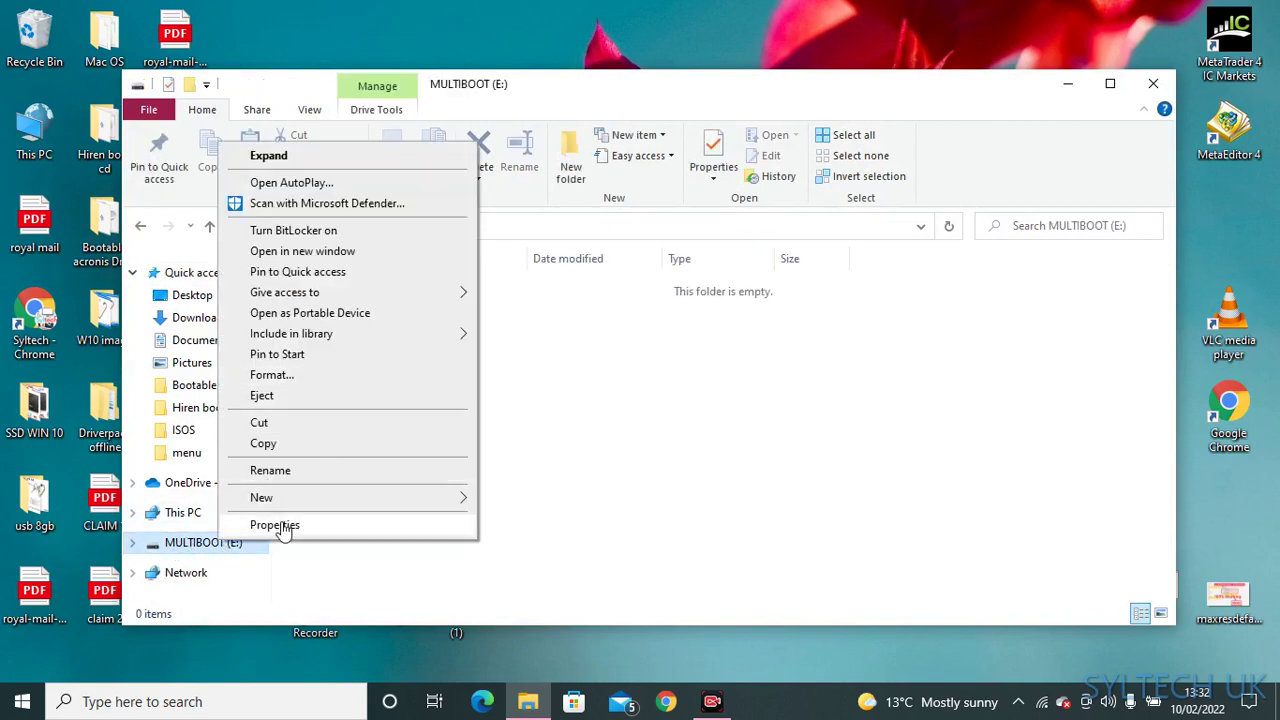
pyautogui.moveTo(296, 386)
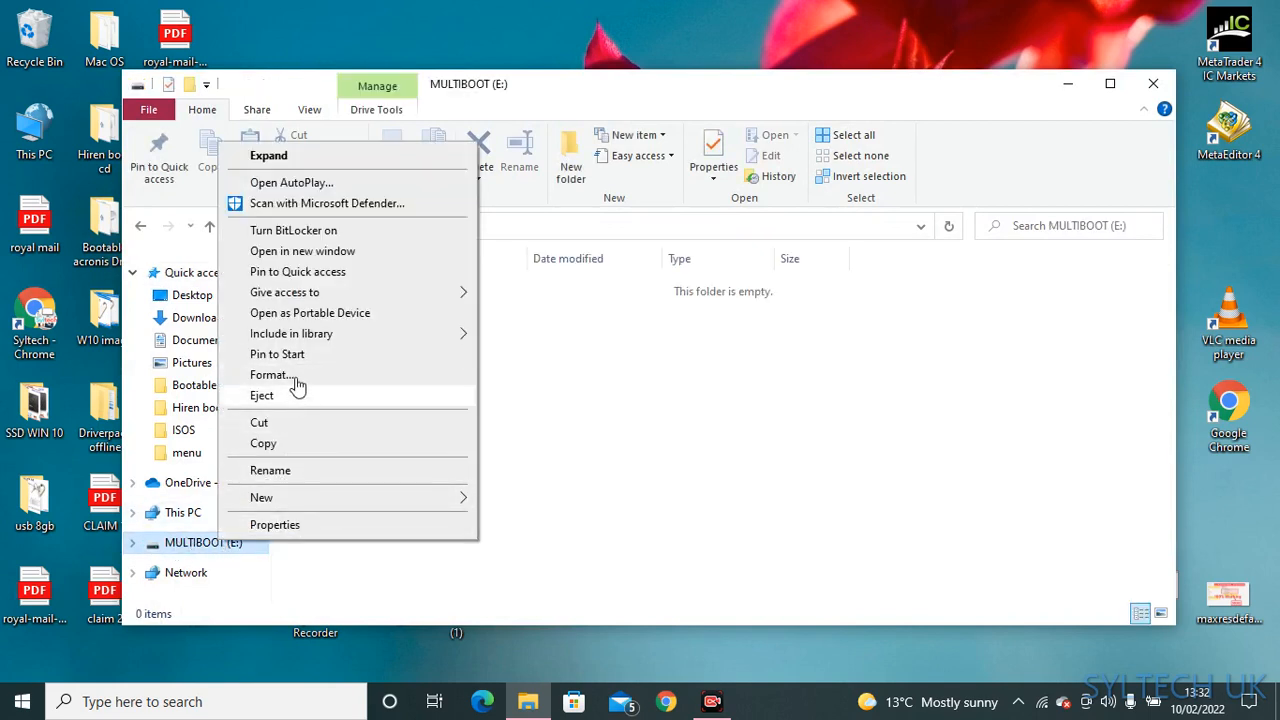
pyautogui.click(269, 374)
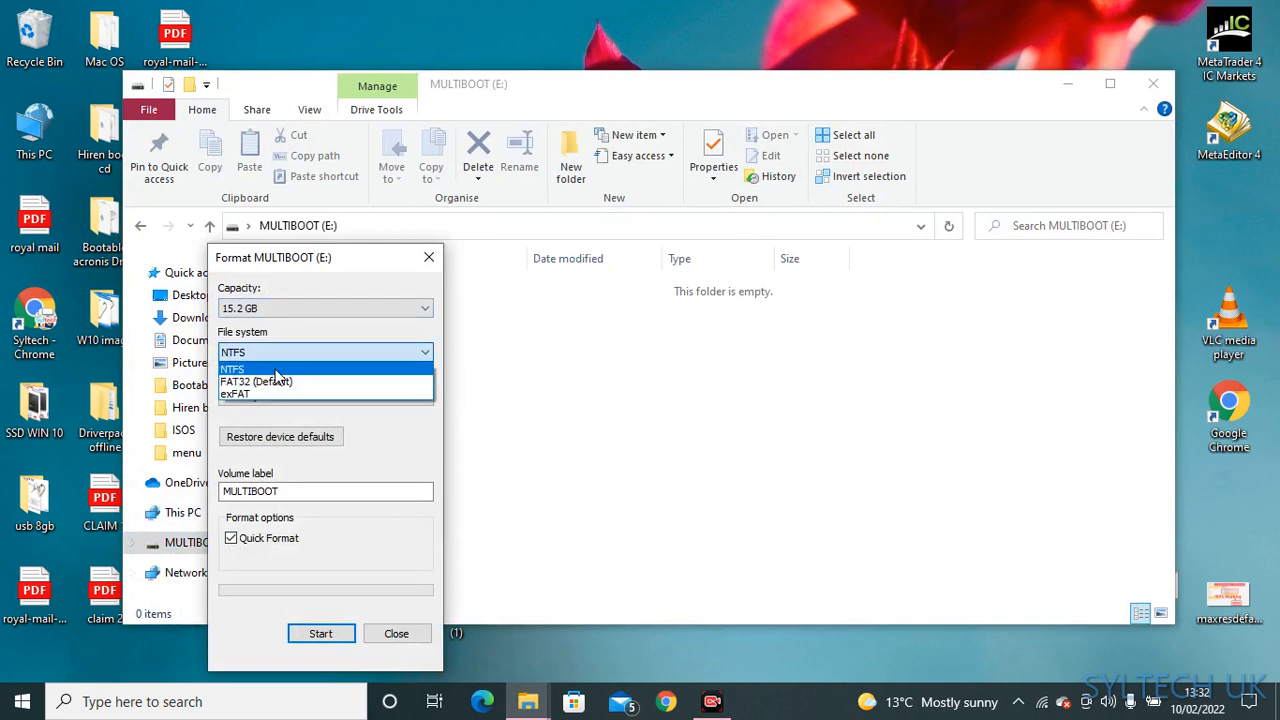
# Step: Choose NTFS, set the volume label to 'Mac OS', and start formatting
pyautogui.click(232, 369)
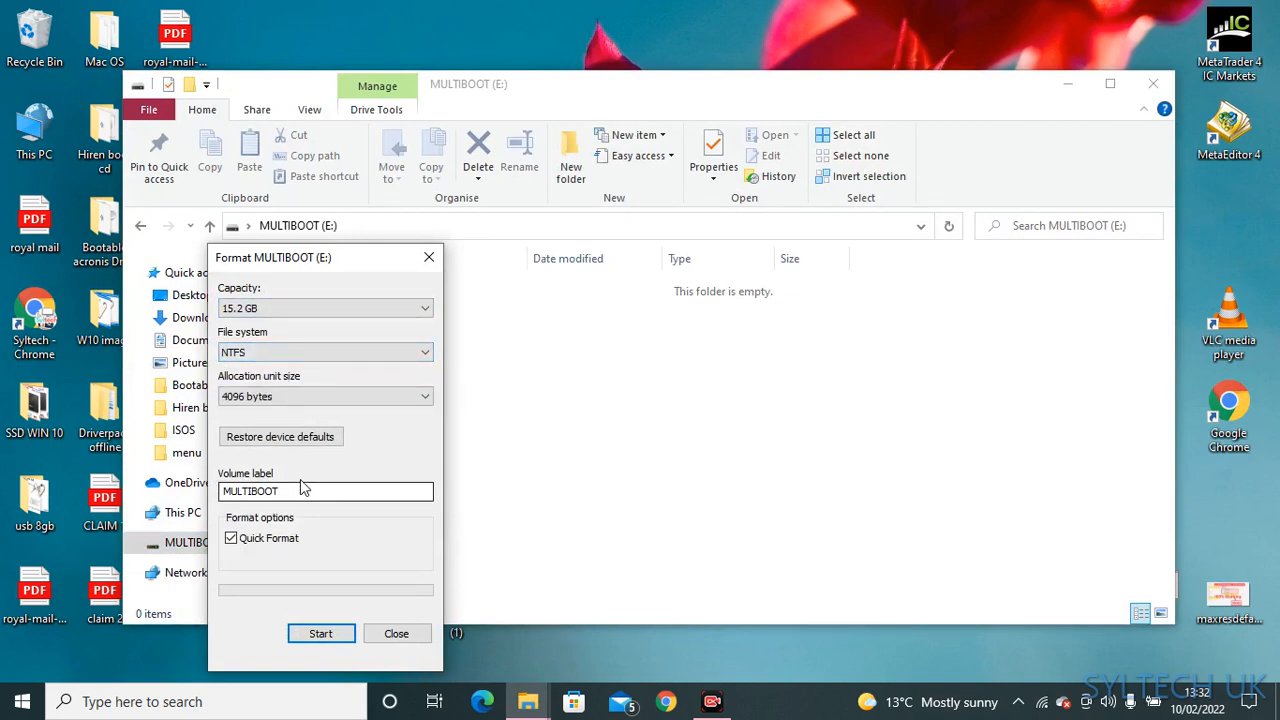
pyautogui.tripleClick(325, 491)
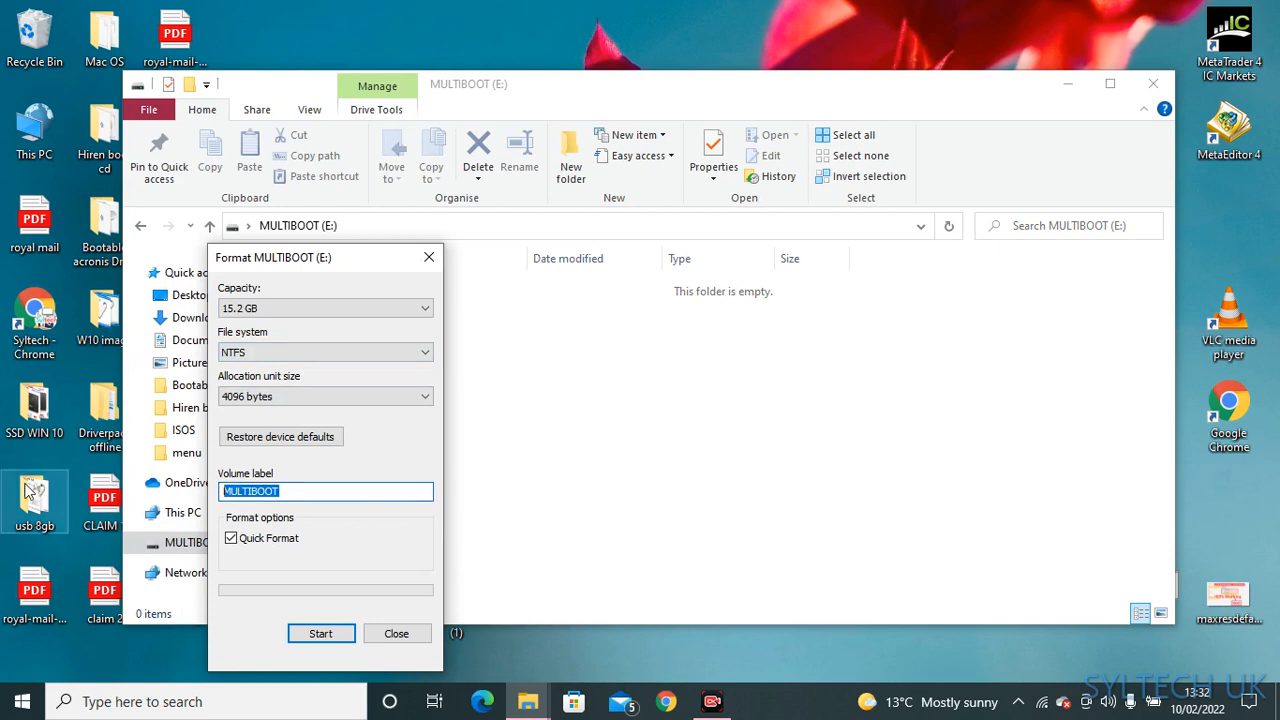
pyautogui.write('Mac')
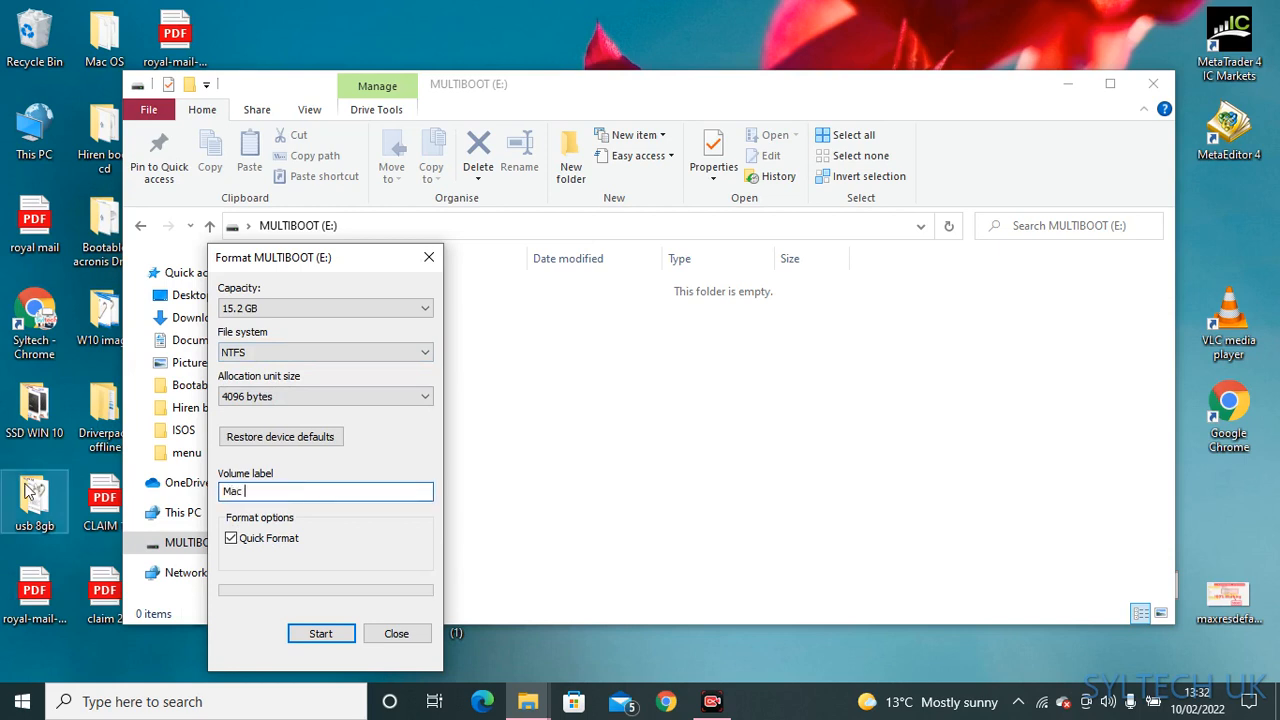
pyautogui.write('OS')
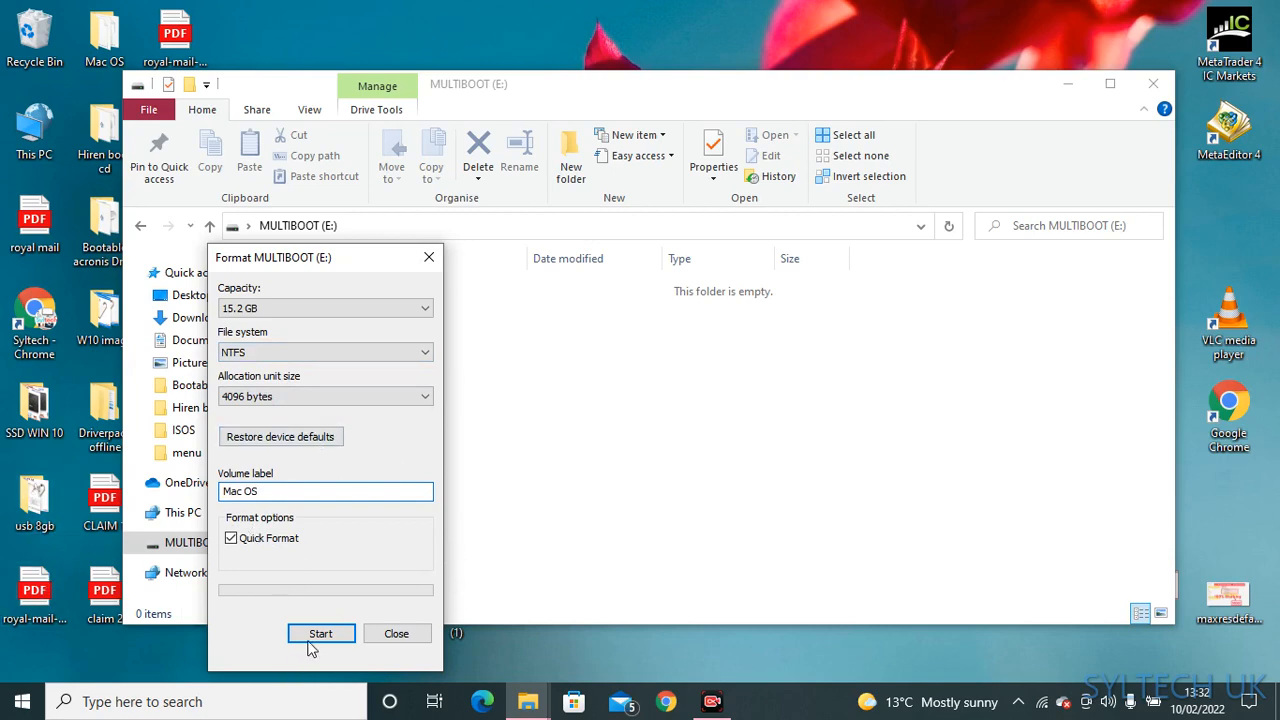
pyautogui.click(320, 633)
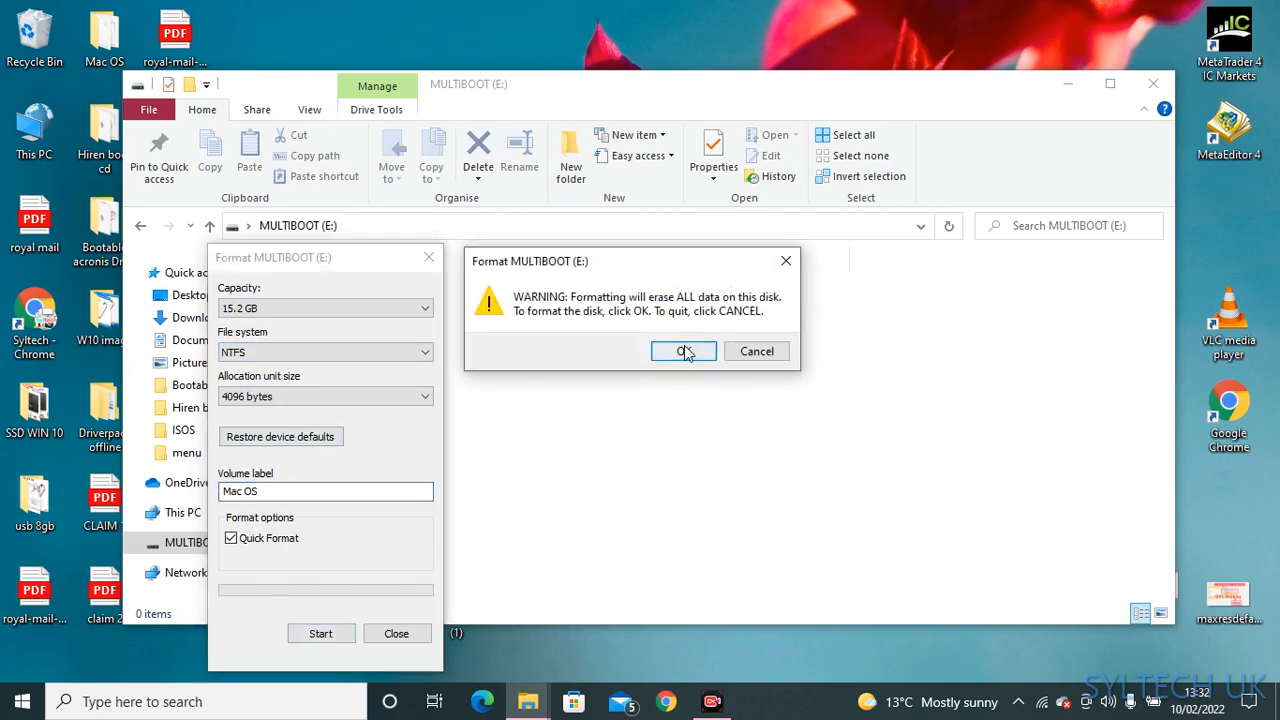
# Step: Confirm erasing the MULTIBOOT drive and dismiss the Format Complete notice
pyautogui.click(684, 351)
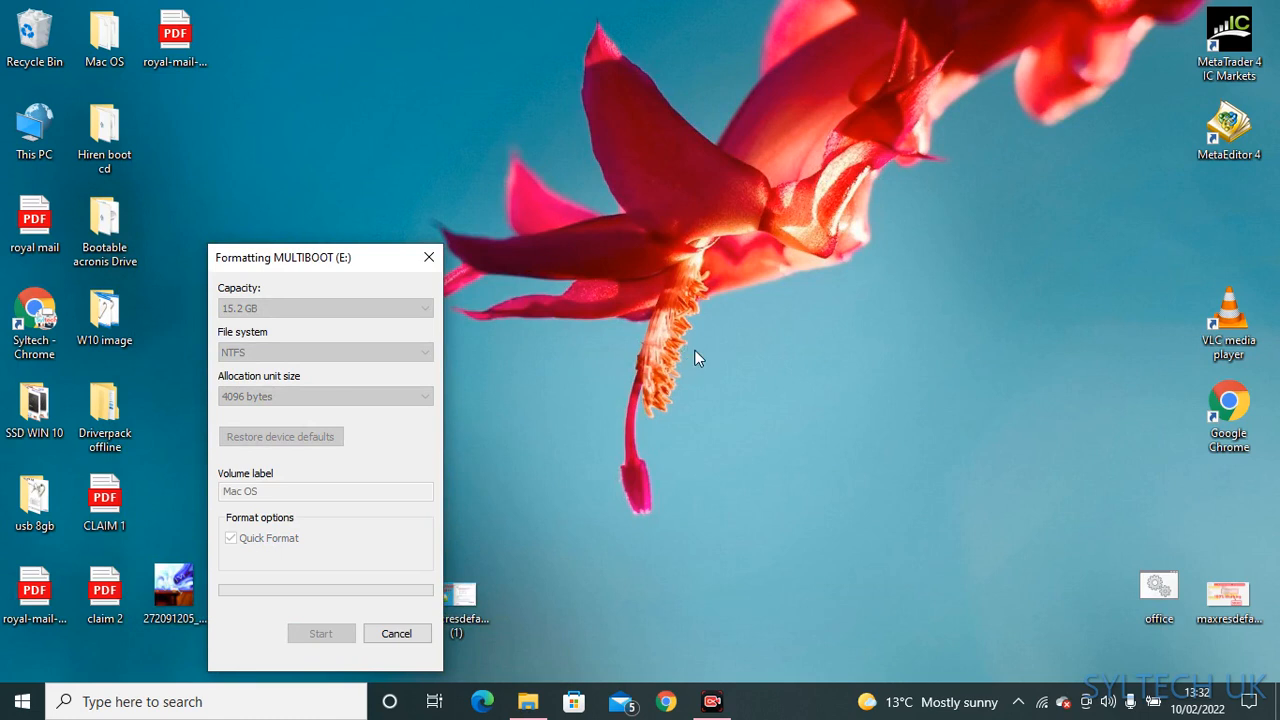
pyautogui.moveTo(560, 350)
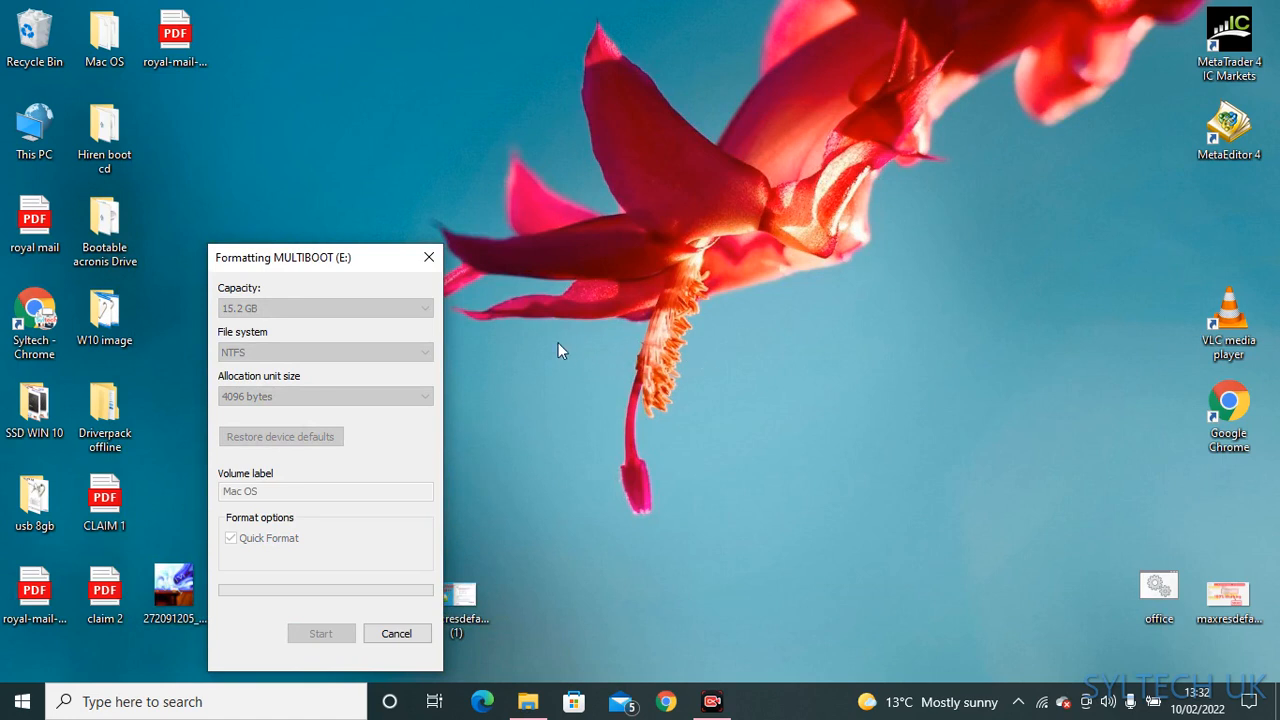
pyautogui.moveTo(573, 332)
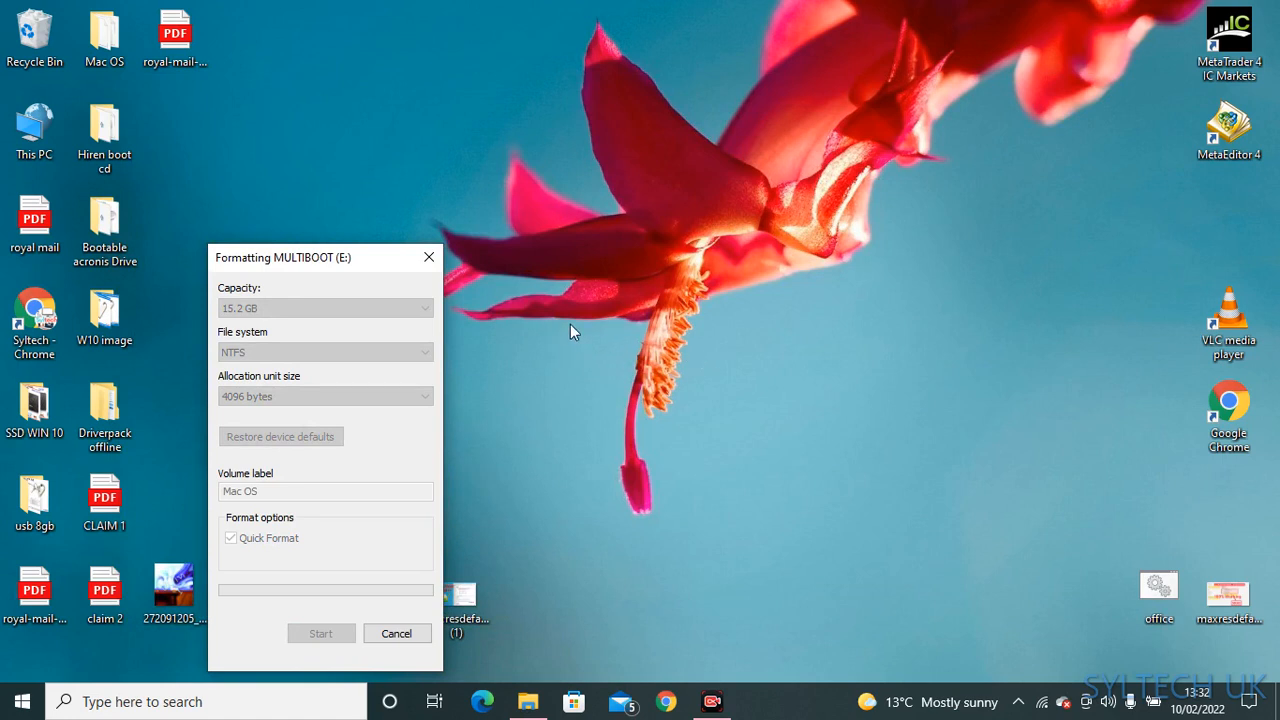
pyautogui.moveTo(500, 318)
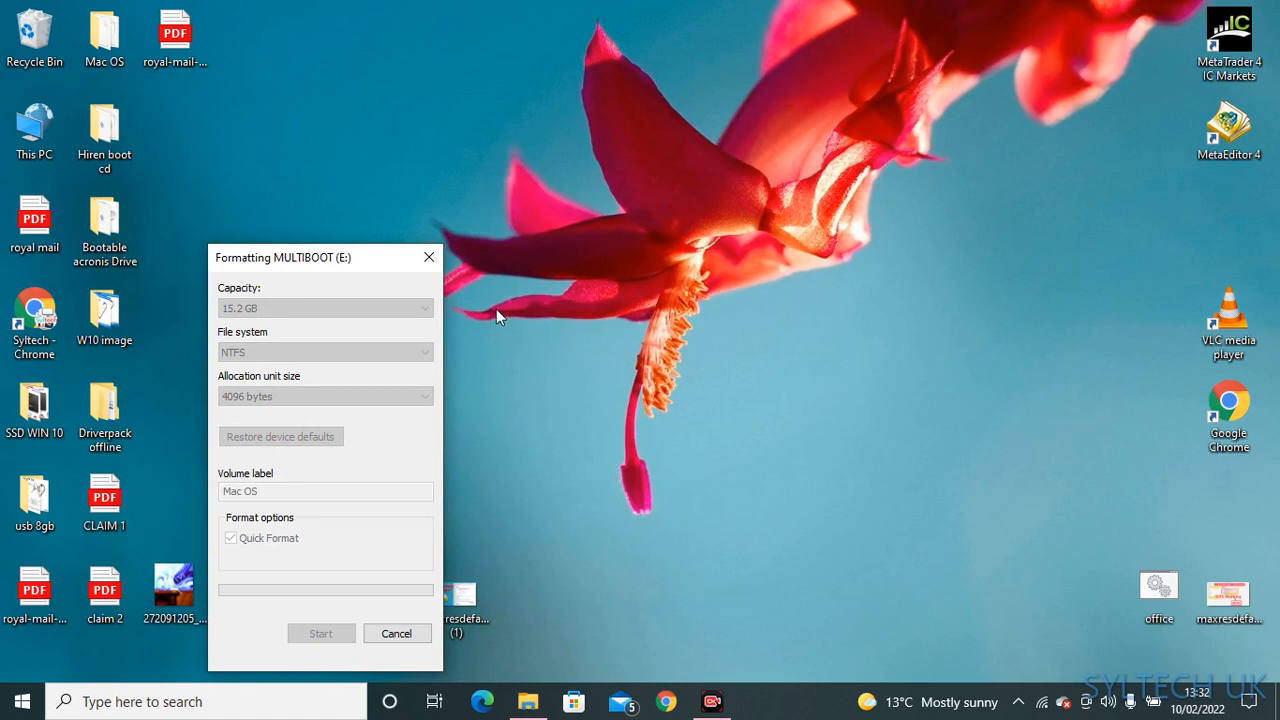
pyautogui.moveTo(472, 344)
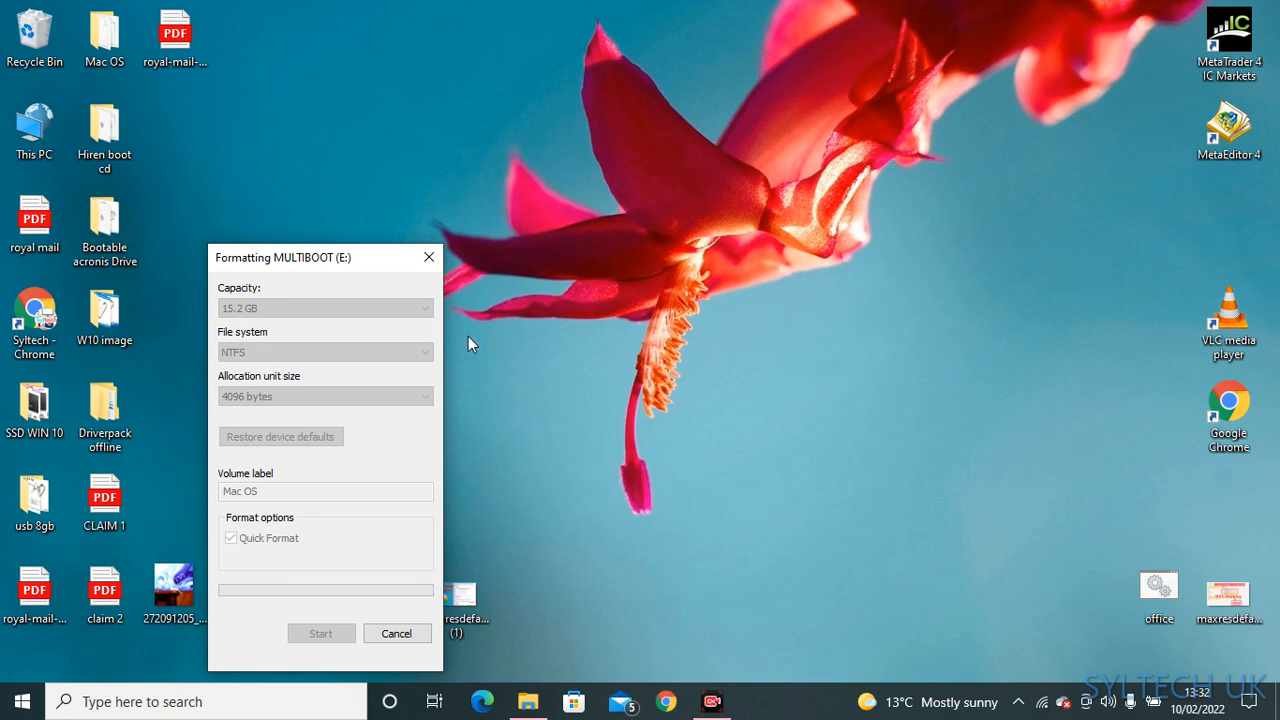
pyautogui.moveTo(530, 347)
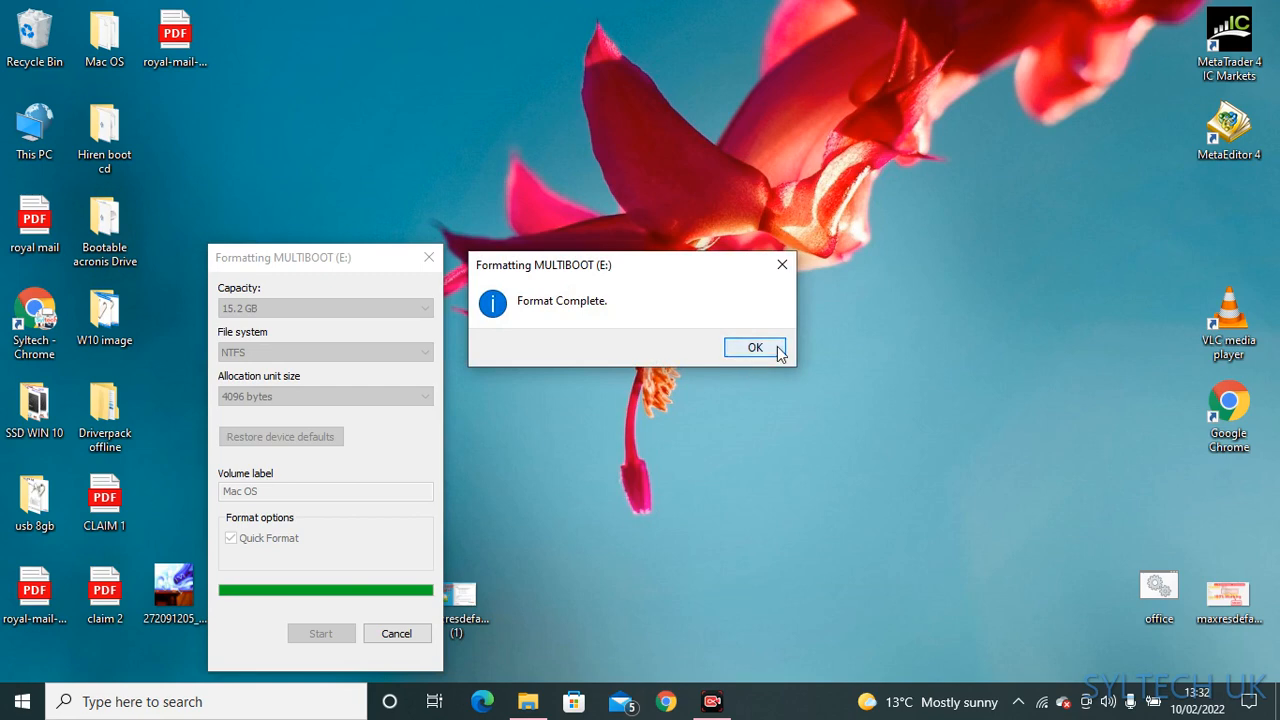
pyautogui.click(755, 347)
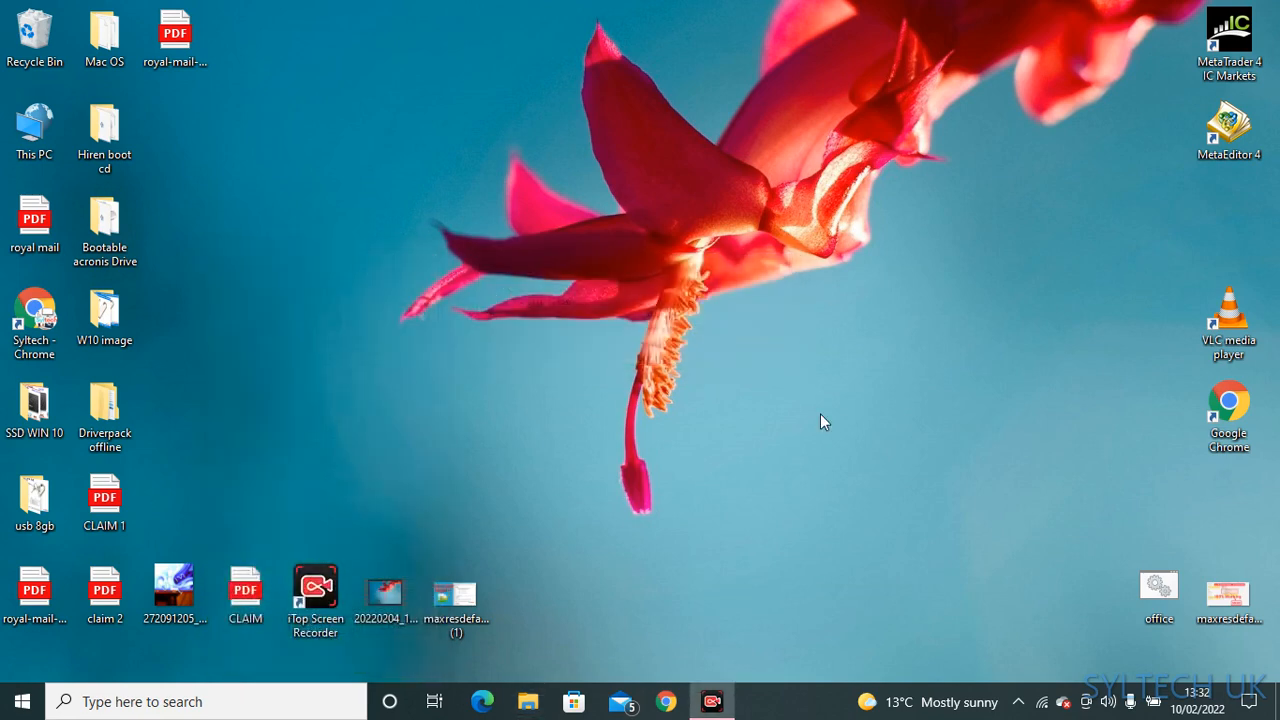
pyautogui.moveTo(585, 508)
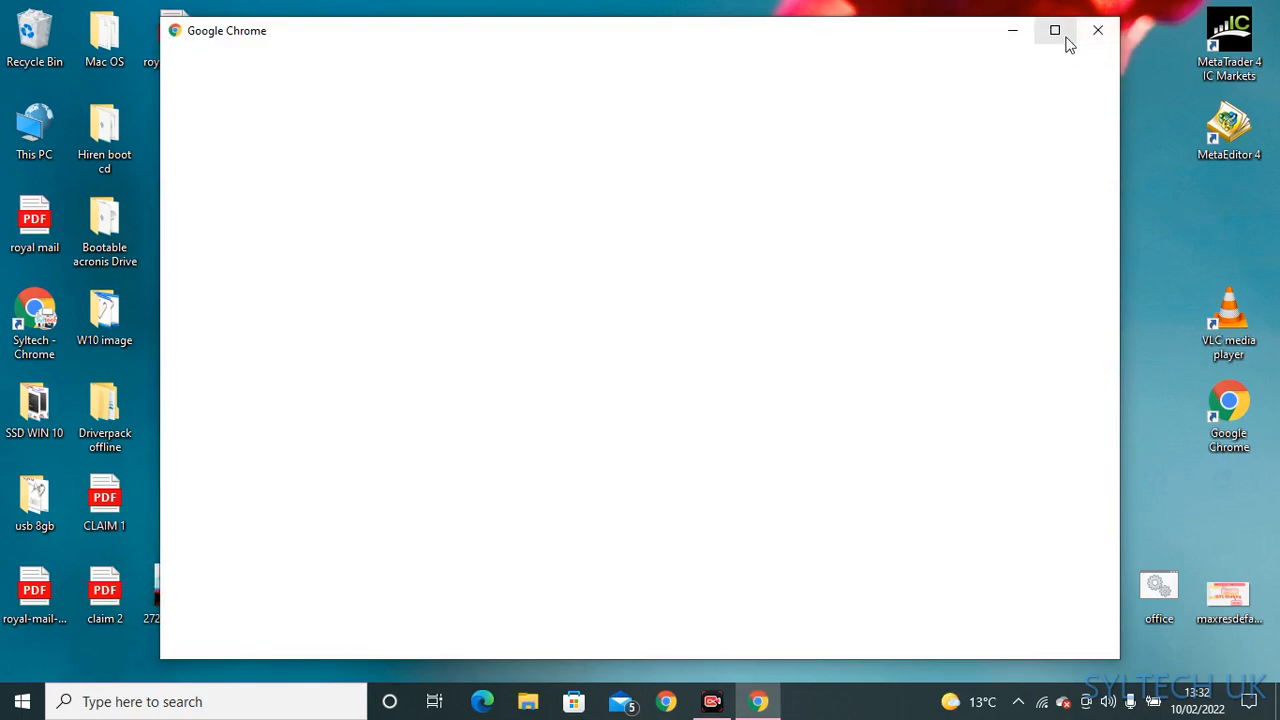
# Step: Maximize Chrome and run a Google search for 'balena etcher' from the address bar
pyautogui.click(1054, 30)
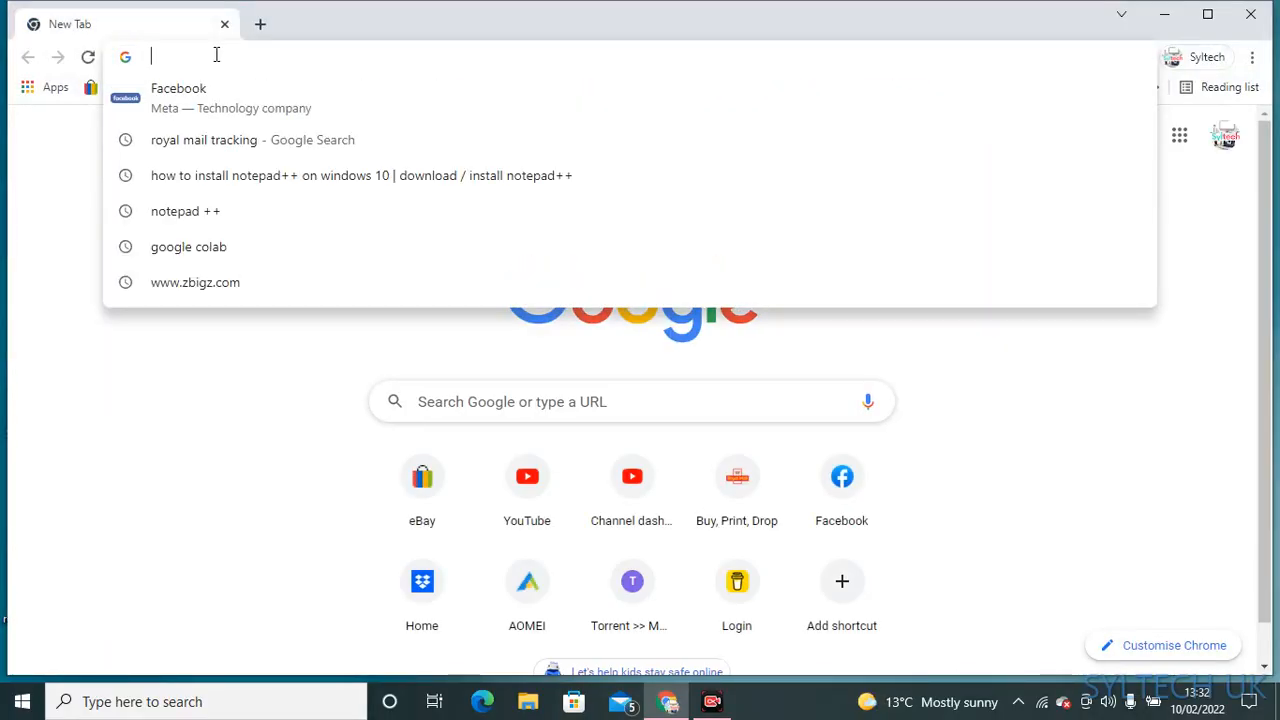
pyautogui.write('belenca')
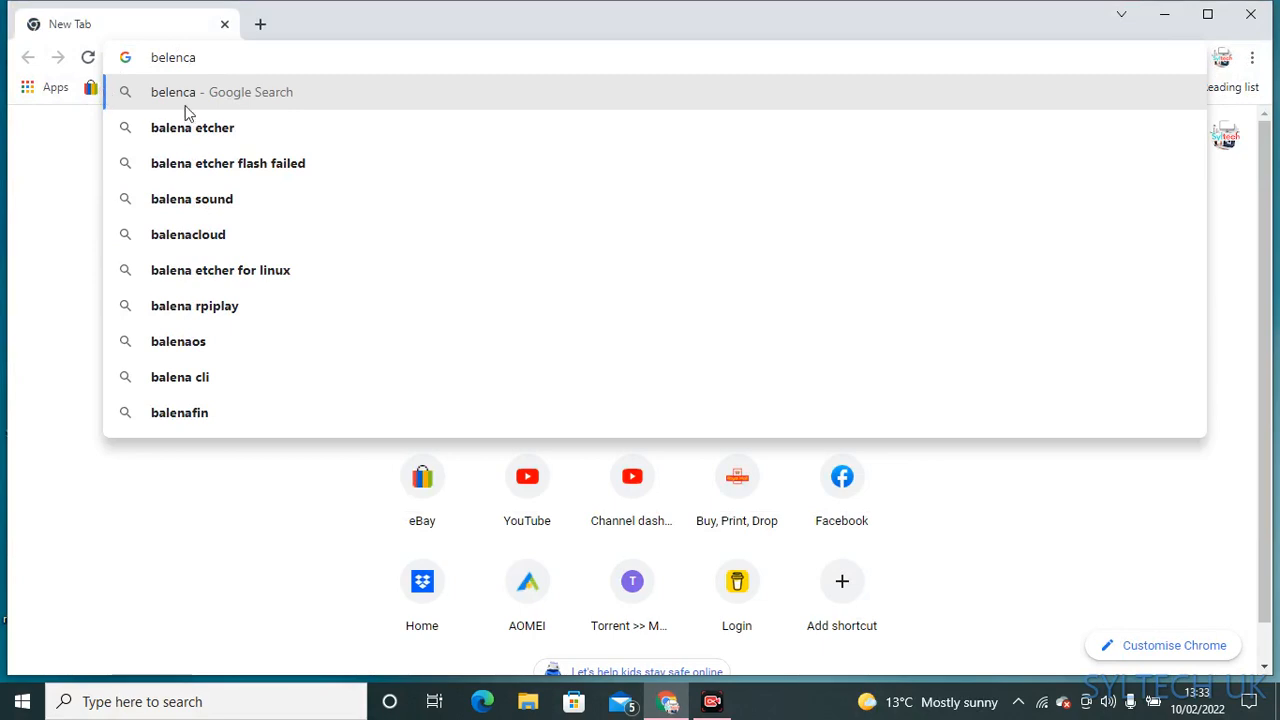
pyautogui.click(192, 127)
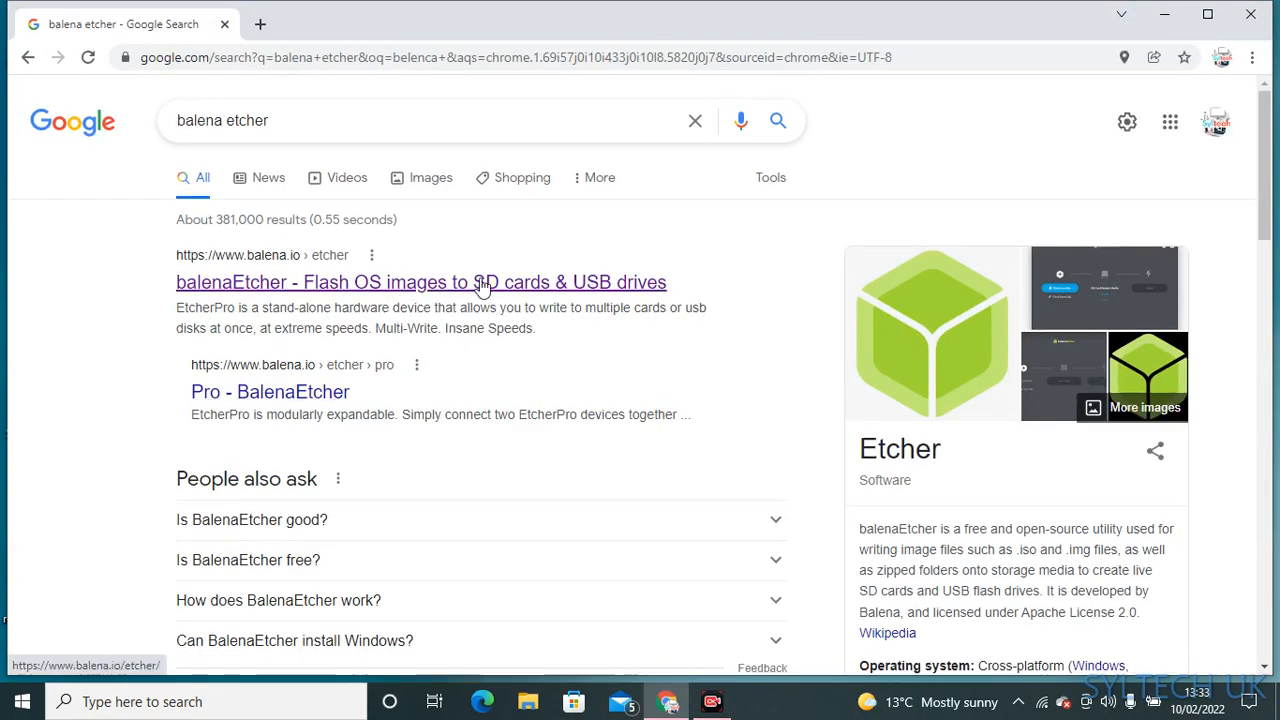
# Step: Open balena.io/etcher and download the Windows (x86|x64) balenaEtcher installer
pyautogui.click(420, 282)
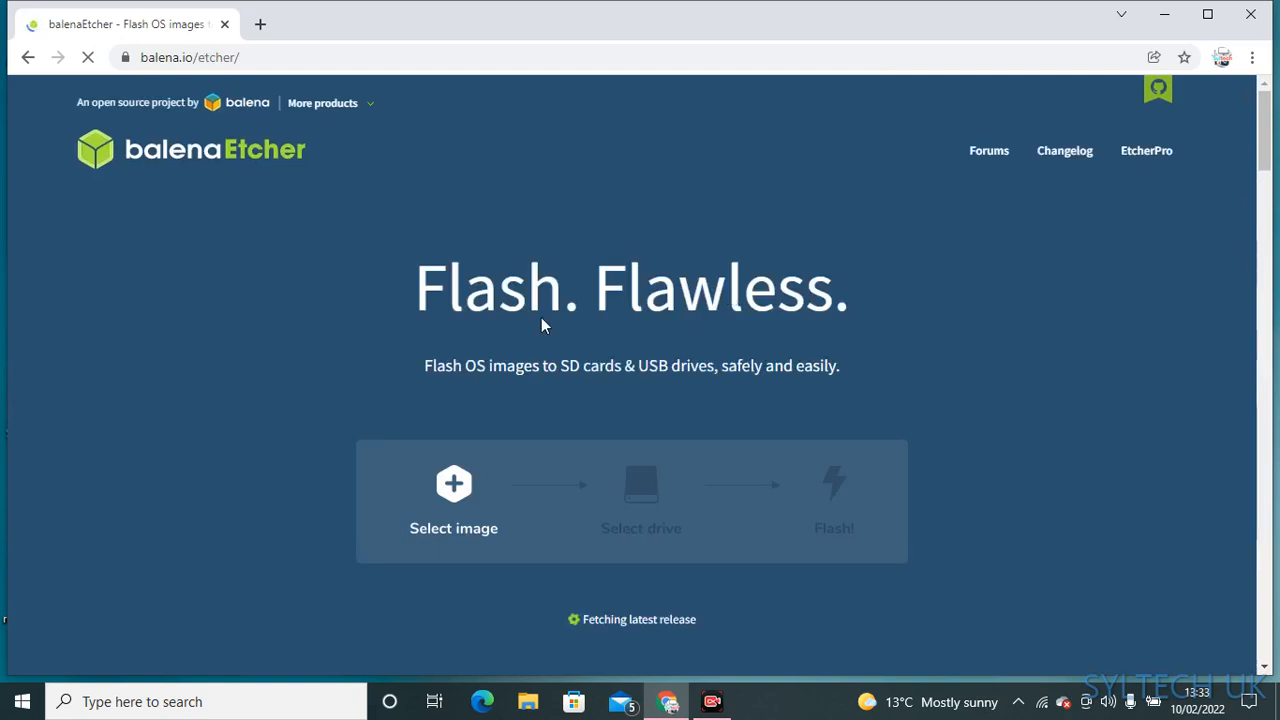
pyautogui.scroll(-3)
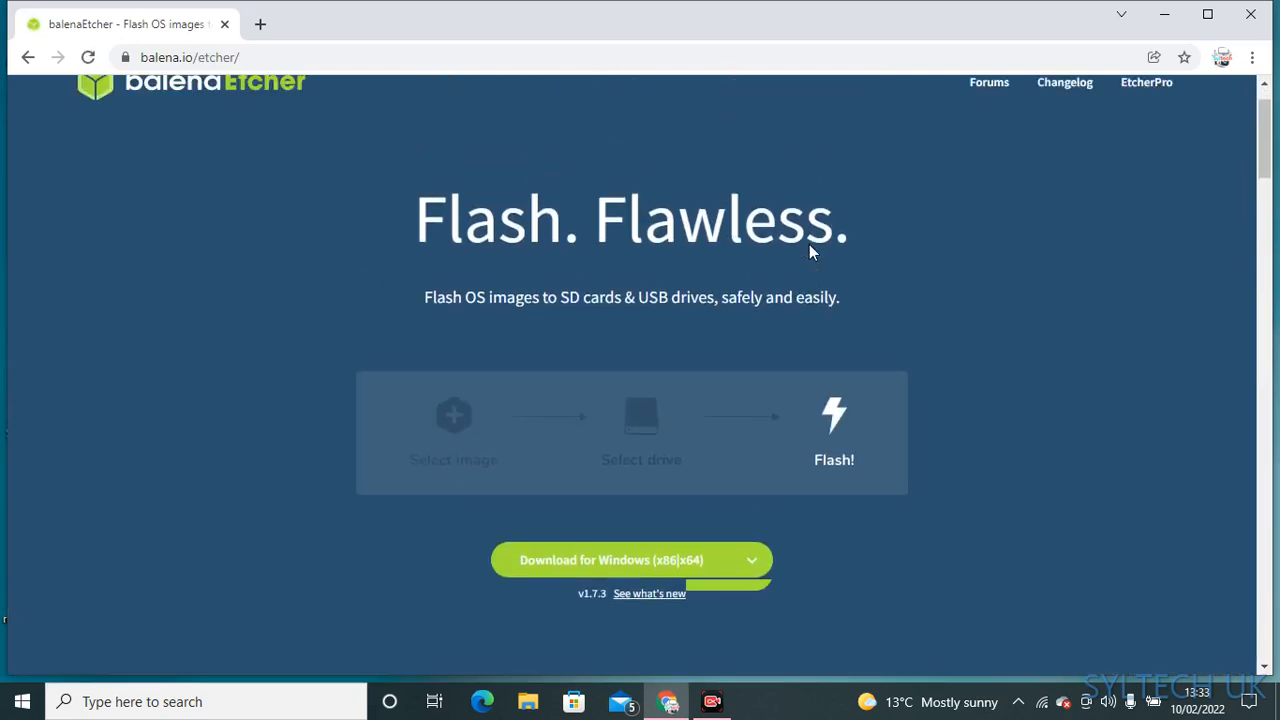
pyautogui.scroll(-3)
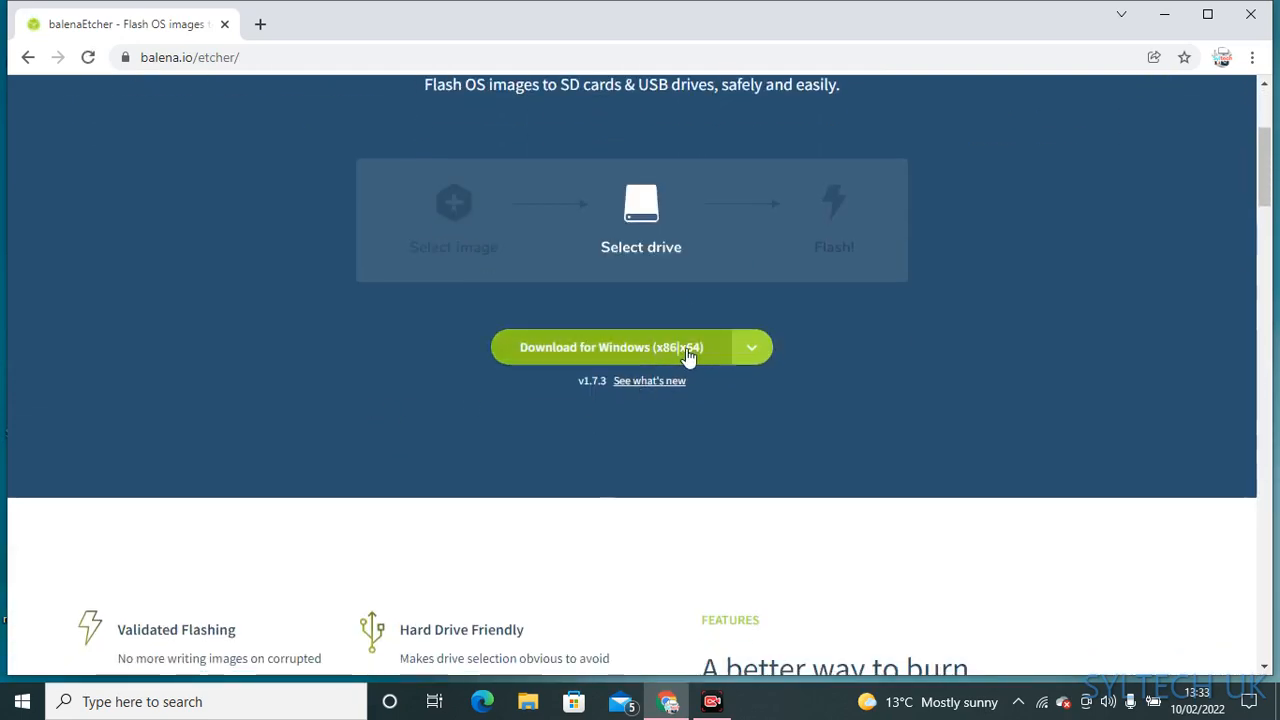
pyautogui.click(611, 347)
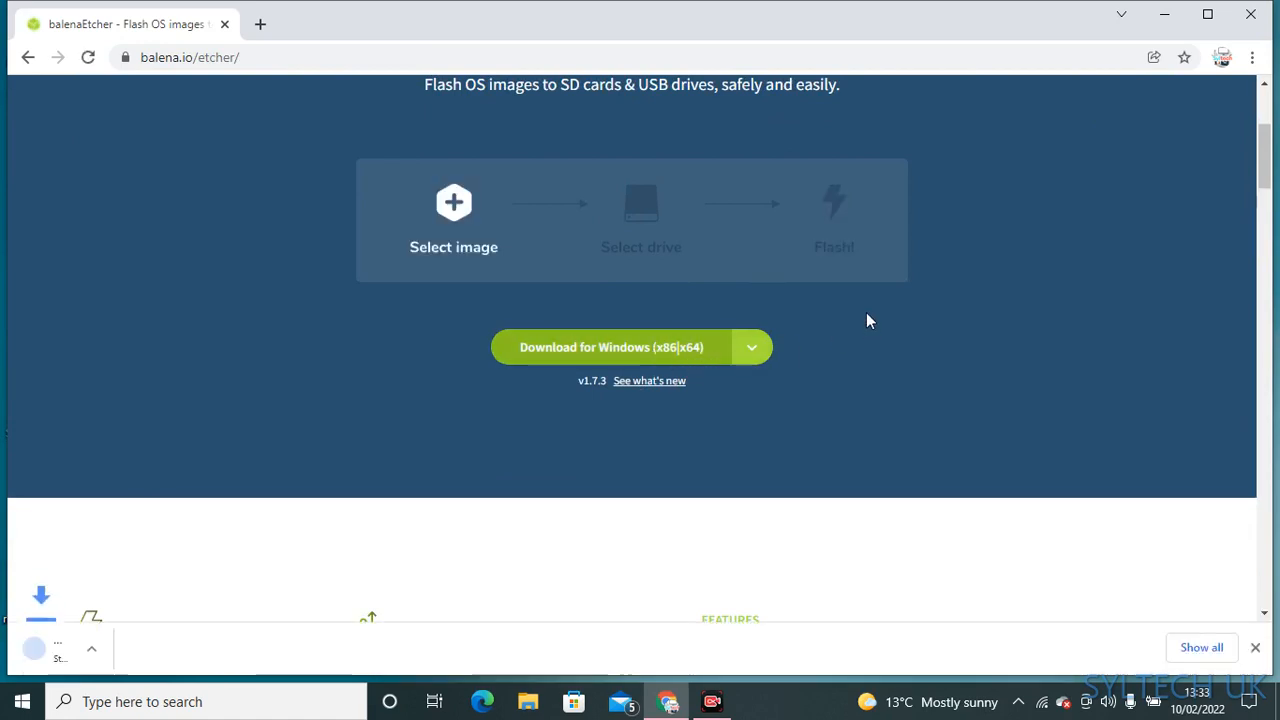
pyautogui.click(611, 347)
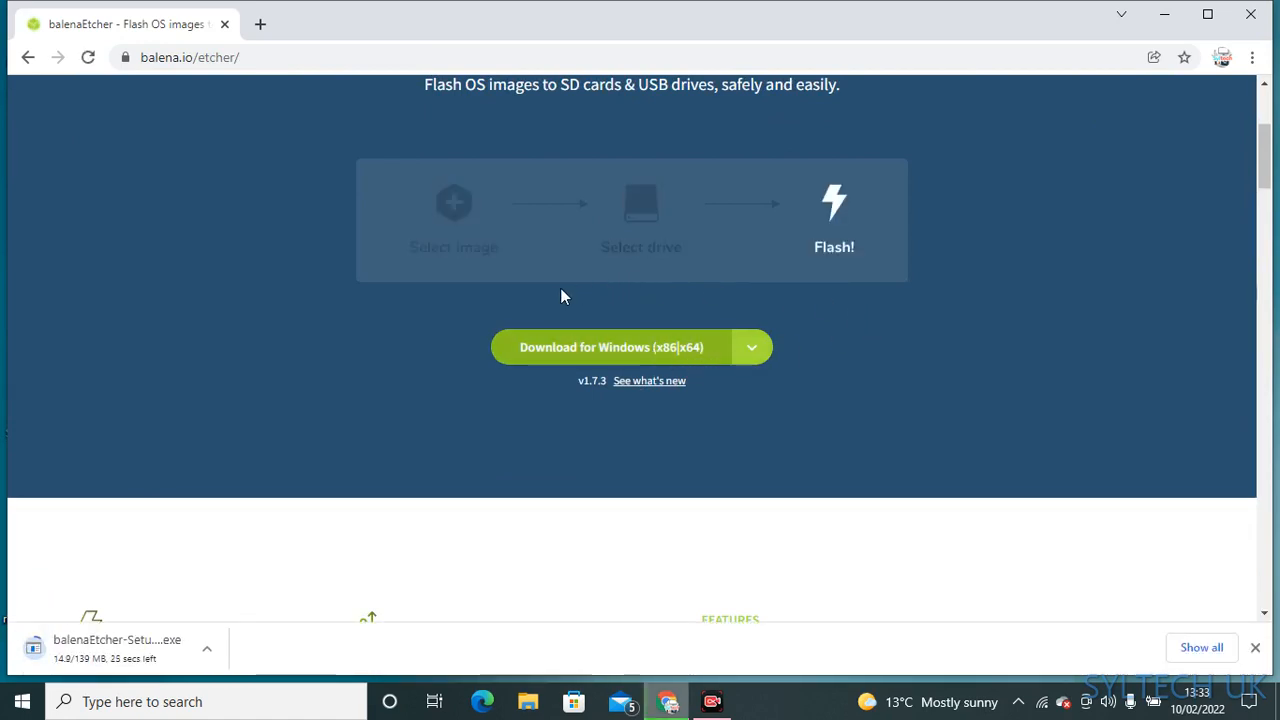
pyautogui.moveTo(472, 336)
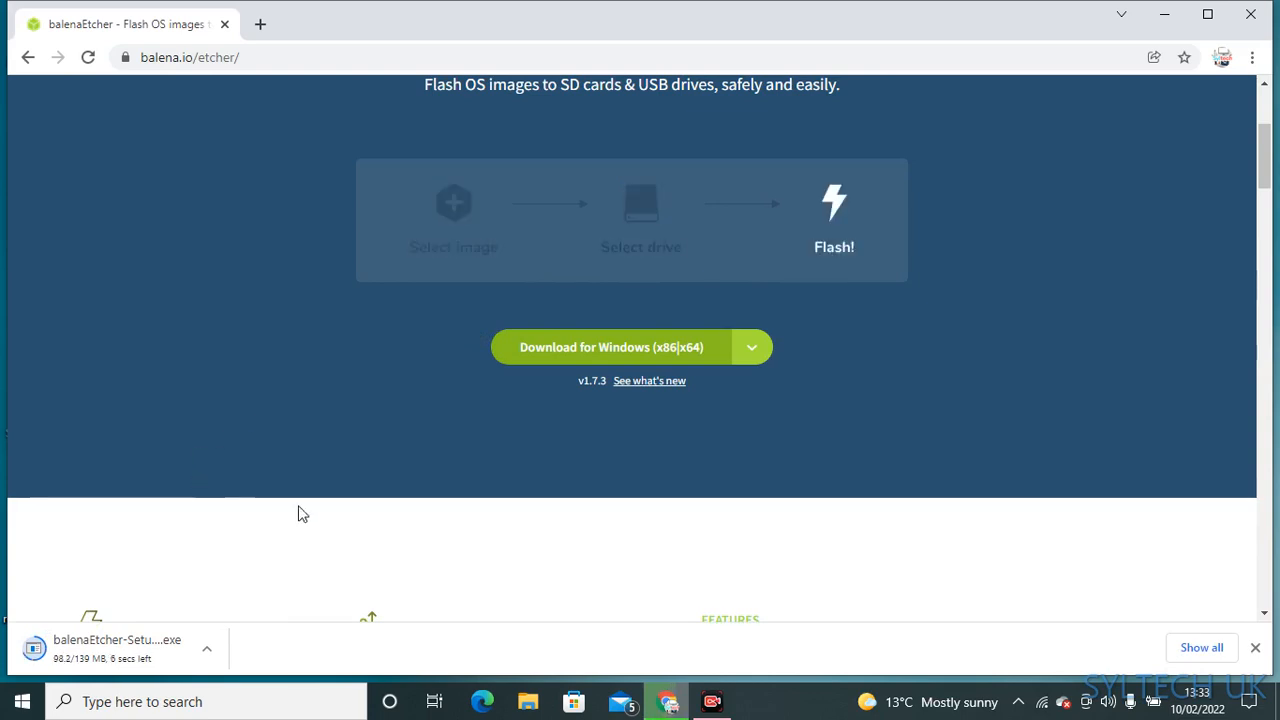
pyautogui.moveTo(280, 489)
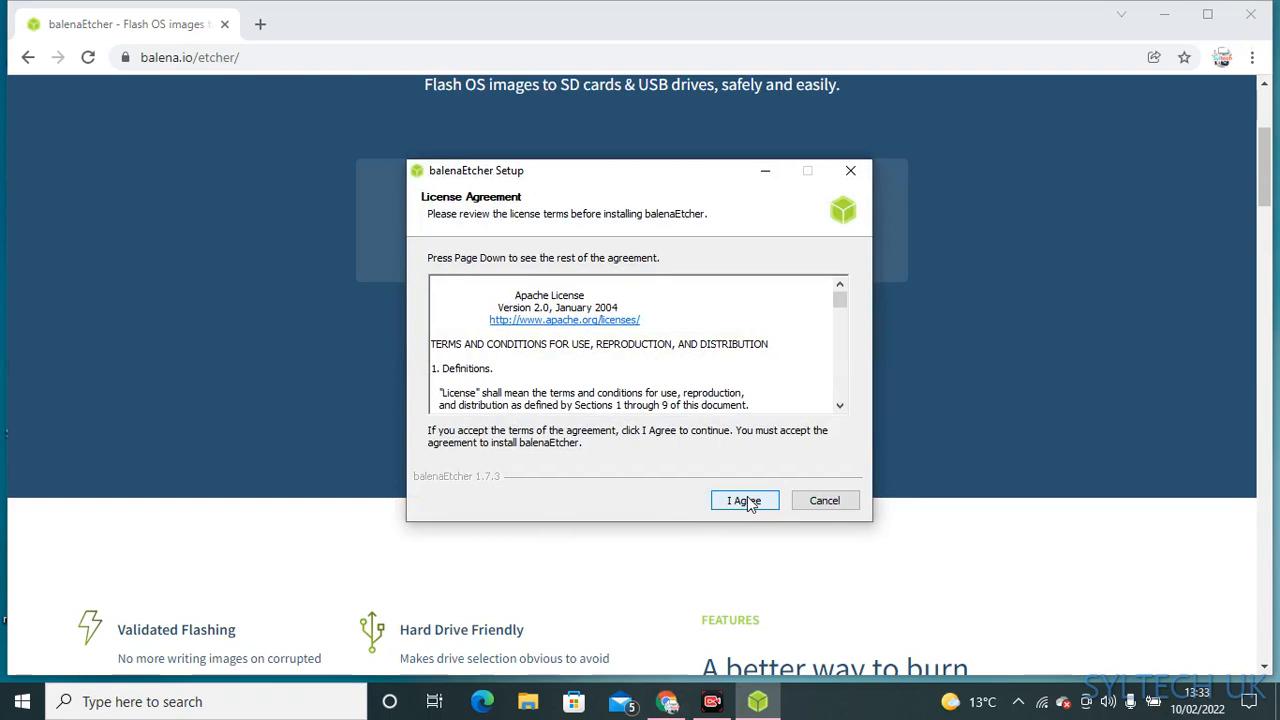
# Step: Accept the licence to install balenaEtcher, then close Etcher and Chrome
pyautogui.click(744, 500)
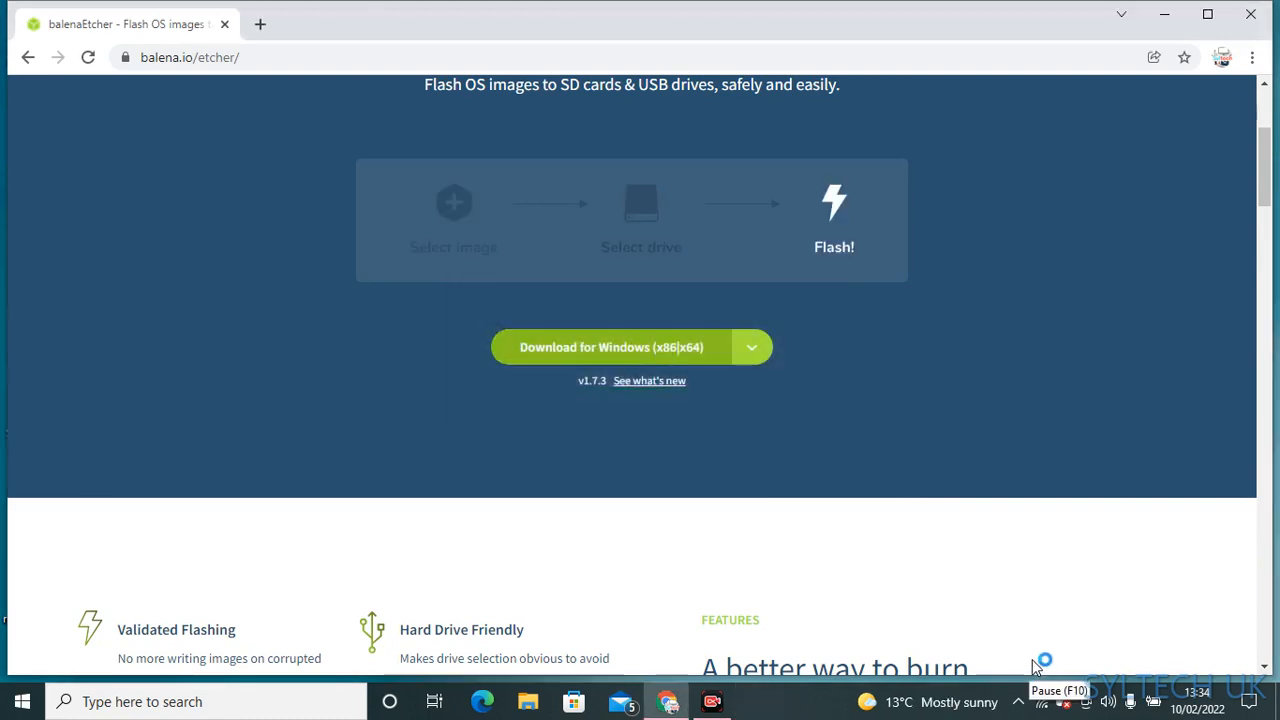
pyautogui.click(757, 701)
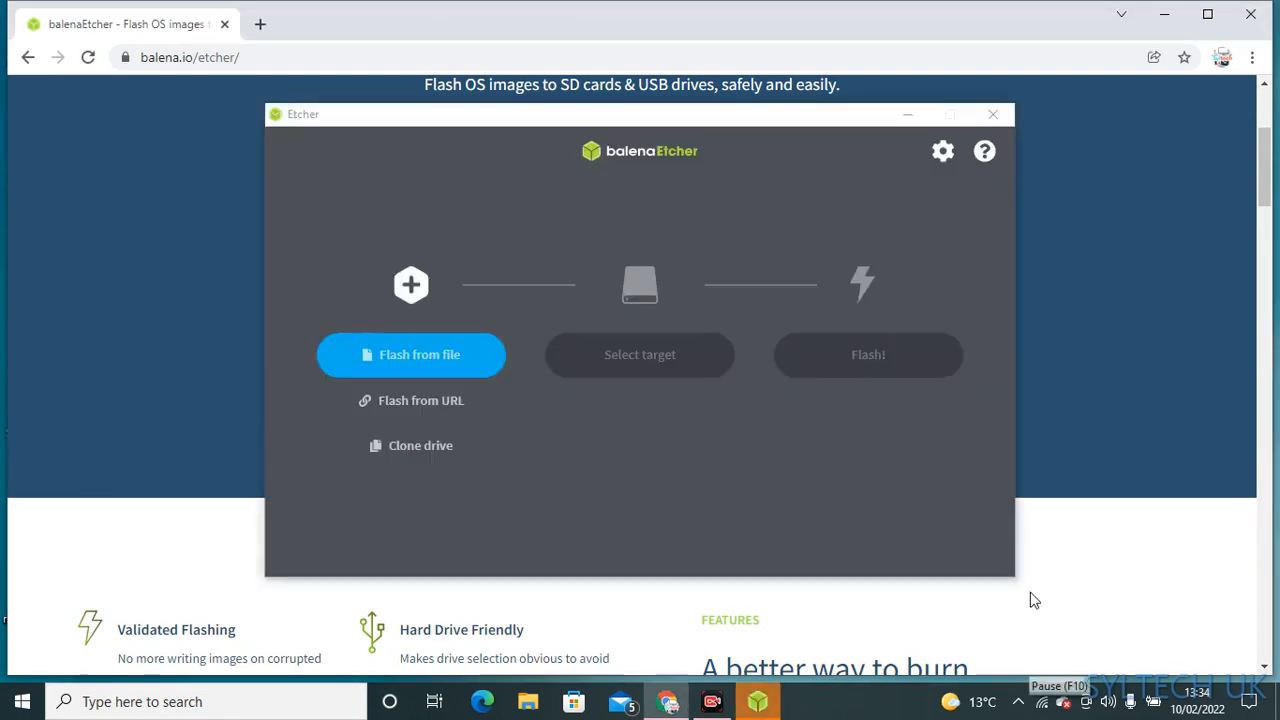
pyautogui.moveTo(993, 114)
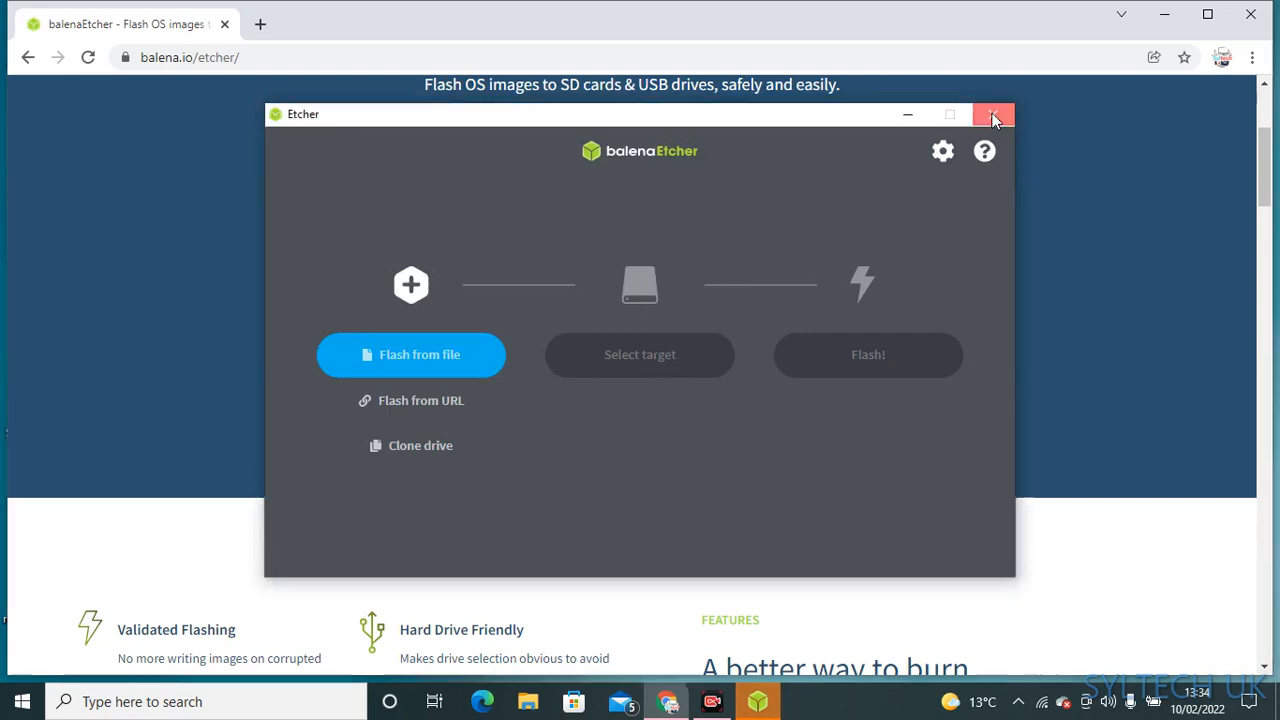
pyautogui.click(993, 114)
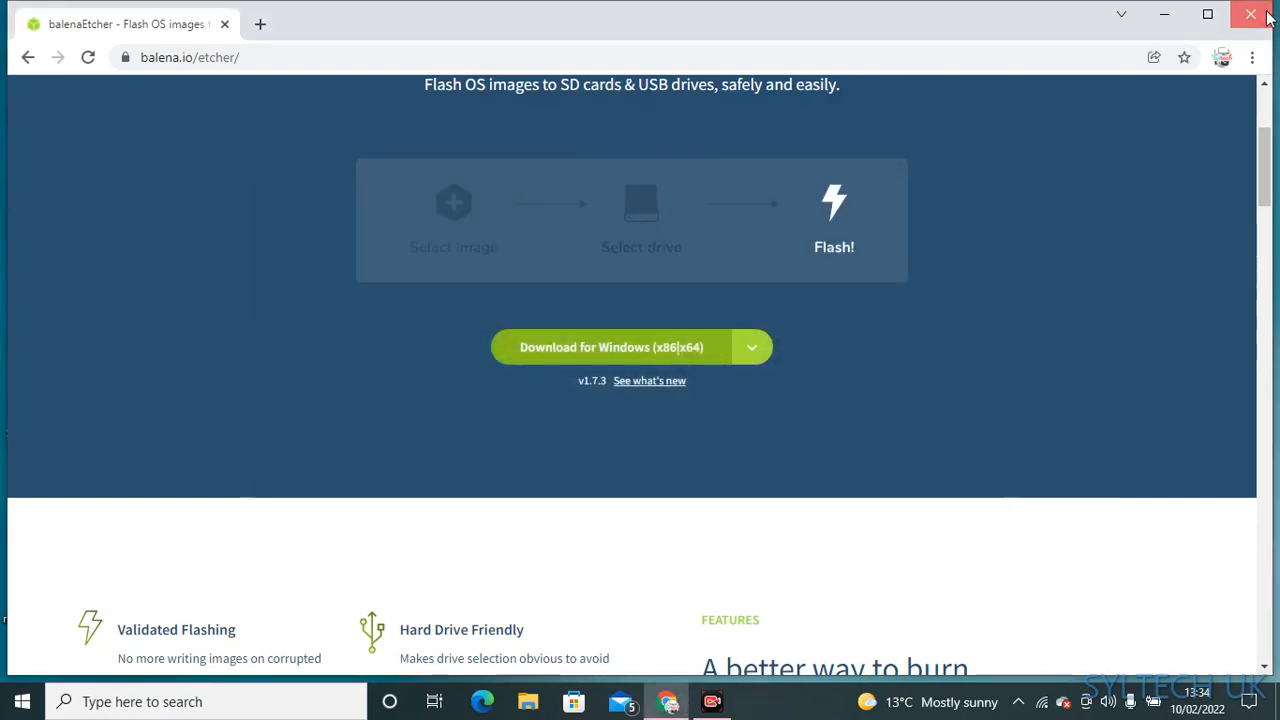
pyautogui.click(1250, 14)
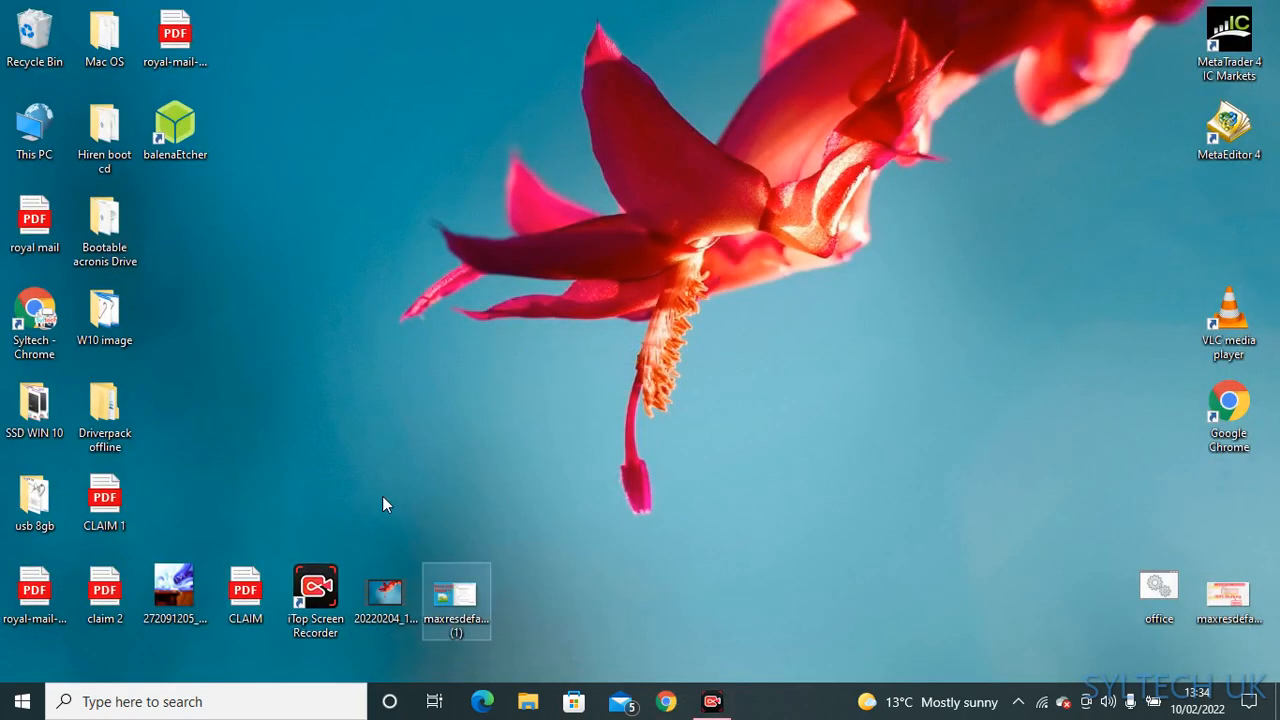
# Step: Start balenaEtcher from its desktop shortcut
pyautogui.rightClick(175, 125)
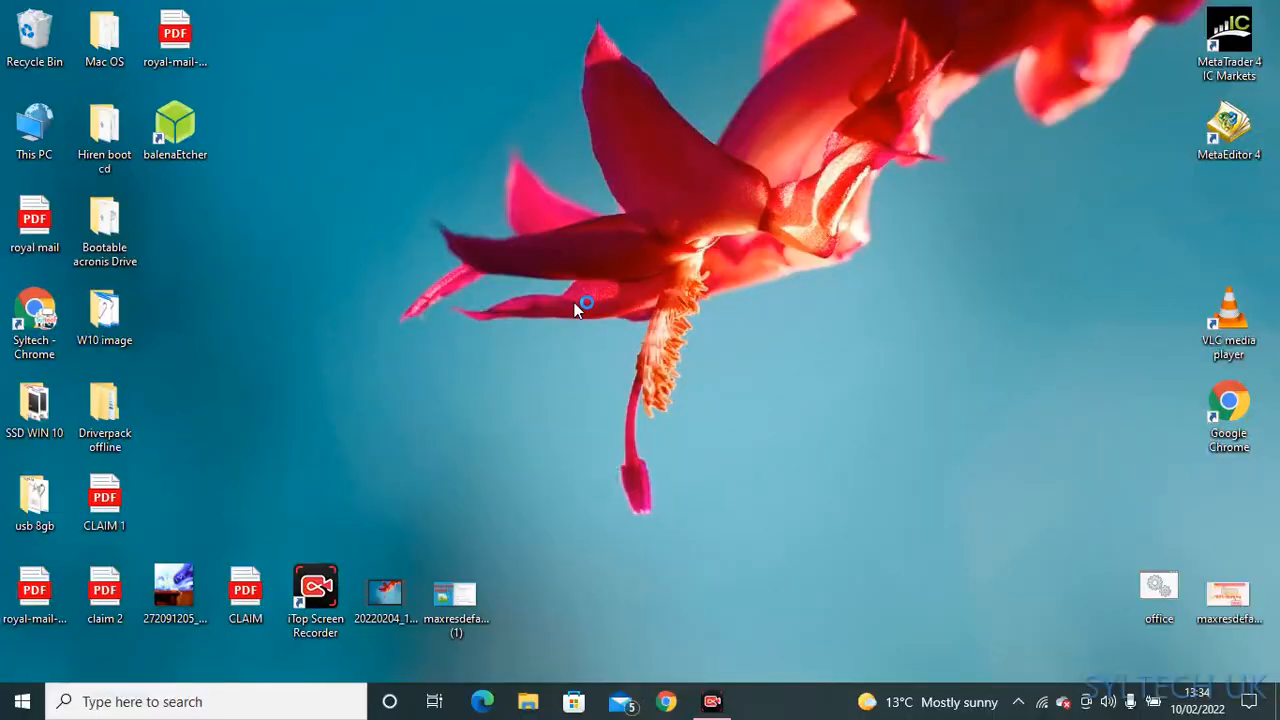
pyautogui.doubleClick(175, 130)
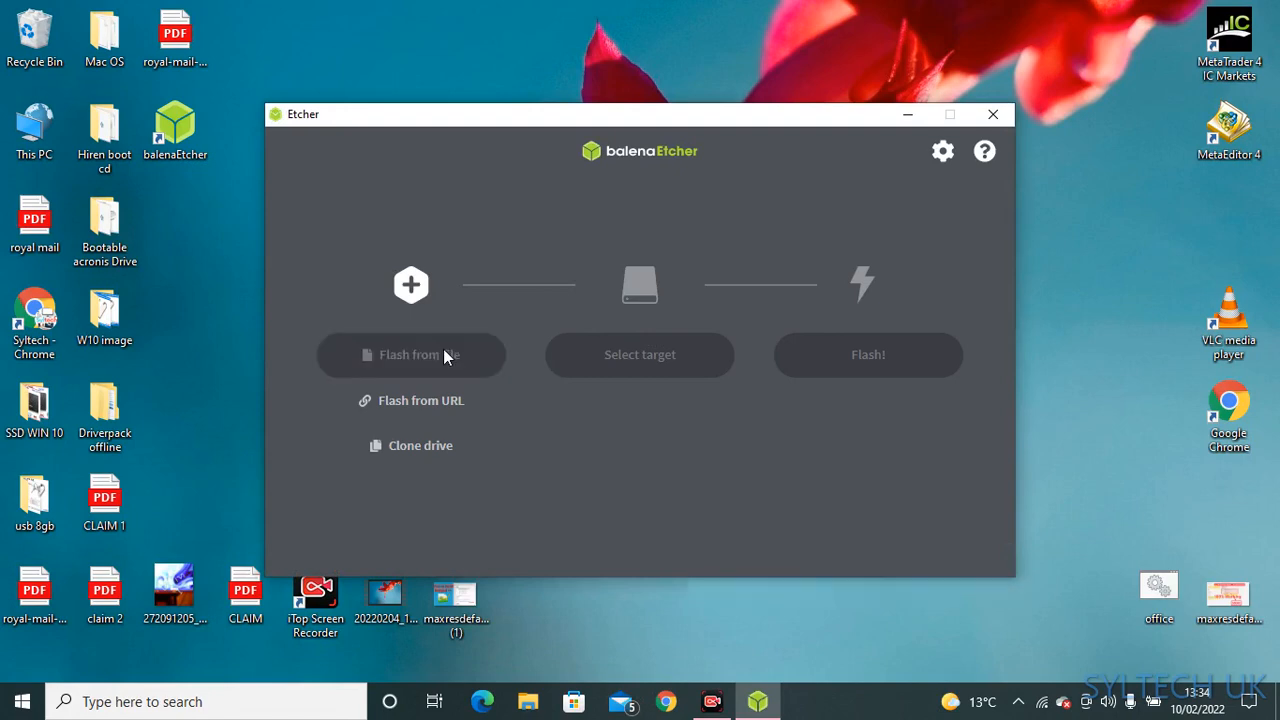
# Step: Flash from file: choose Install macOS Monterey 12.1.dmg in the Mac OS folder
pyautogui.click(410, 354)
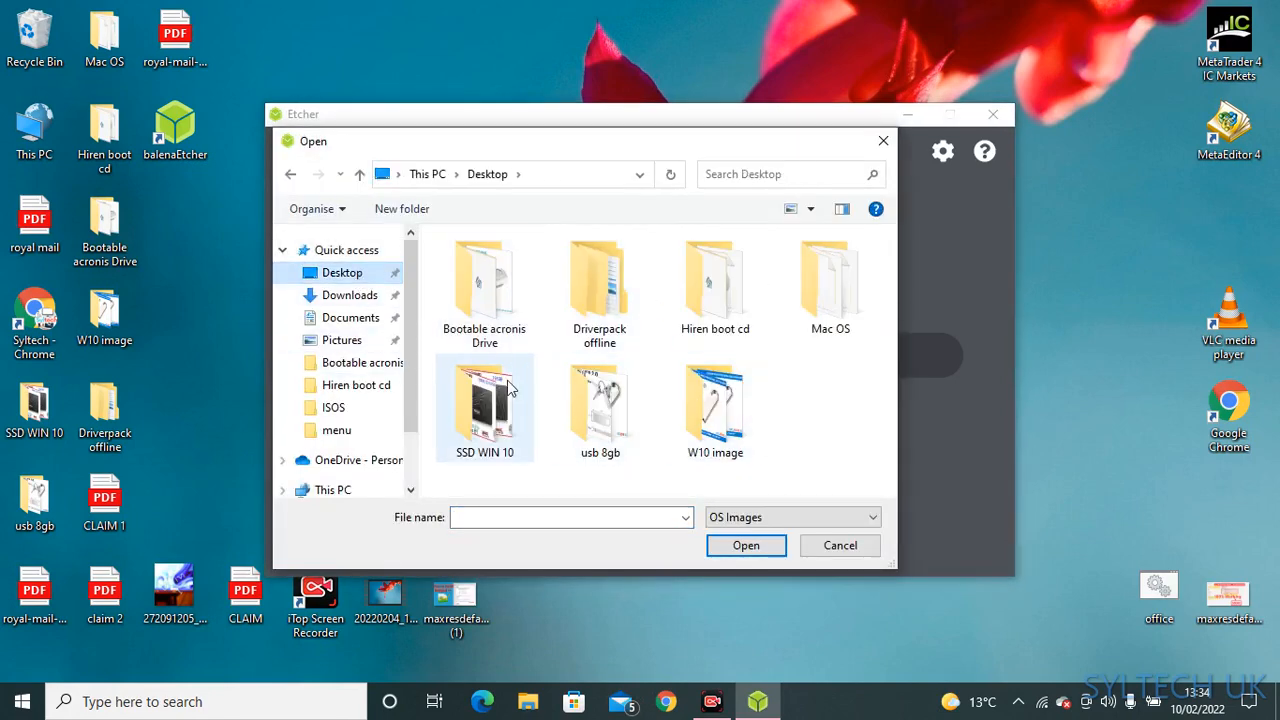
pyautogui.click(829, 283)
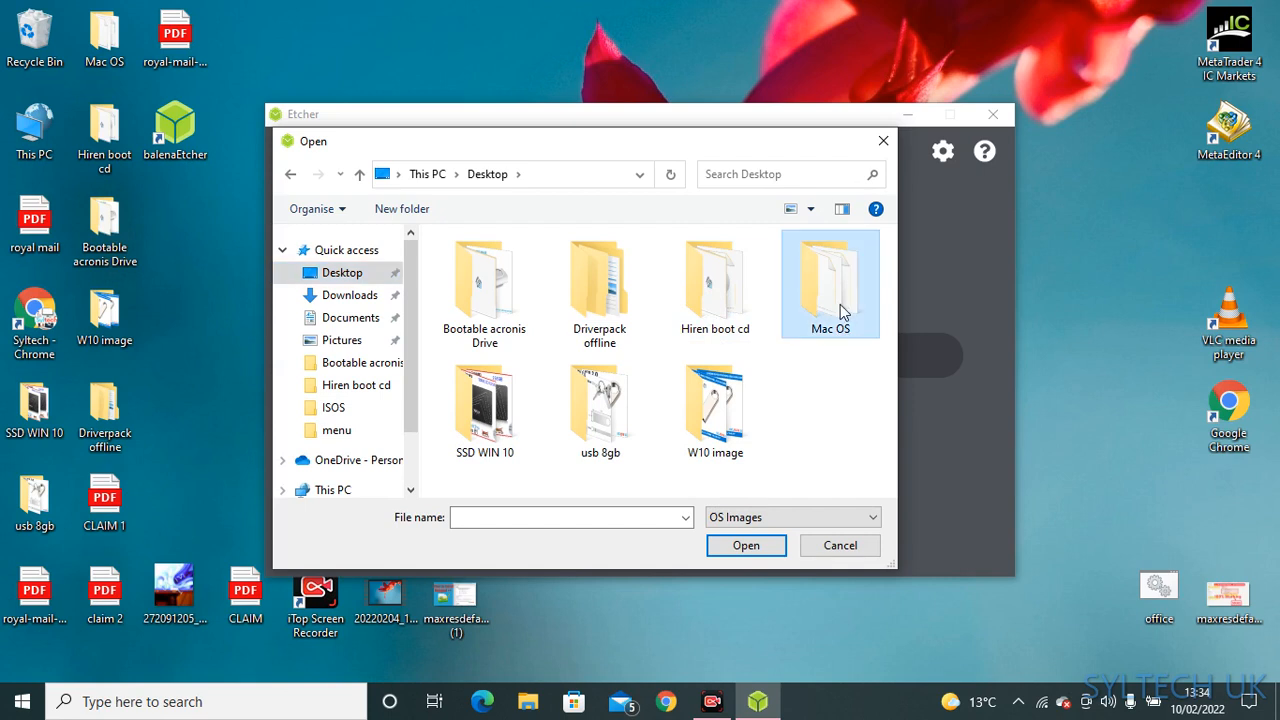
pyautogui.doubleClick(829, 283)
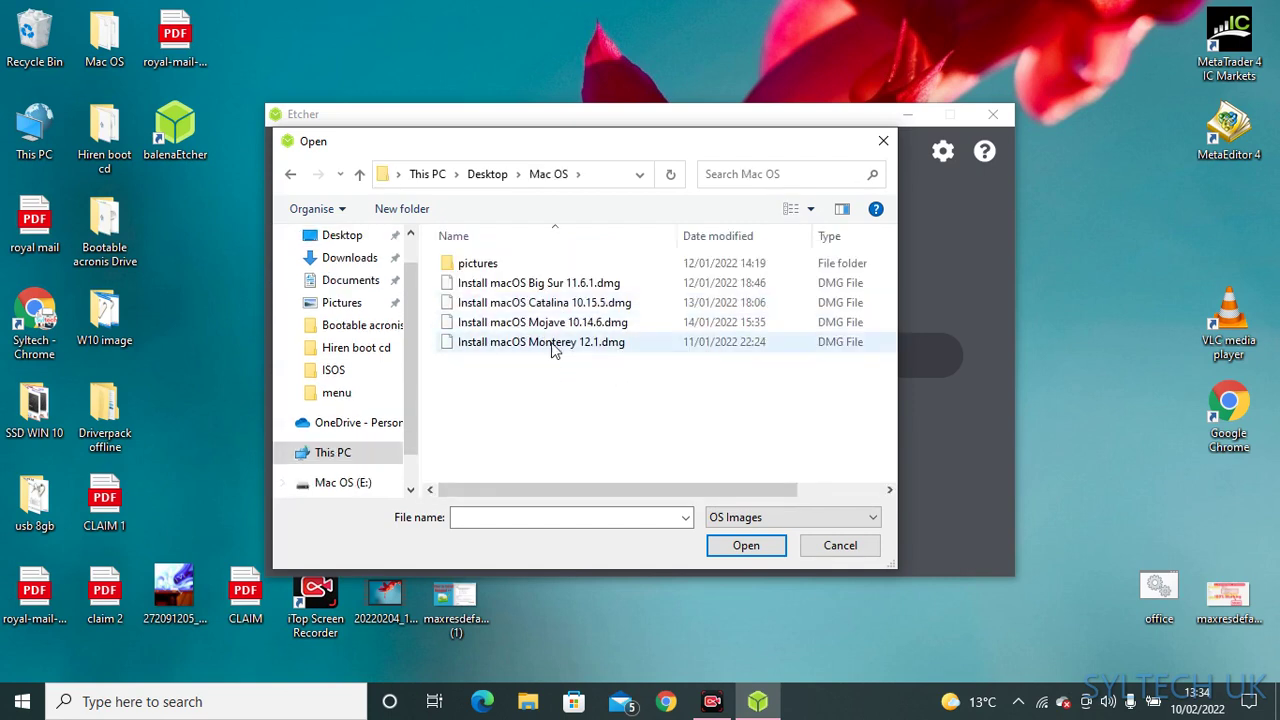
pyautogui.click(541, 341)
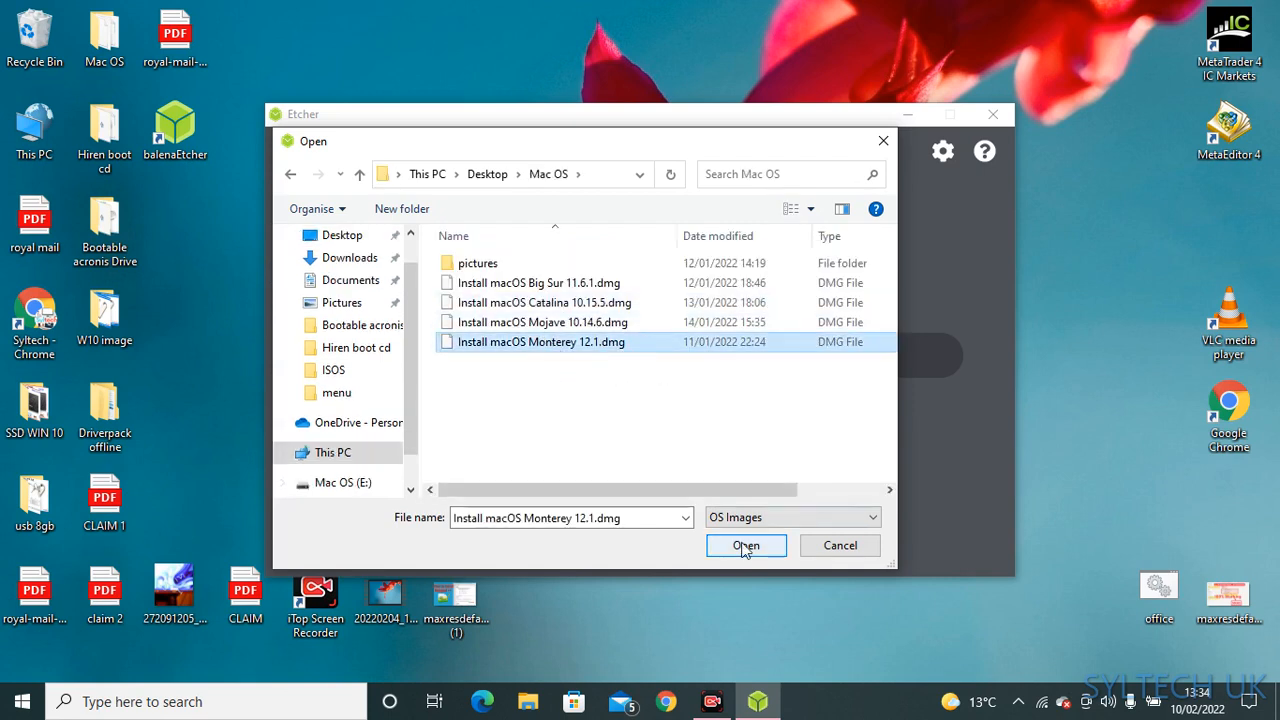
pyautogui.click(746, 545)
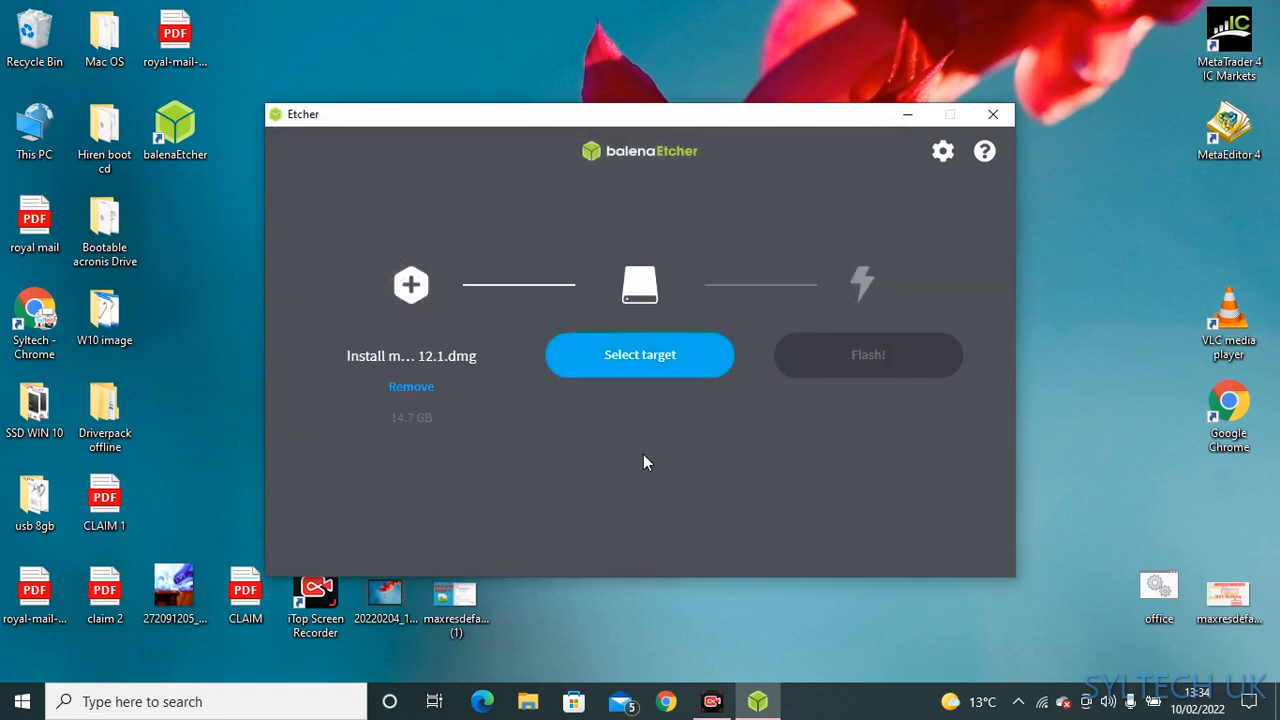
# Step: Select Generic Flash Disk USB Device (E:\) as the flash target
pyautogui.click(639, 354)
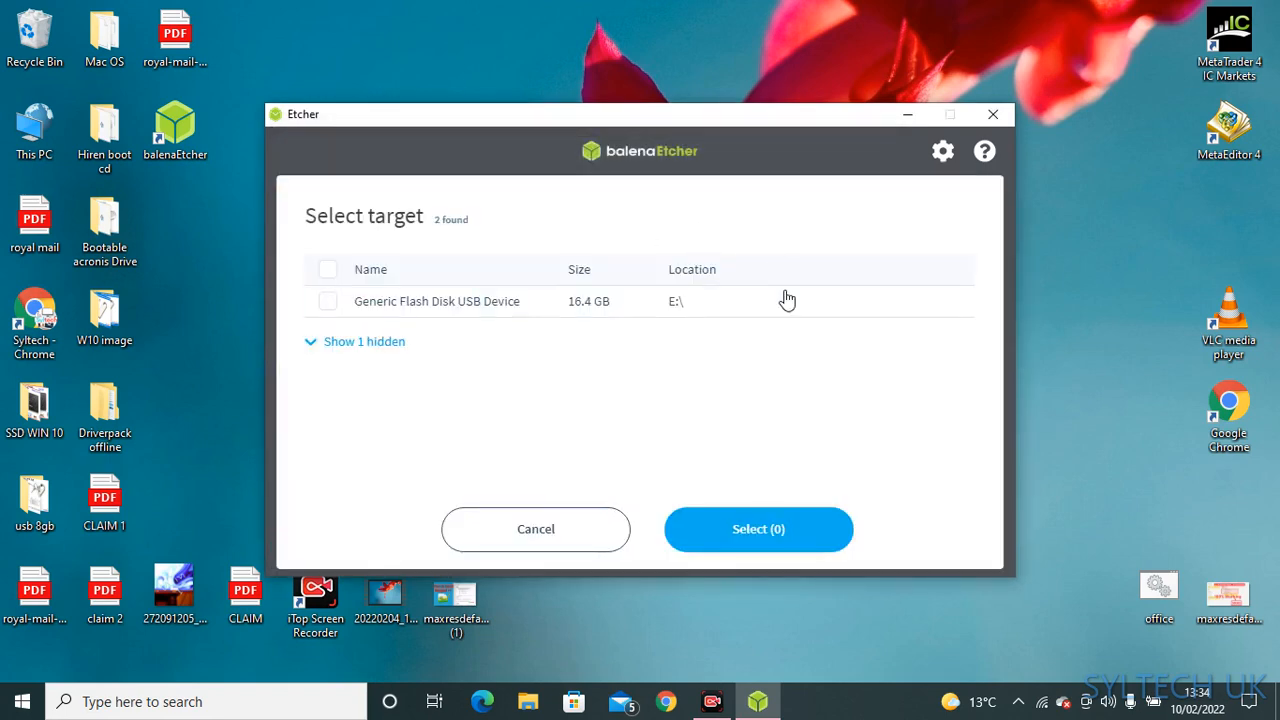
pyautogui.moveTo(500, 301)
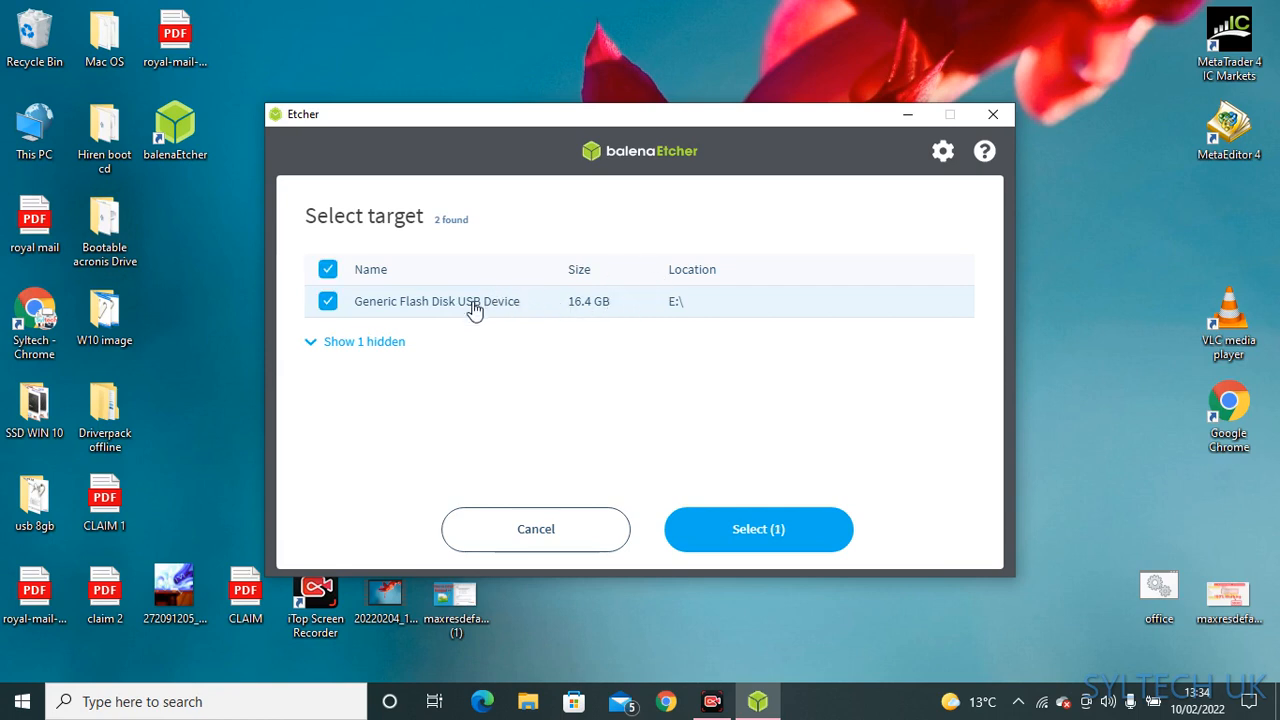
pyautogui.moveTo(840, 385)
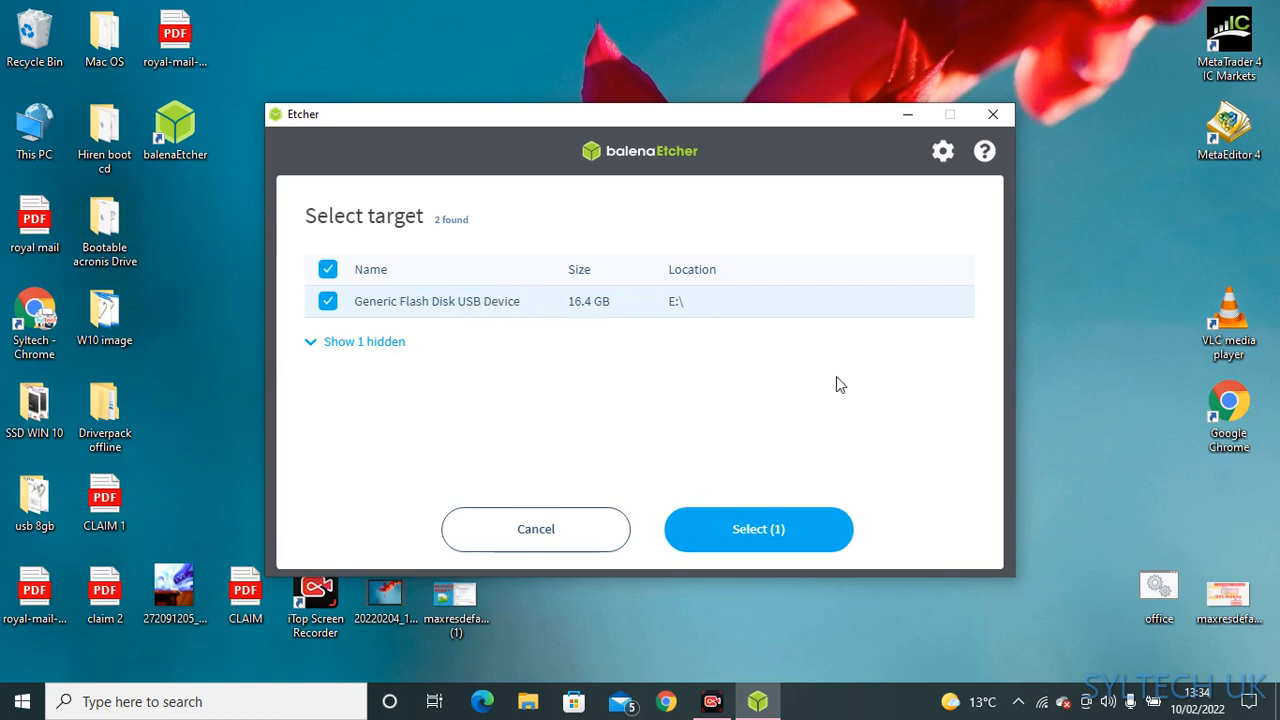
pyautogui.click(758, 529)
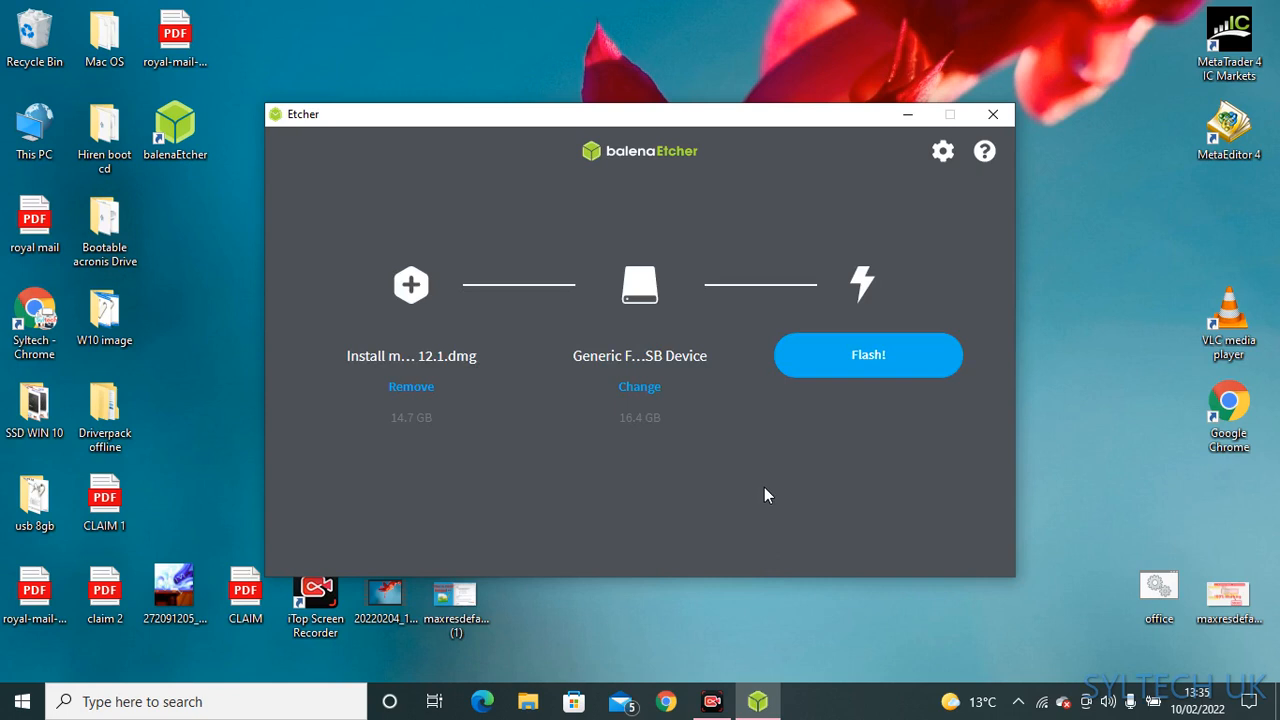
# Step: Start flashing the Monterey image to the USB drive
pyautogui.click(868, 354)
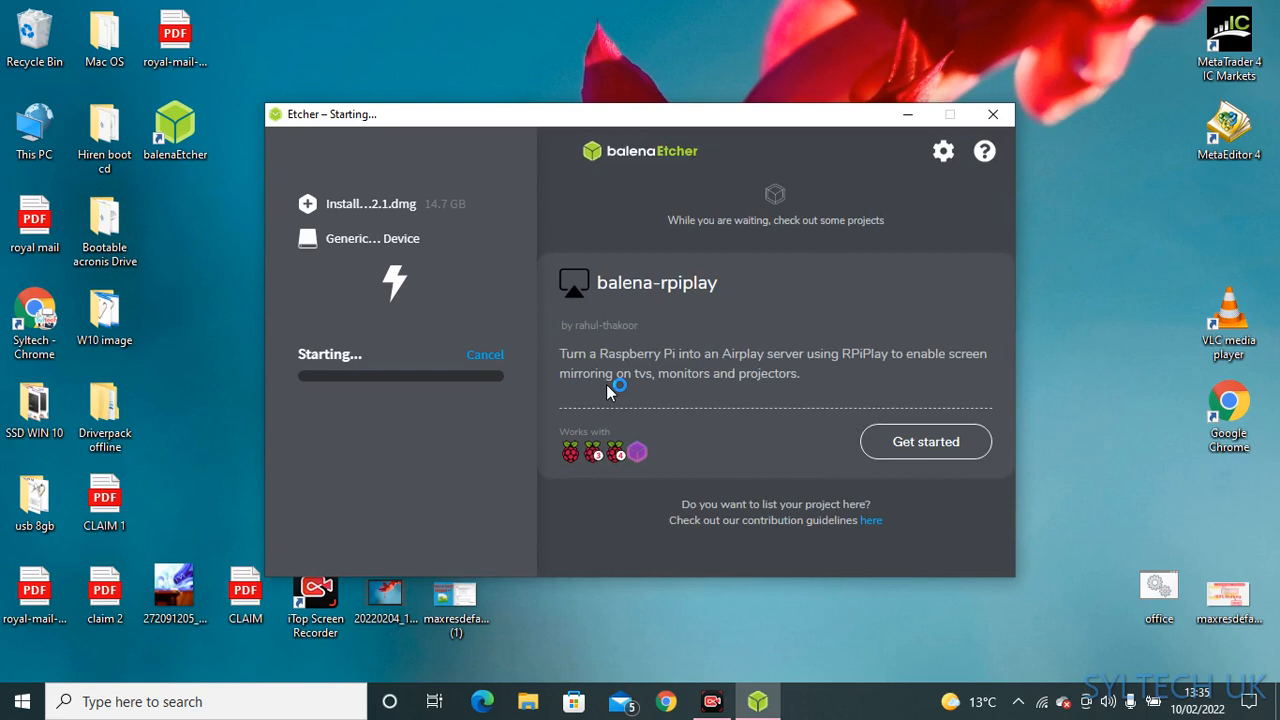
pyautogui.moveTo(610, 390)
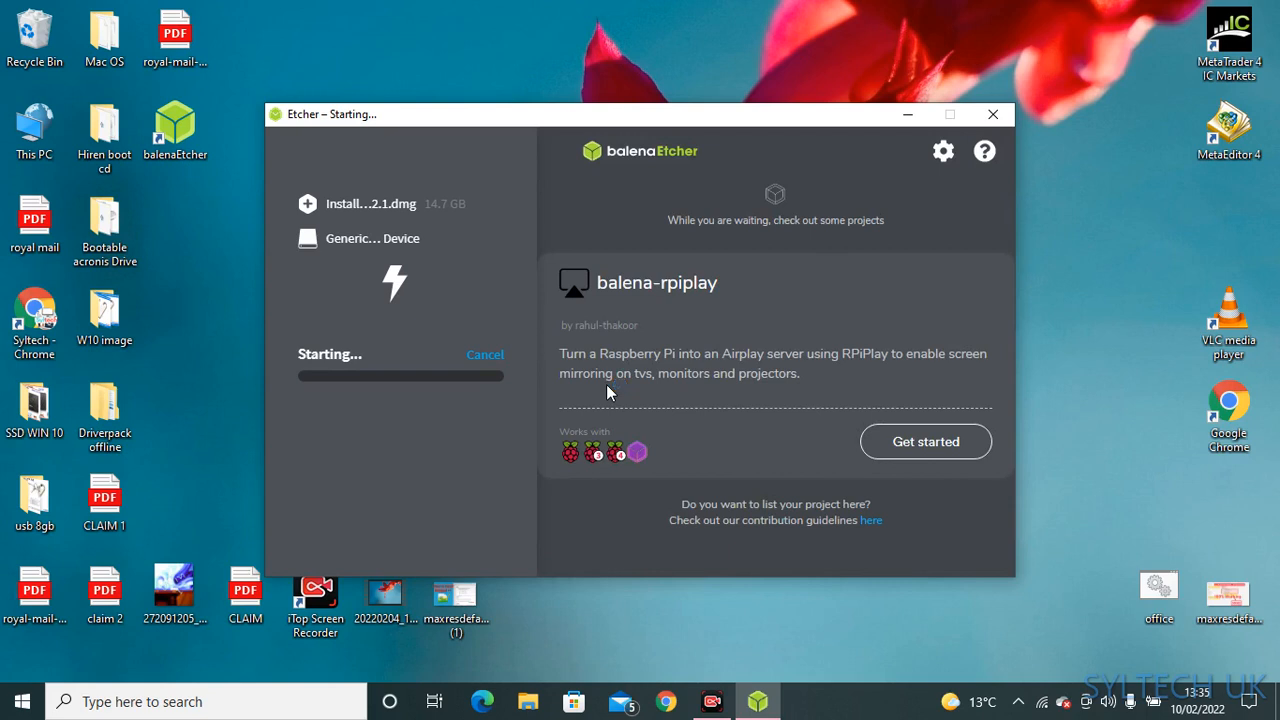
pyautogui.moveTo(781, 603)
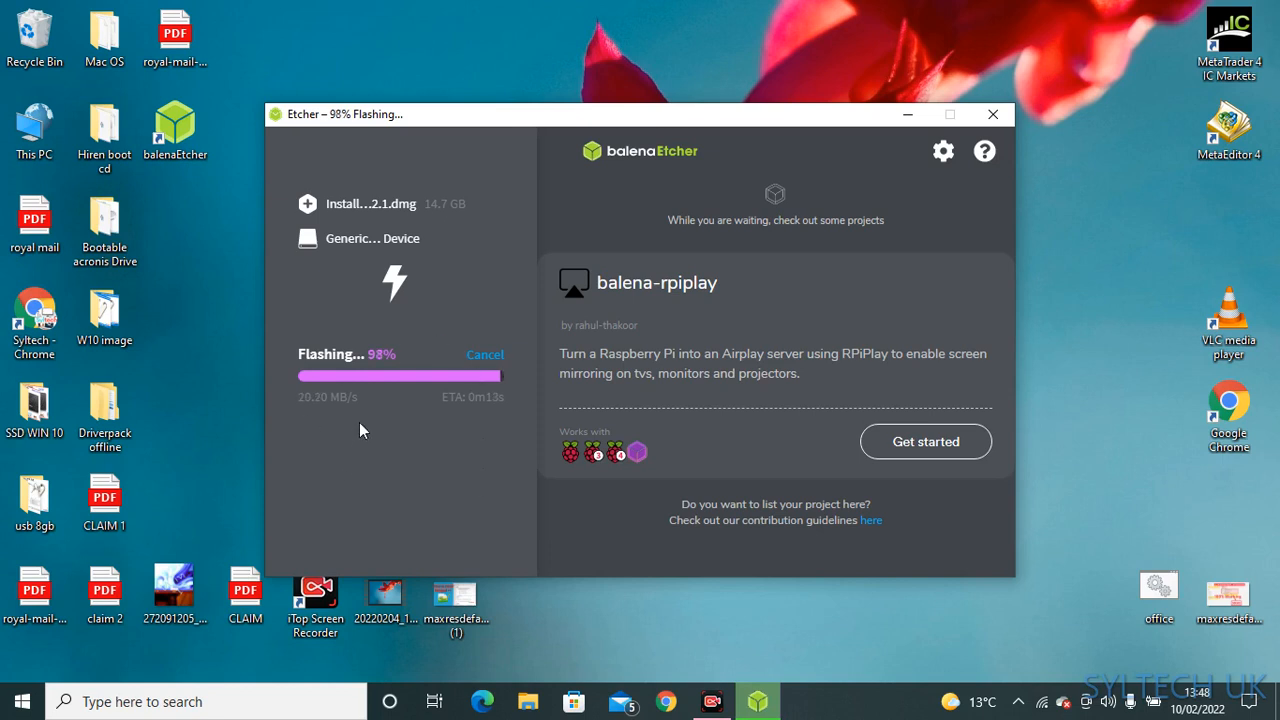
pyautogui.moveTo(406, 418)
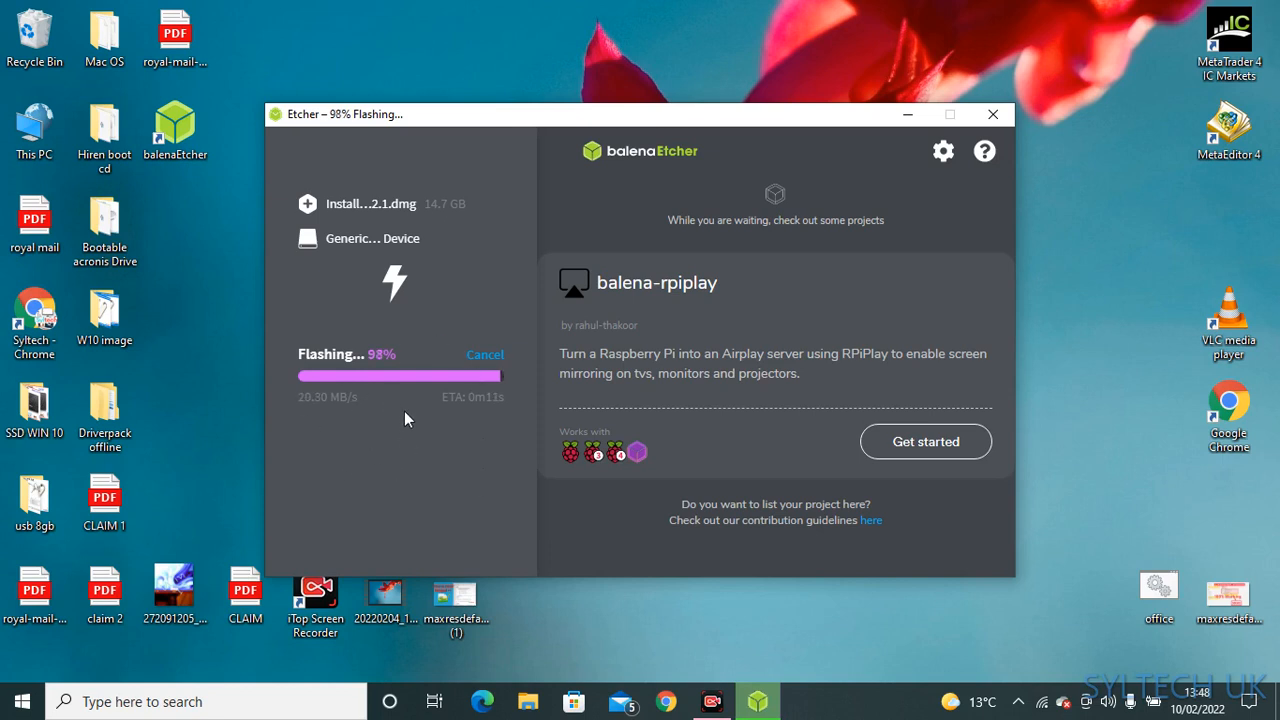
pyautogui.moveTo(418, 420)
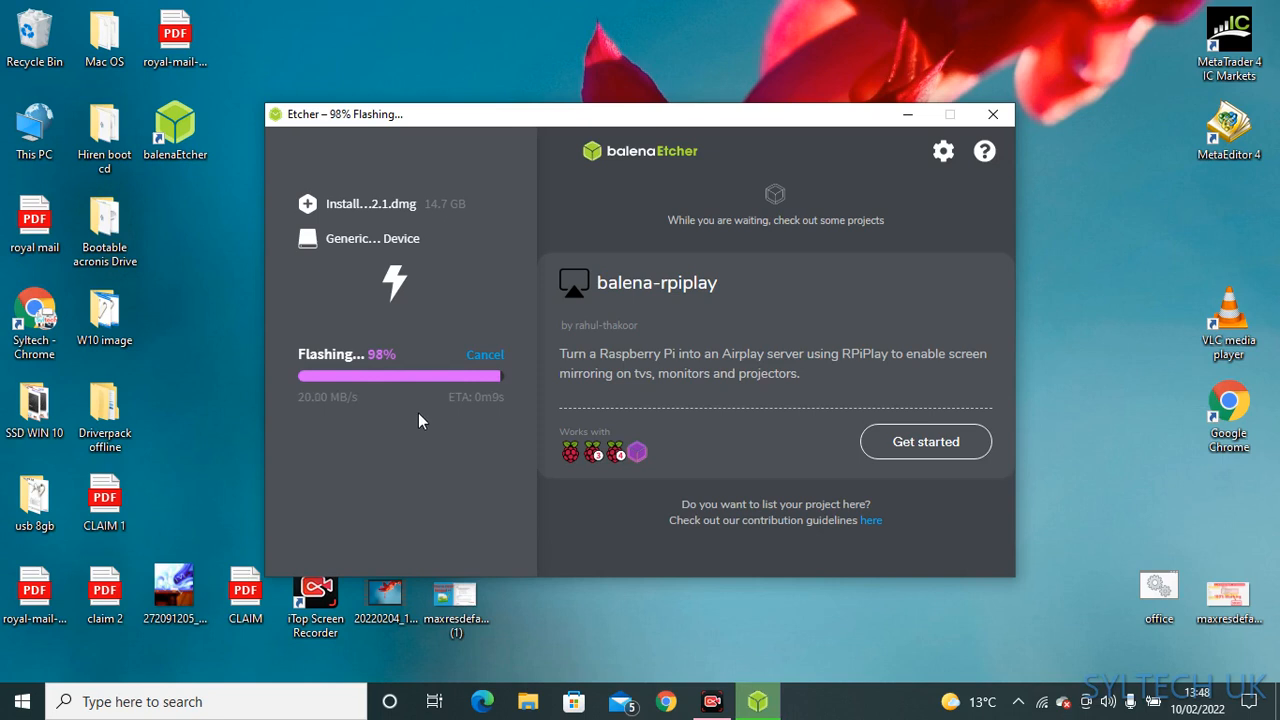
pyautogui.moveTo(444, 434)
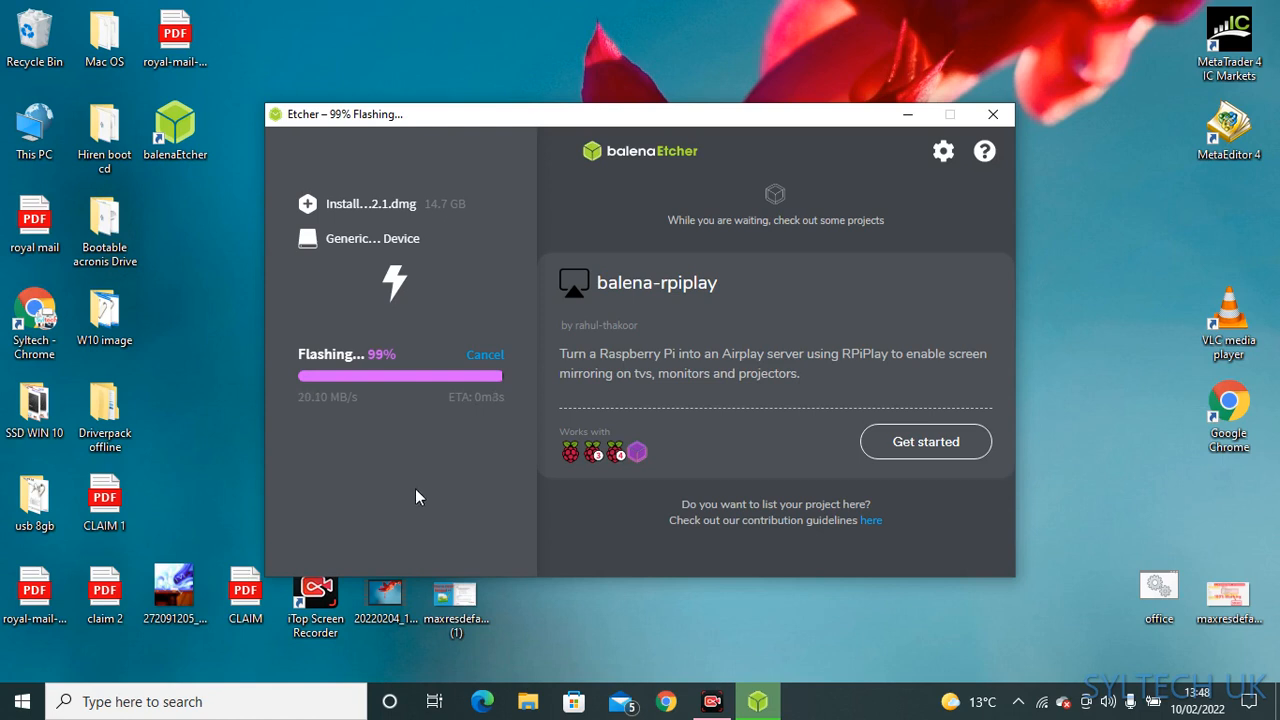
pyautogui.moveTo(447, 492)
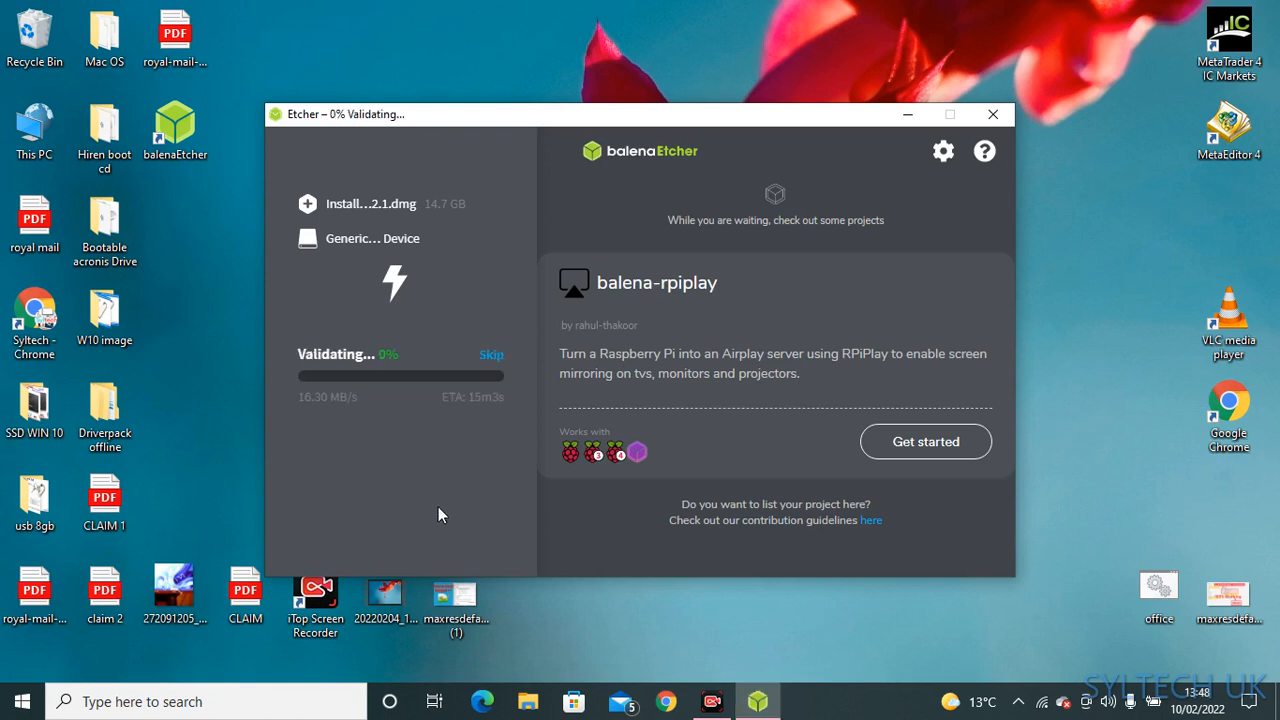
pyautogui.moveTo(1130, 675)
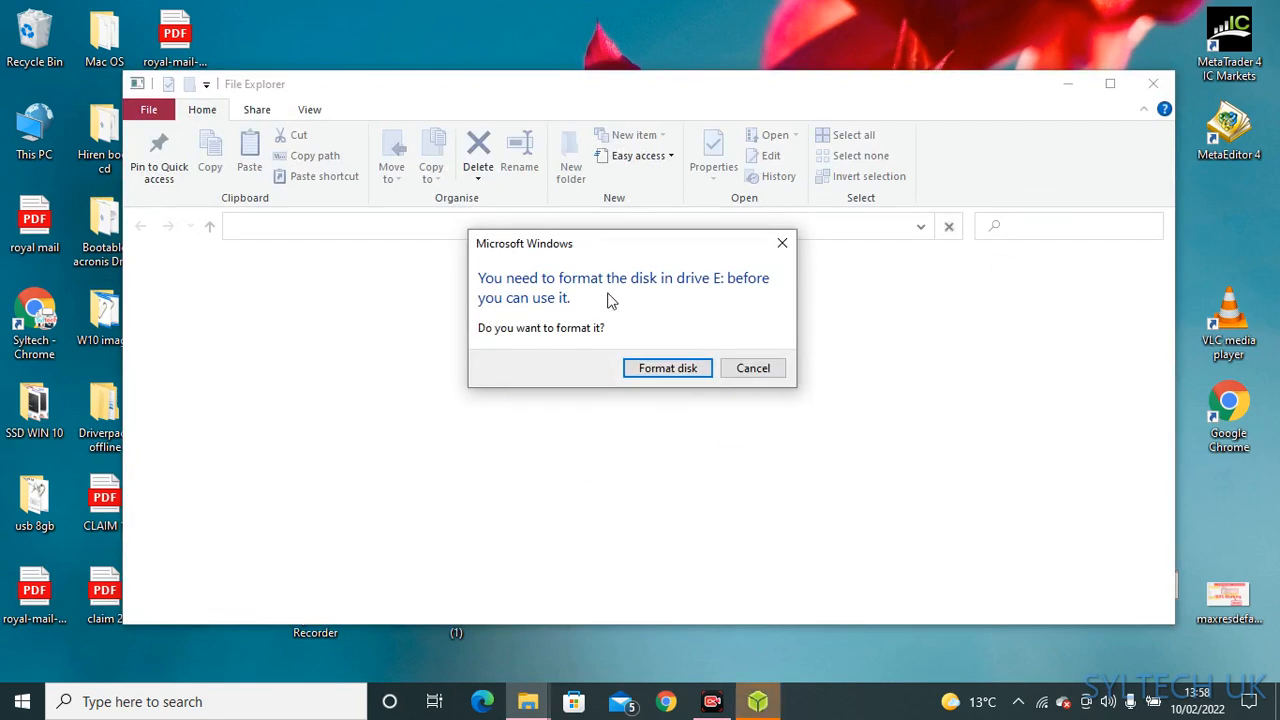
pyautogui.moveTo(737, 301)
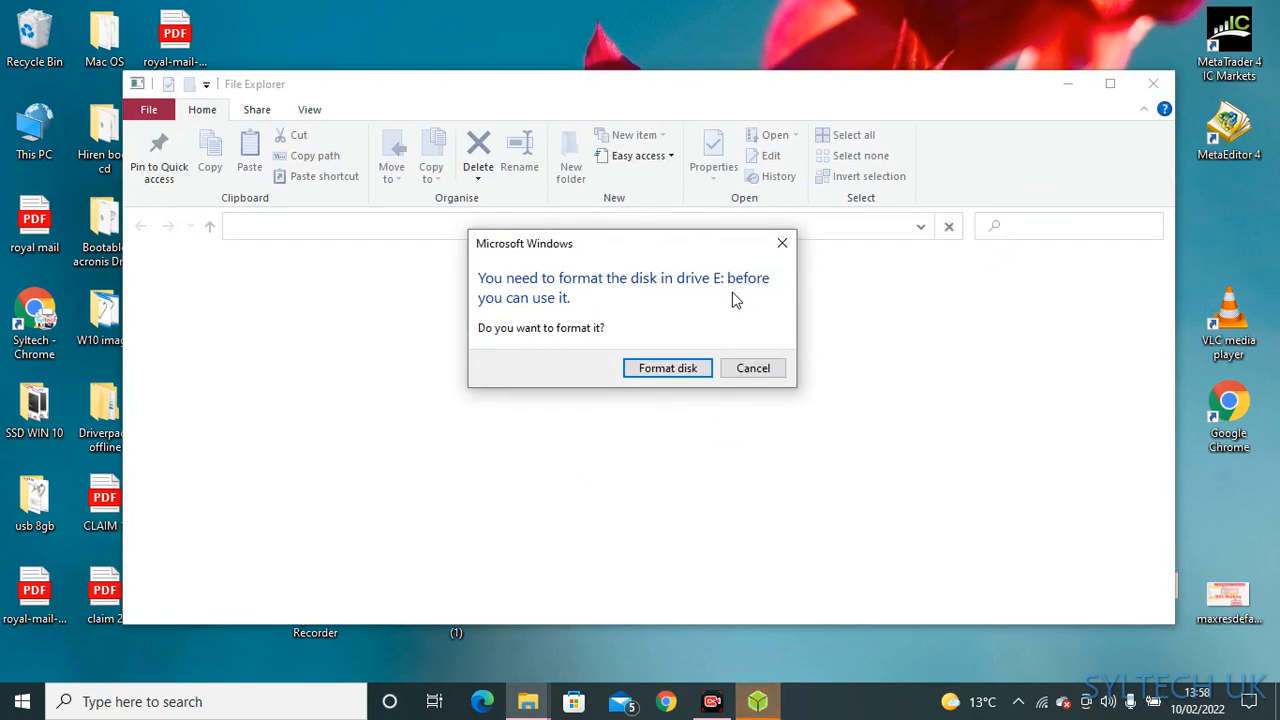
pyautogui.moveTo(782, 243)
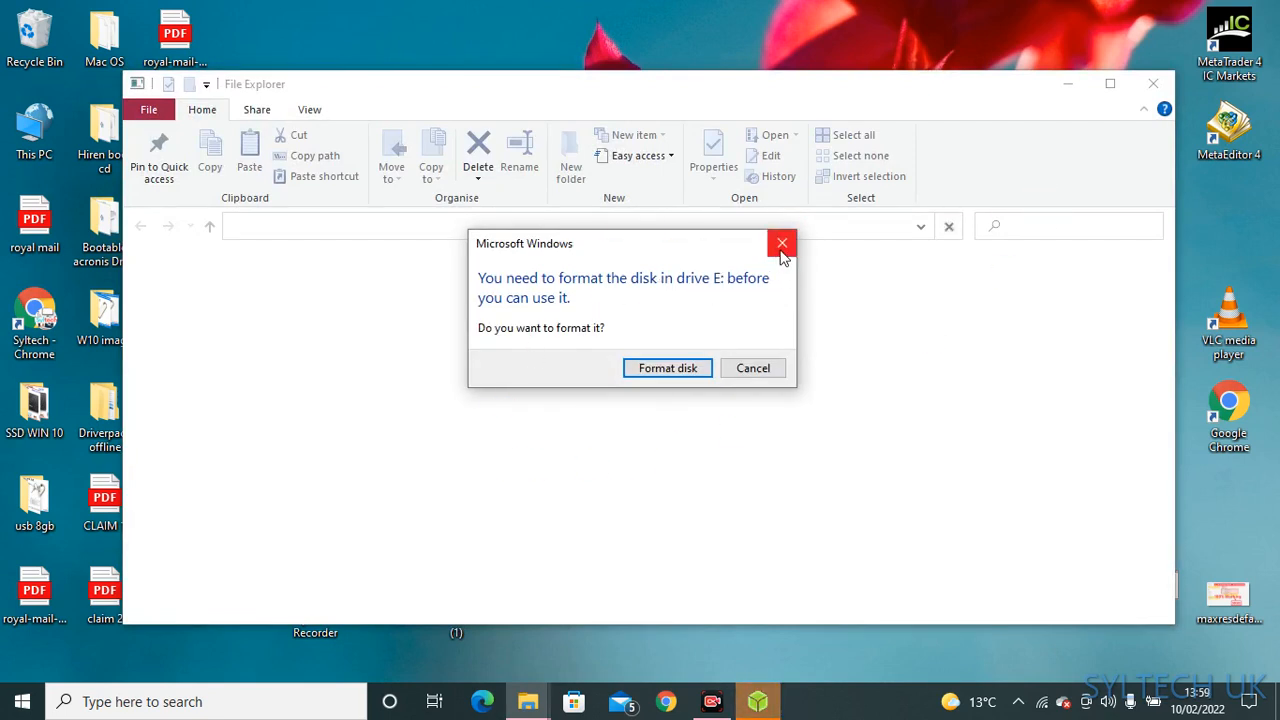
# Step: Close the 'You need to format the disk in drive E:' prompt without formatting
pyautogui.click(753, 368)
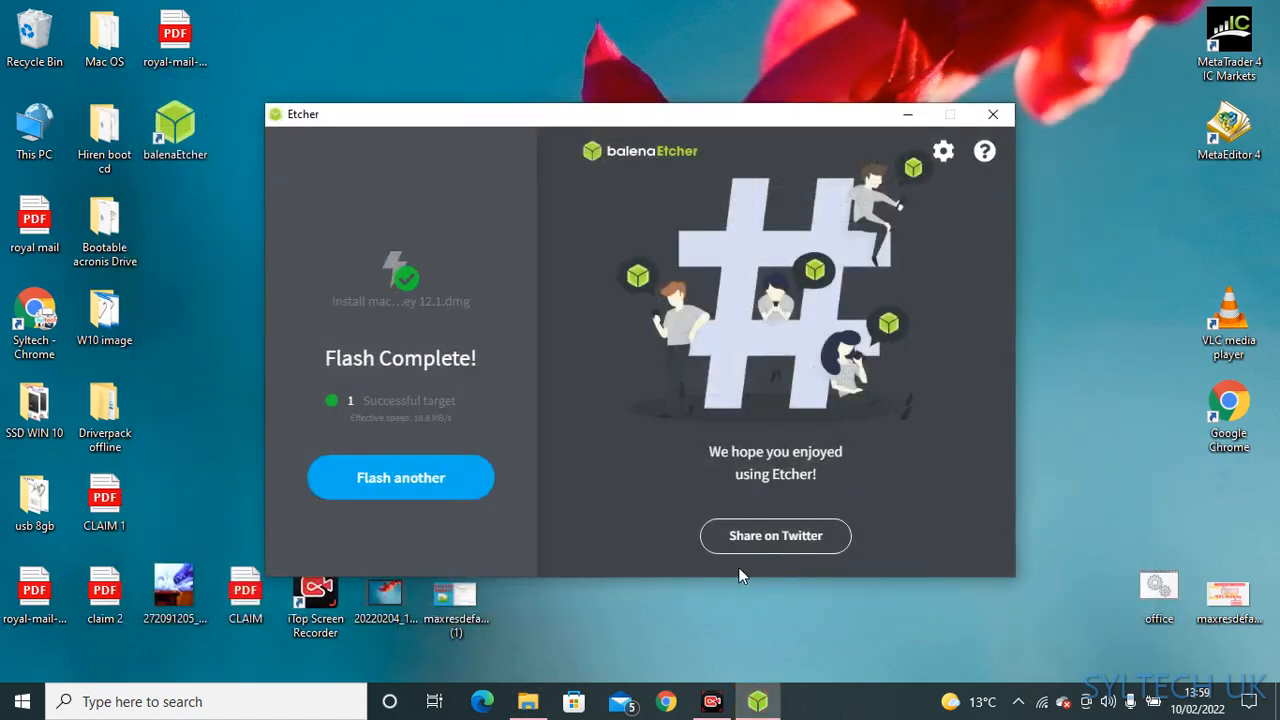
pyautogui.moveTo(1047, 120)
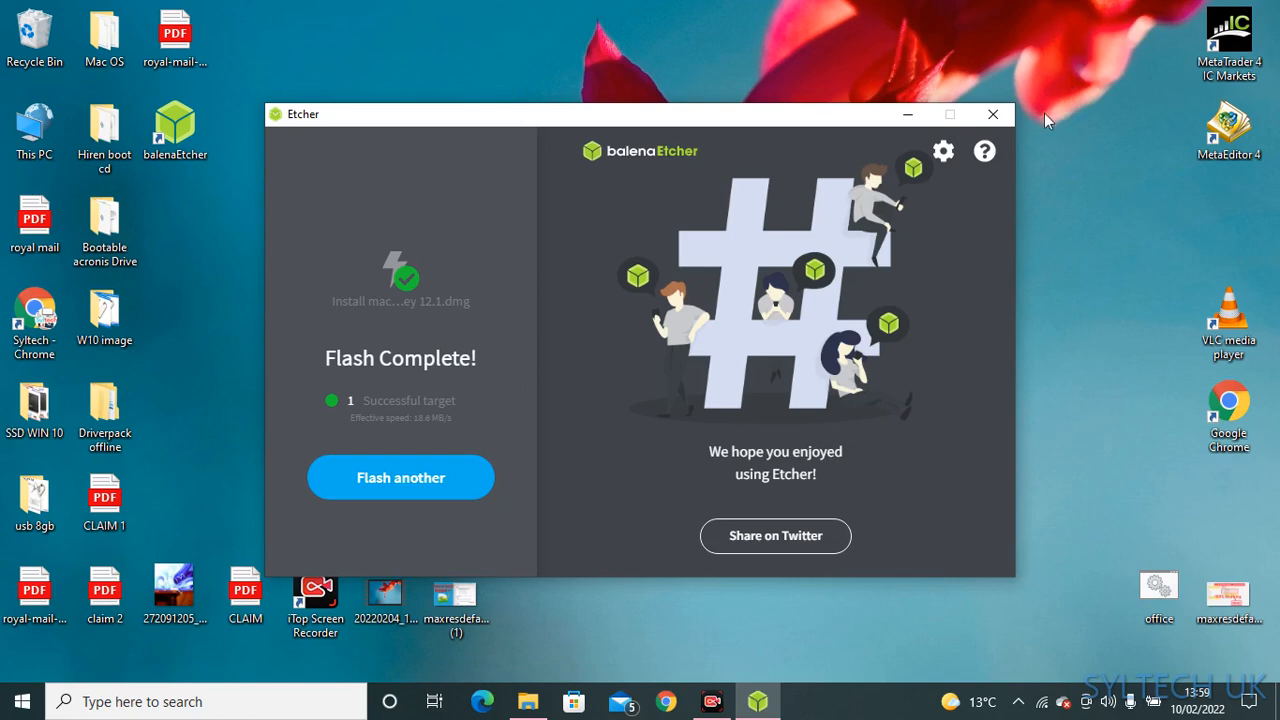
pyautogui.moveTo(800, 195)
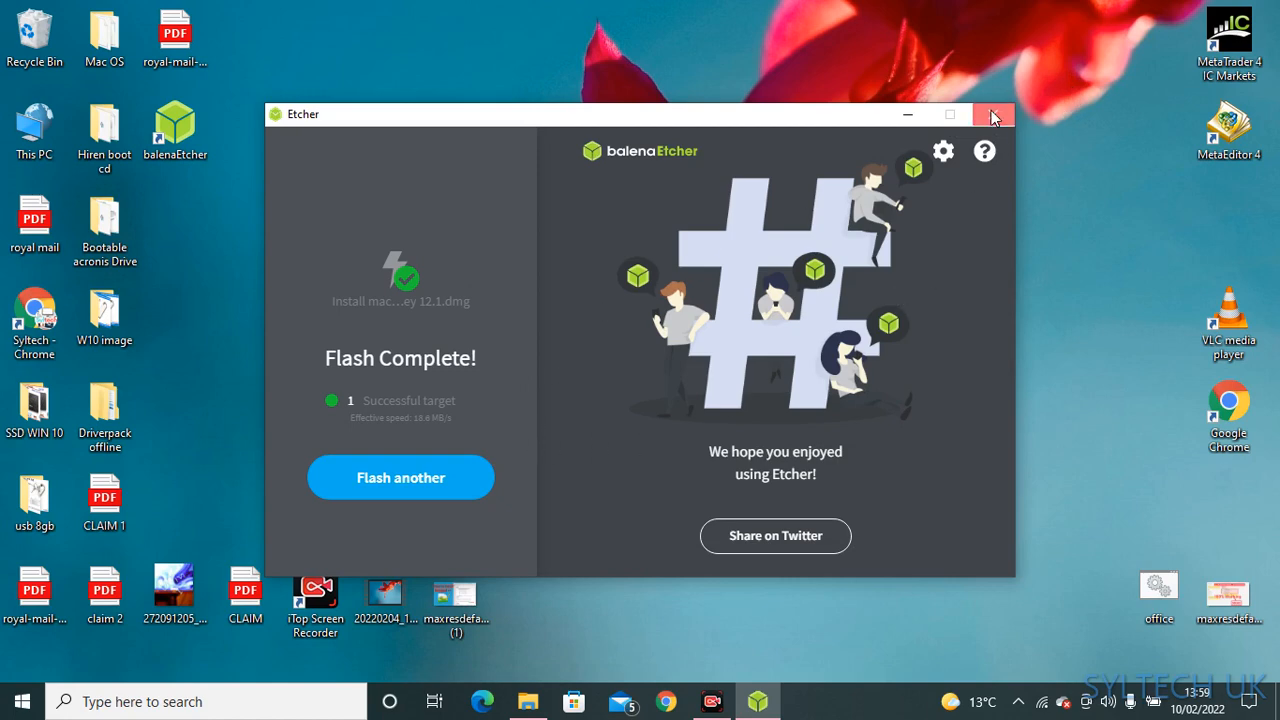
# Step: Quit balenaEtcher and dismiss the repeated format prompt for drive E:
pyautogui.click(993, 114)
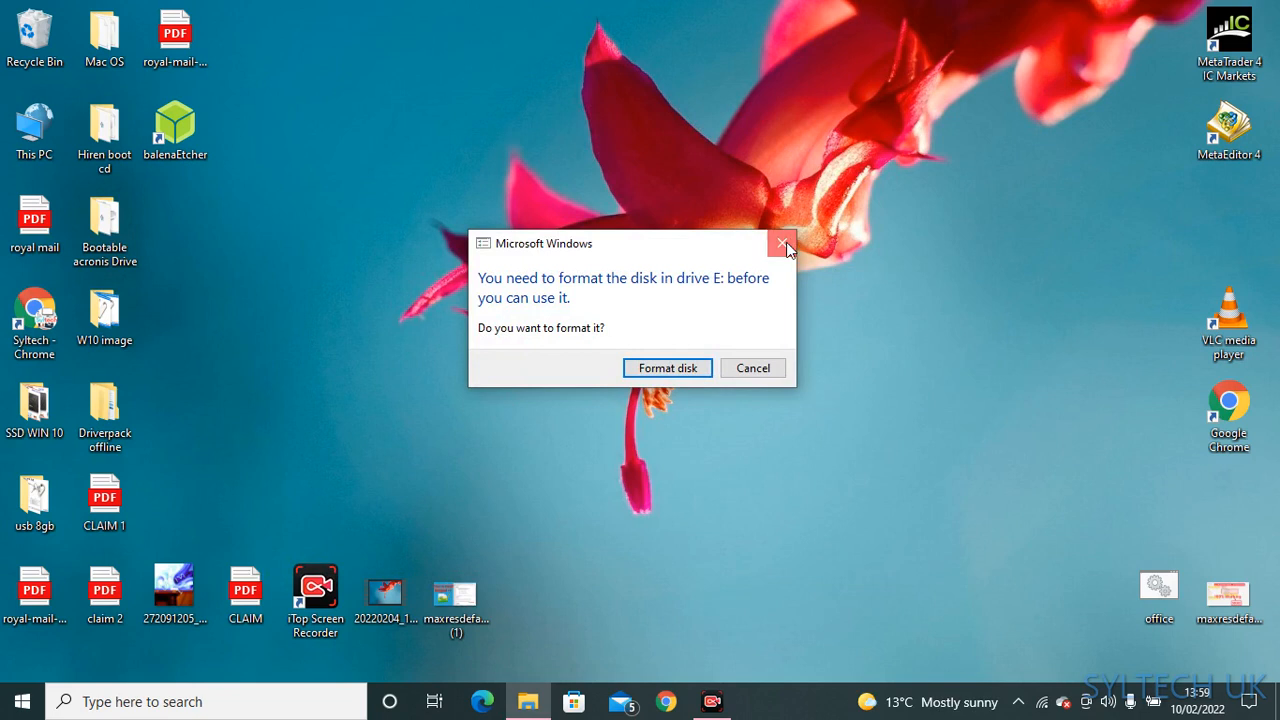
pyautogui.click(784, 243)
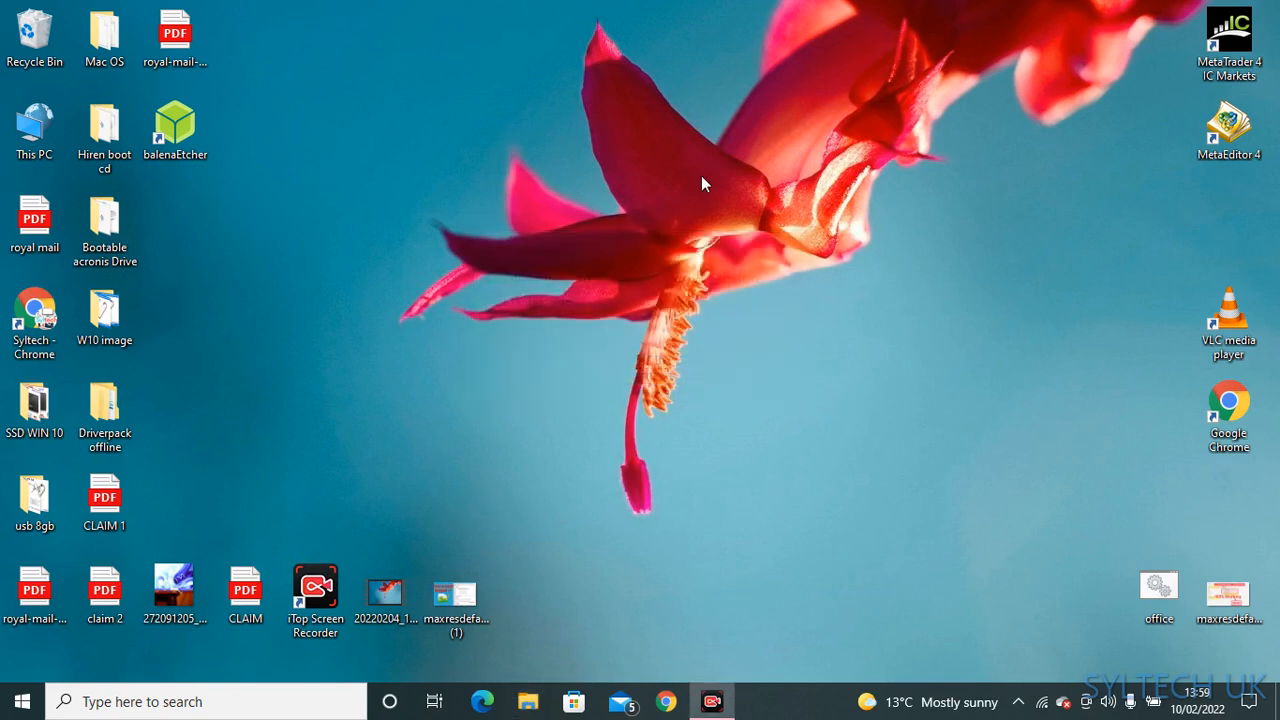
pyautogui.moveTo(630, 253)
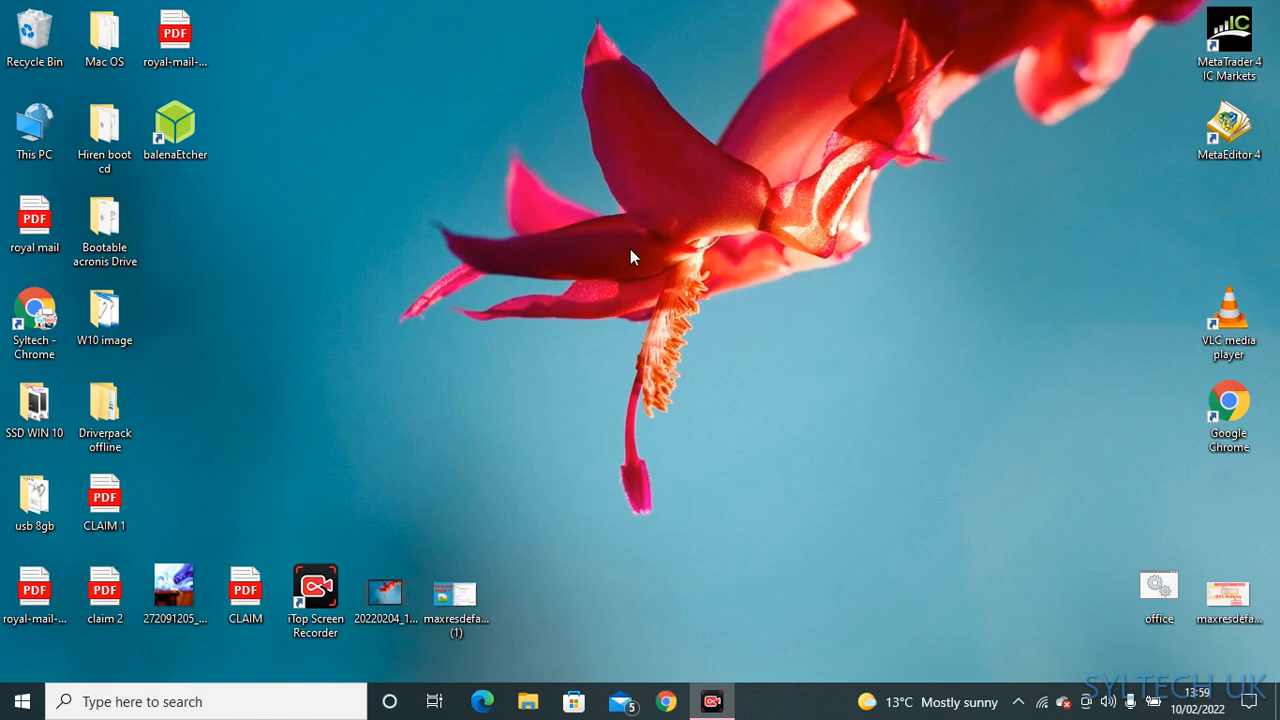
pyautogui.moveTo(550, 324)
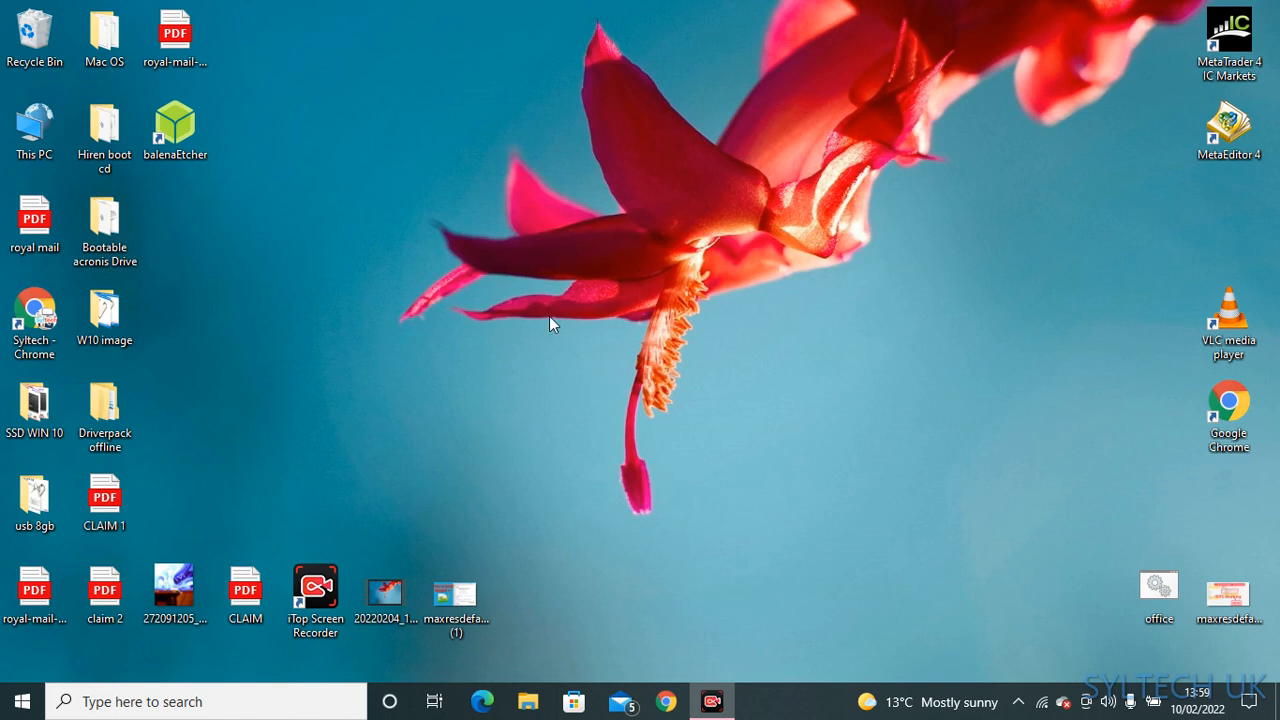
pyautogui.moveTo(585, 342)
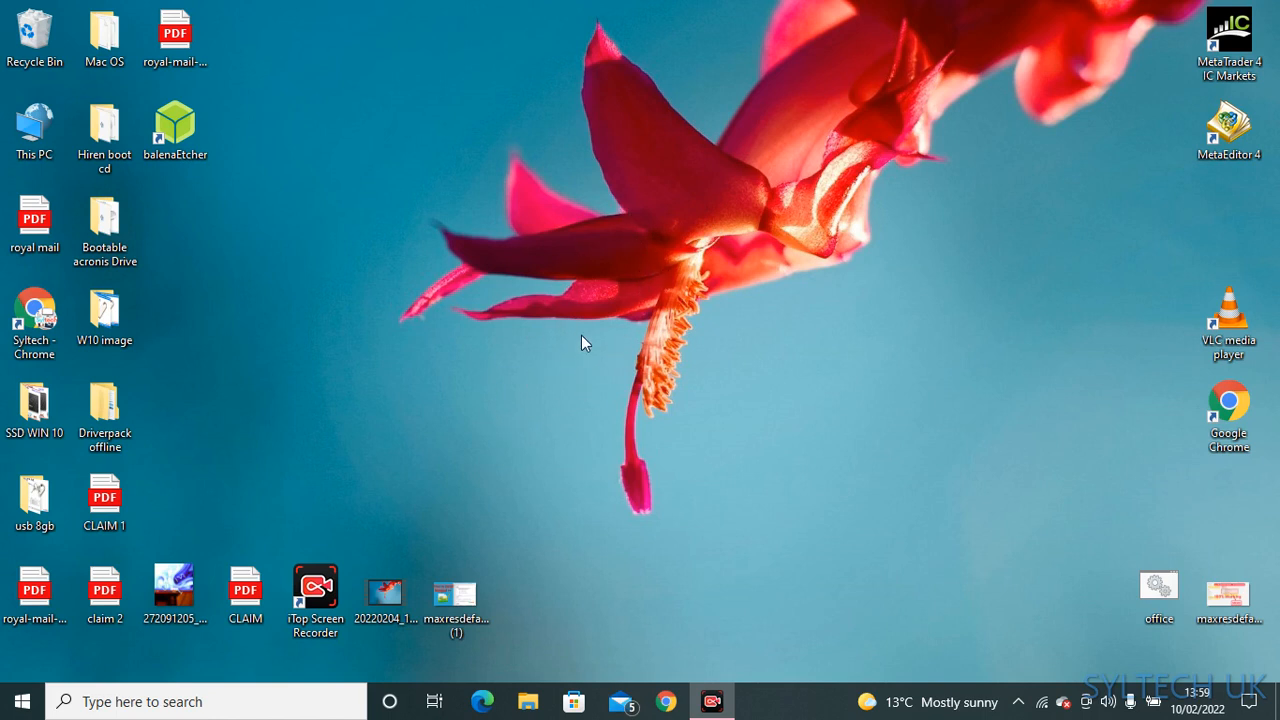
pyautogui.moveTo(548, 346)
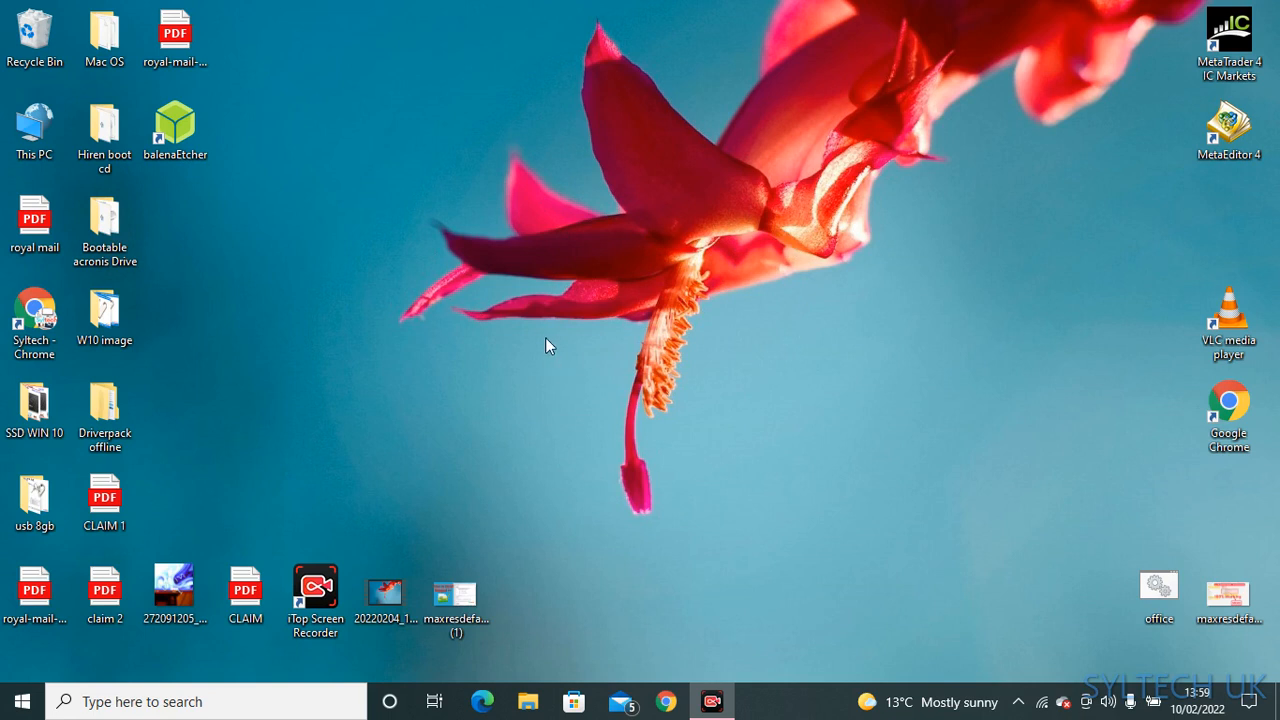
pyautogui.moveTo(813, 402)
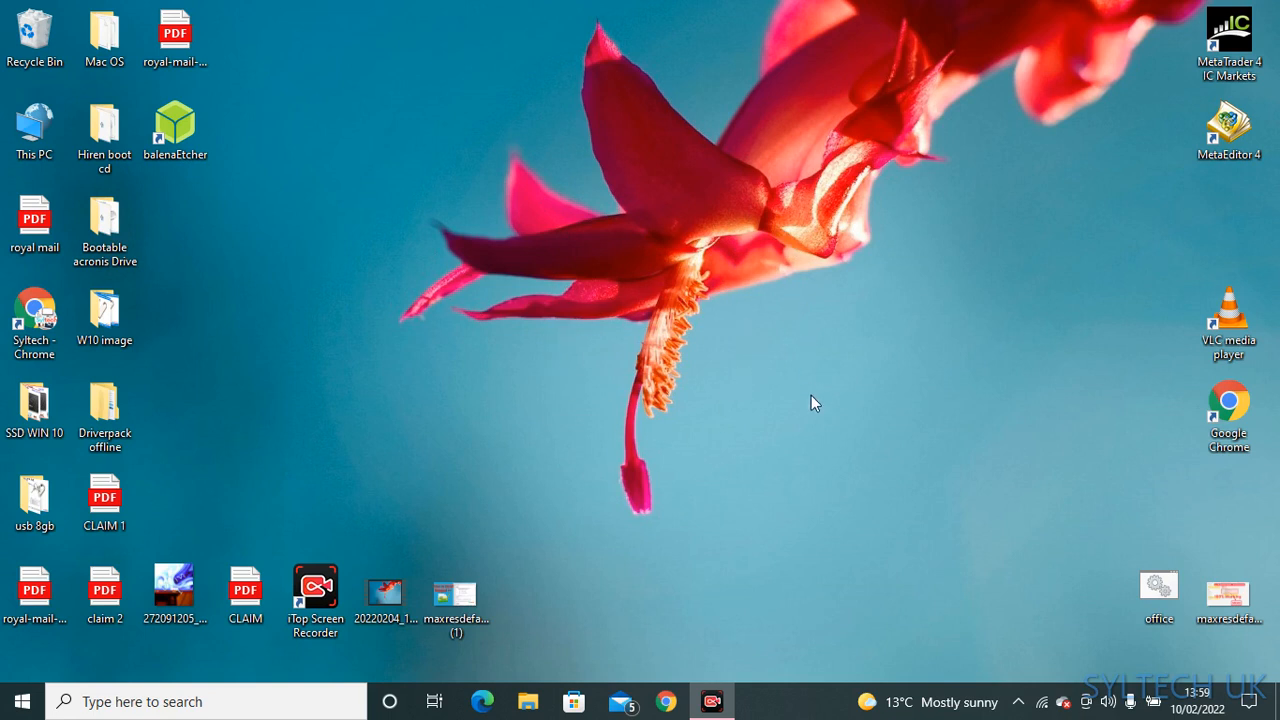
pyautogui.moveTo(545, 310)
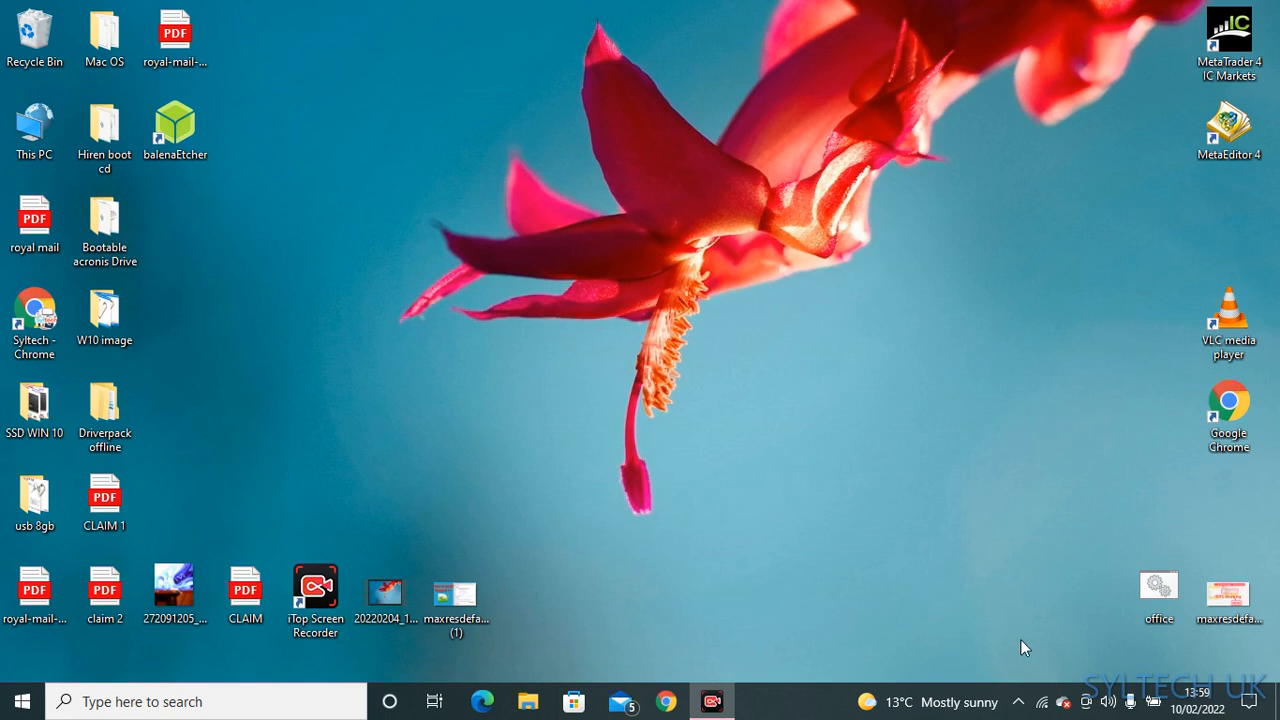
pyautogui.moveTo(1012, 573)
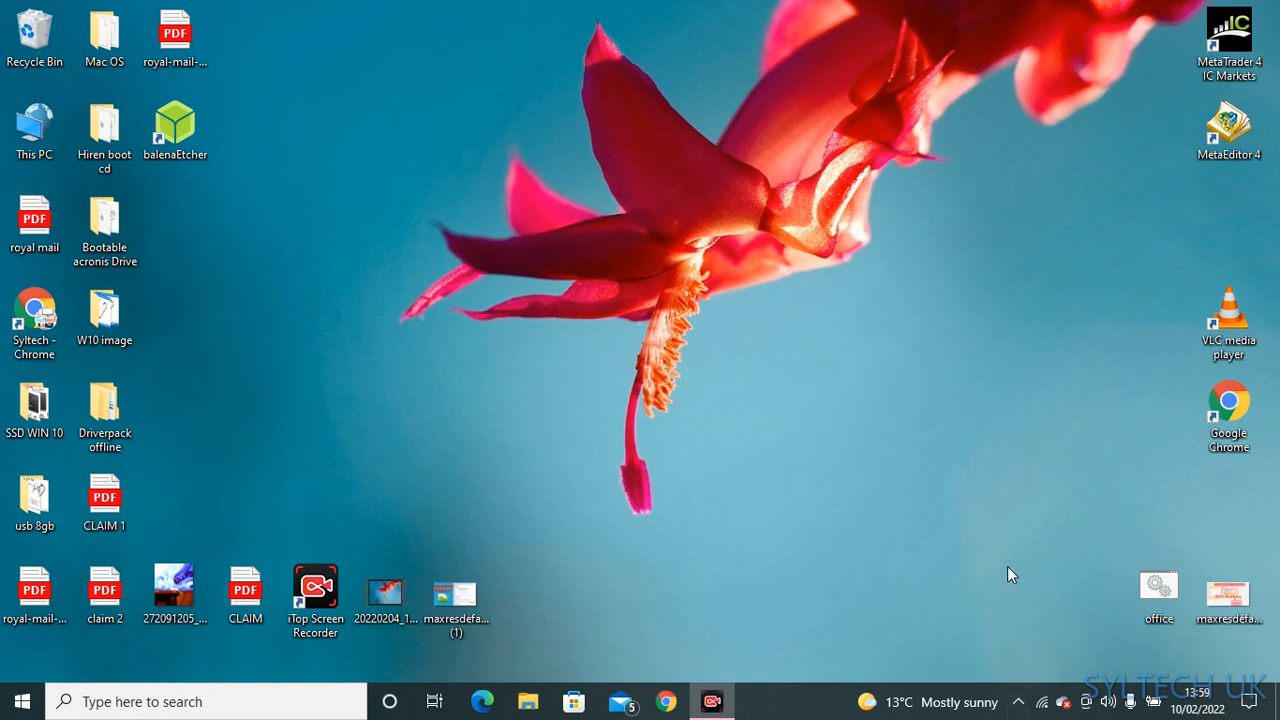
pyautogui.moveTo(1037, 670)
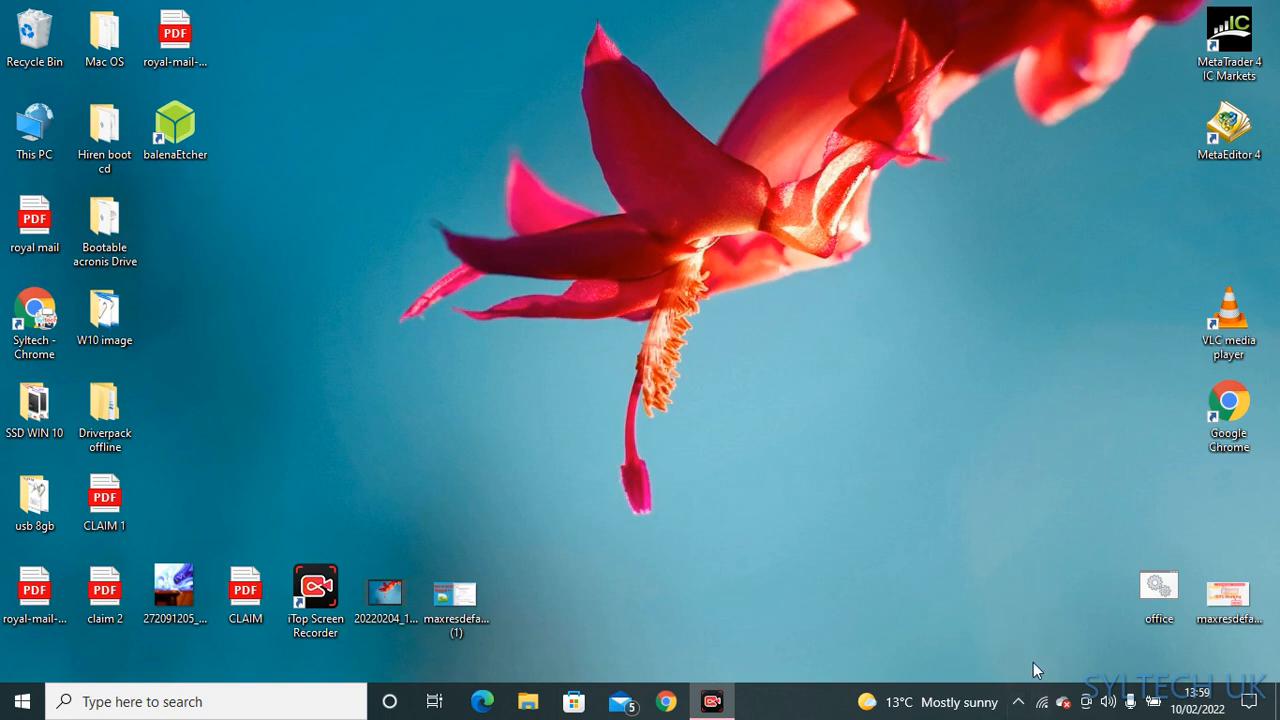
pyautogui.moveTo(798, 431)
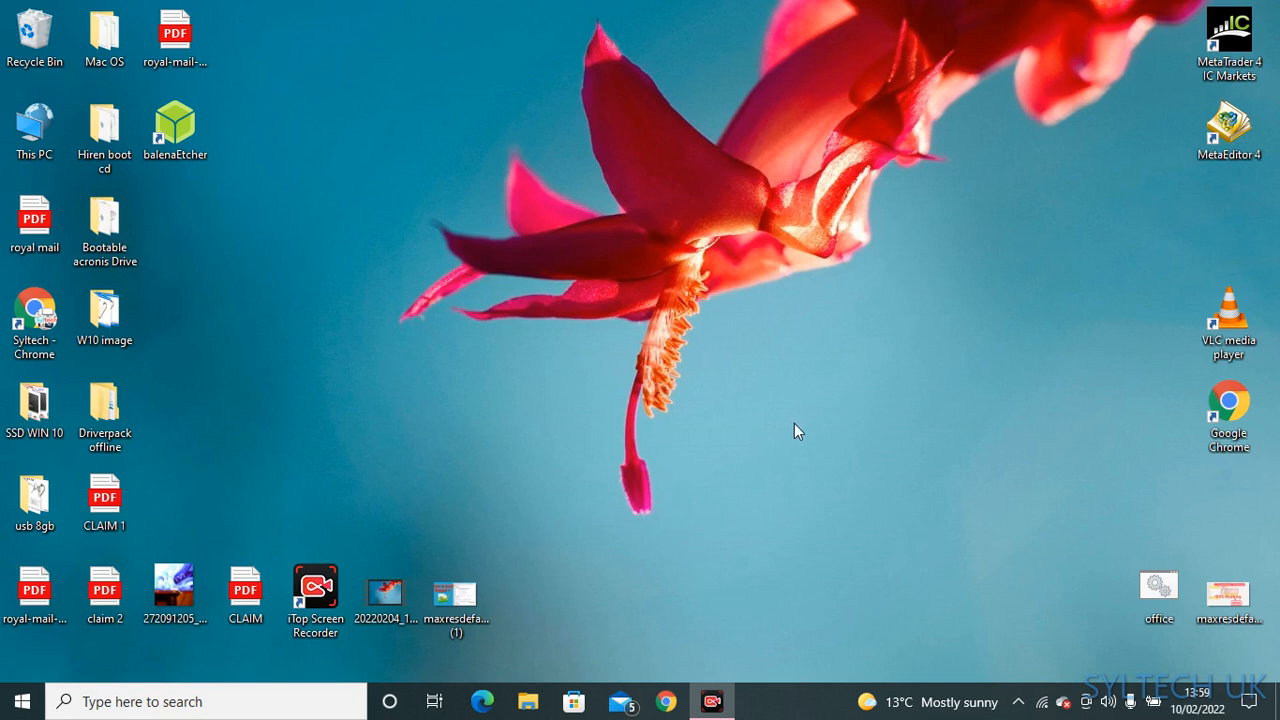
pyautogui.moveTo(860, 405)
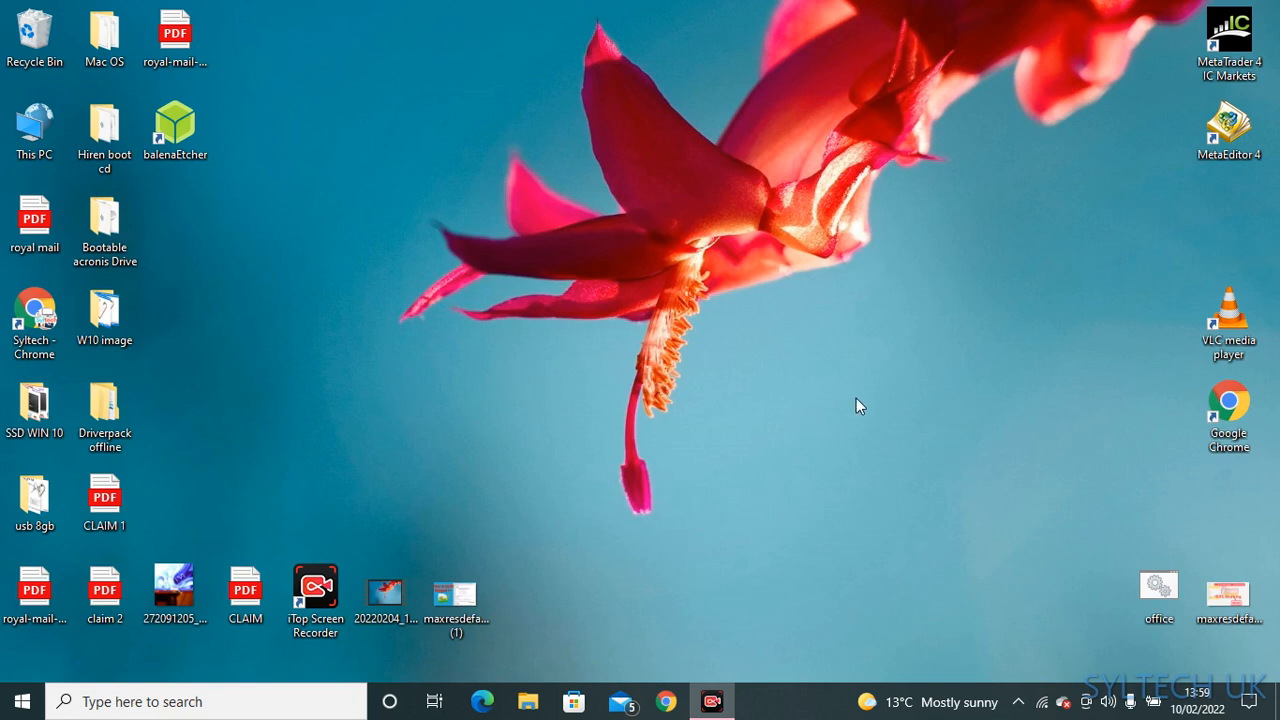
pyautogui.moveTo(1035, 670)
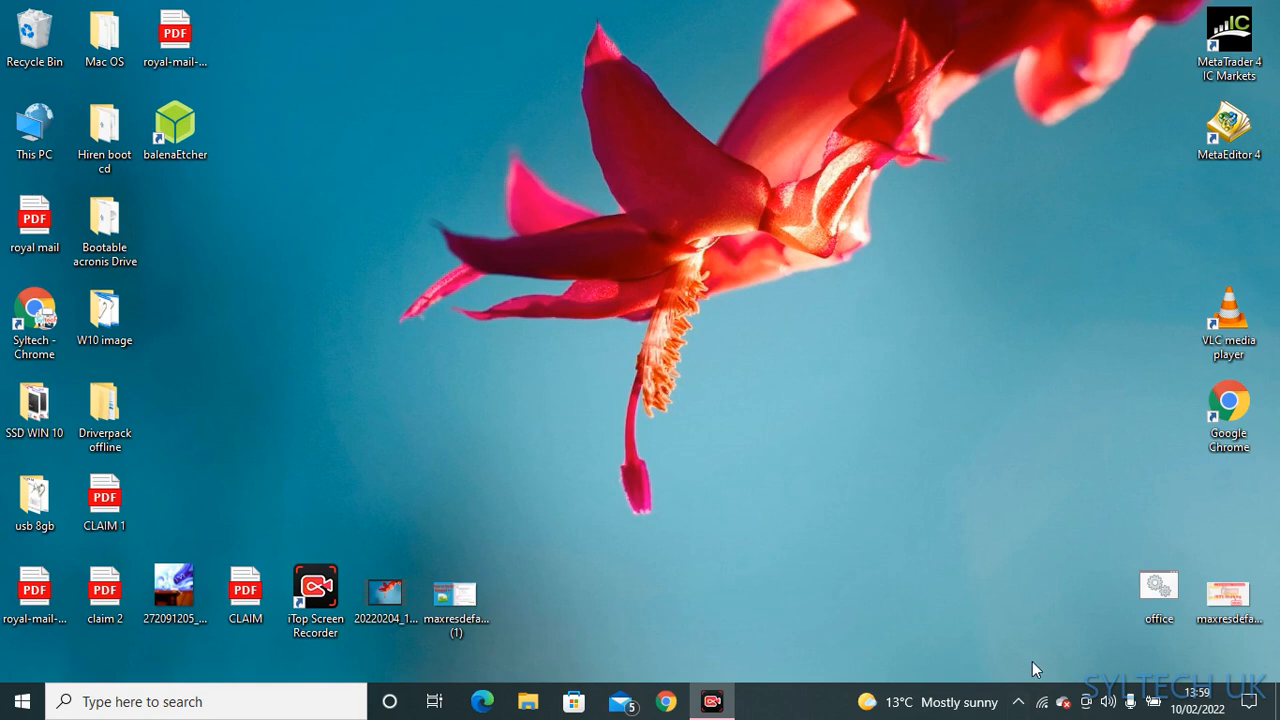